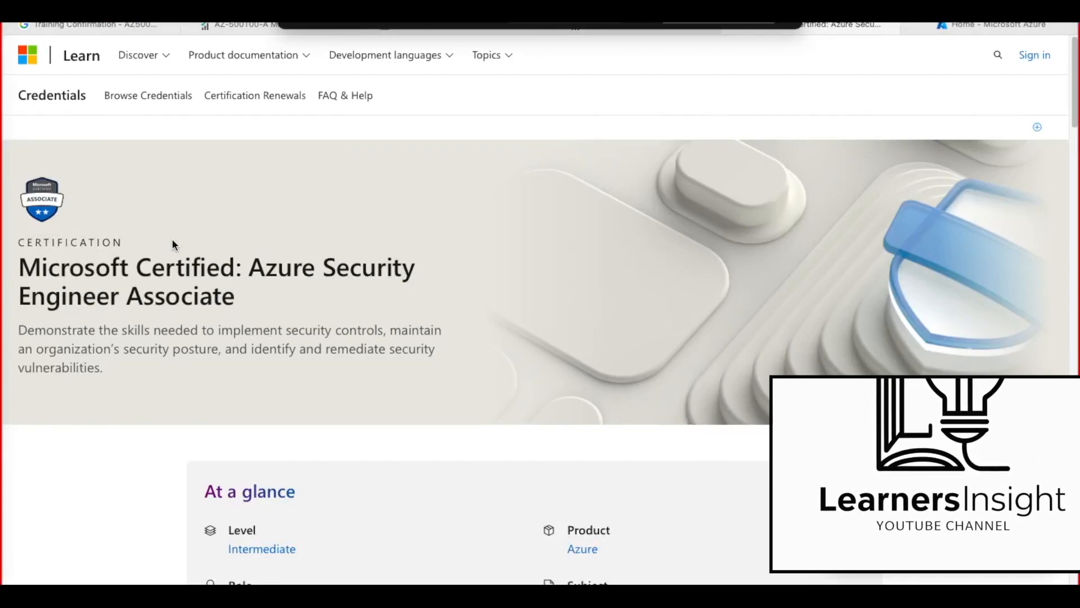
pyautogui.moveTo(472, 133)
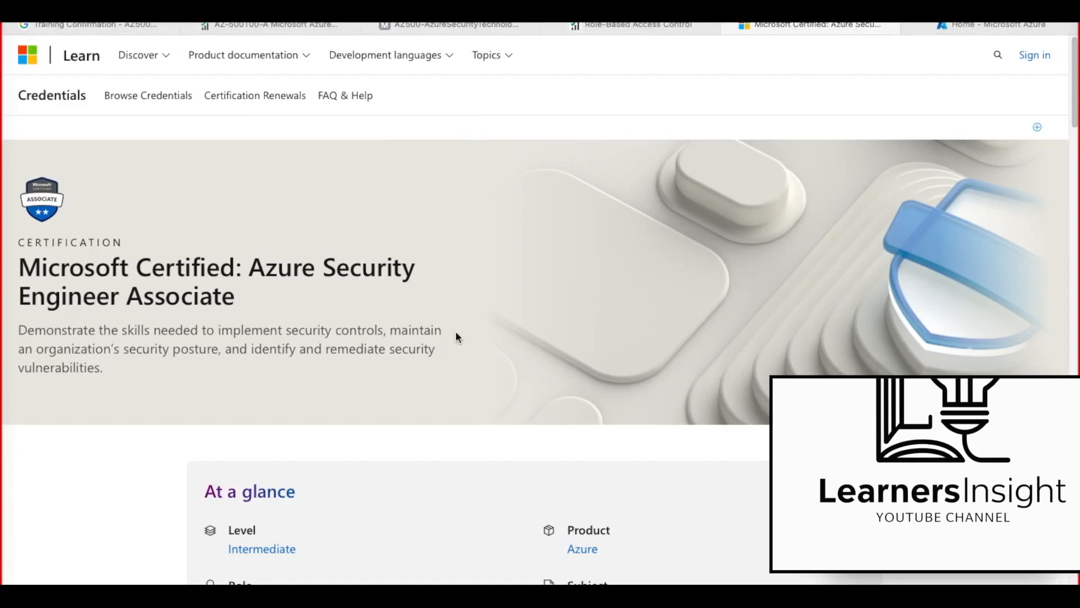
# Scroll through the current Microsoft Learn page to review its content
pyautogui.scroll(-3)
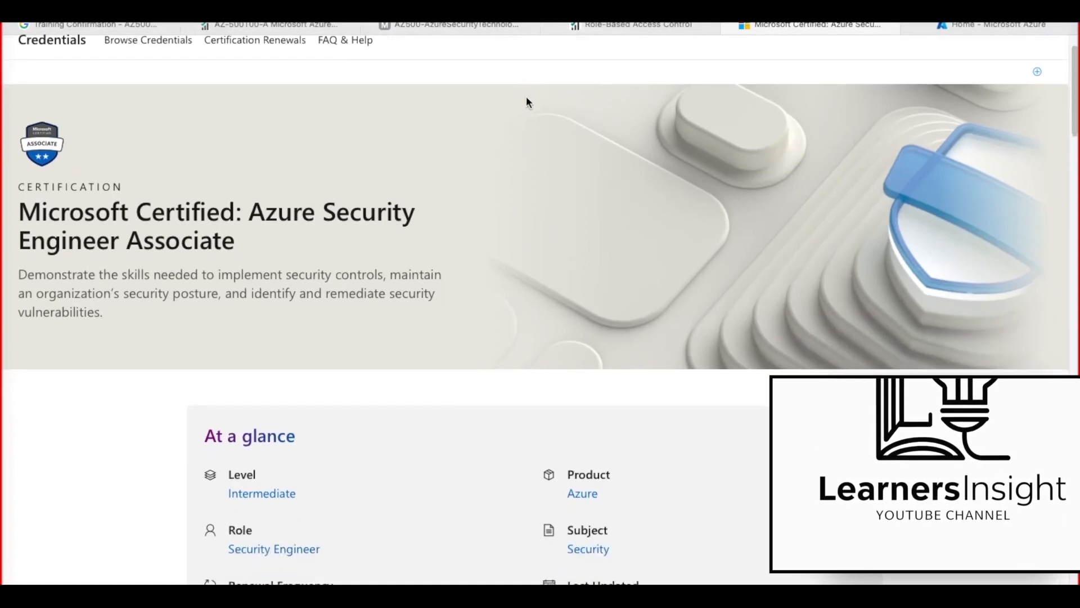
pyautogui.scroll(-3)
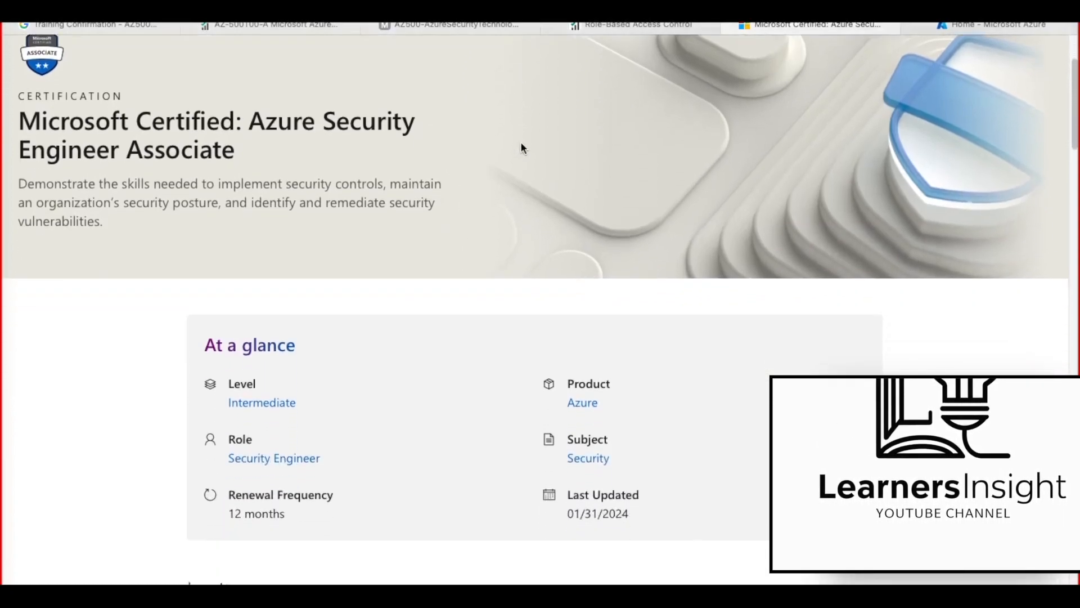
pyautogui.scroll(-3)
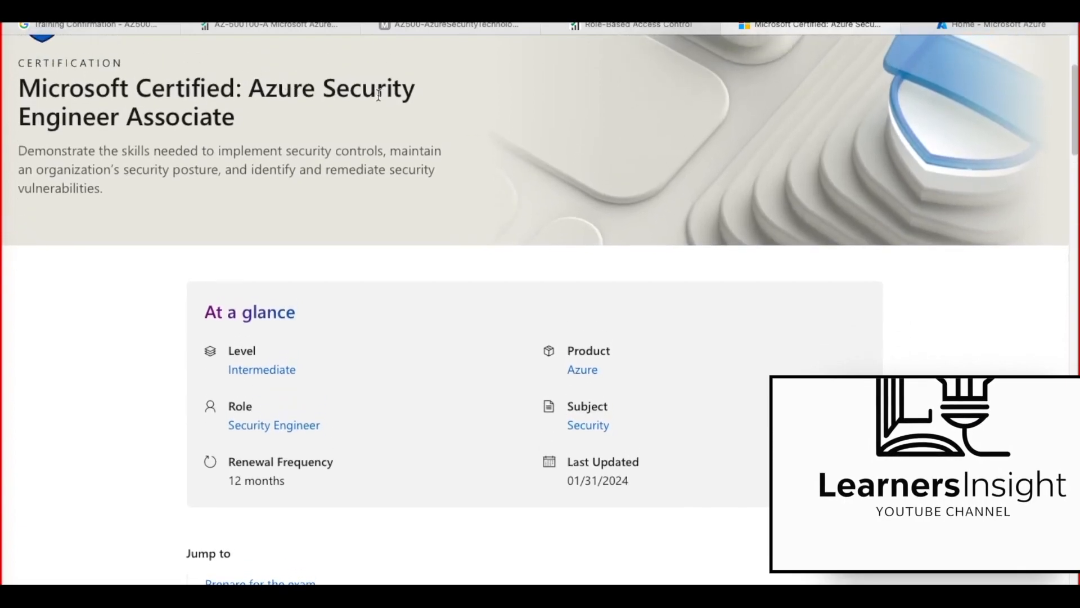
pyautogui.moveTo(417, 227)
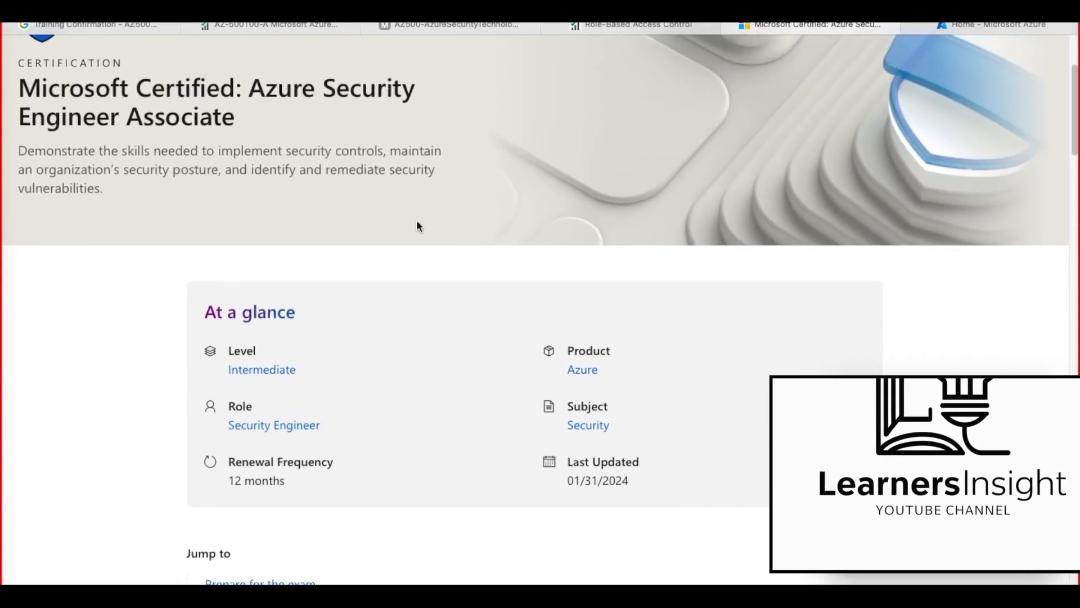
pyautogui.scroll(-3)
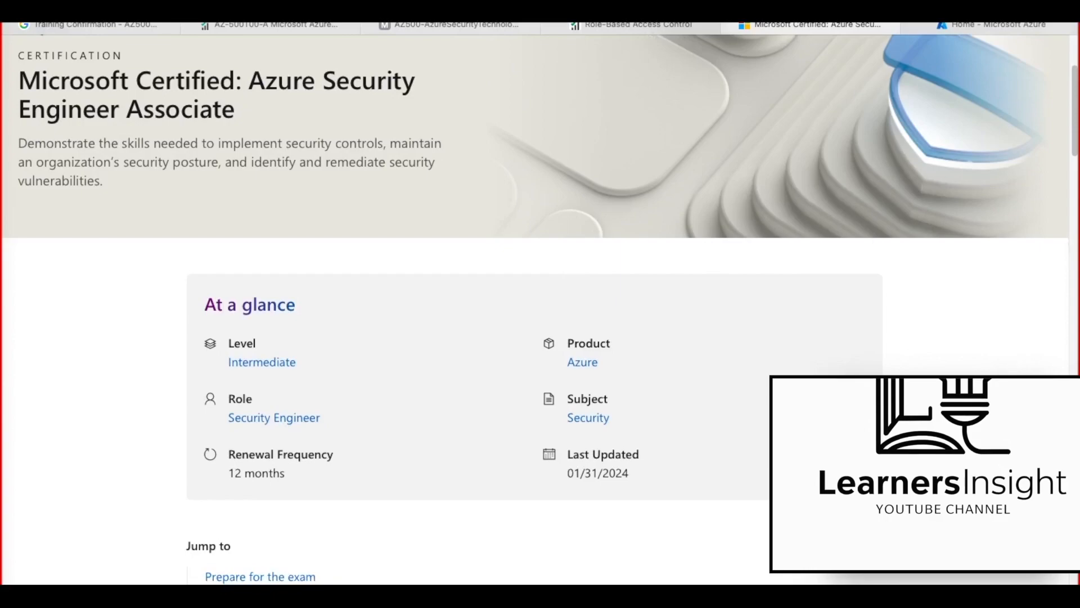
pyautogui.scroll(3)
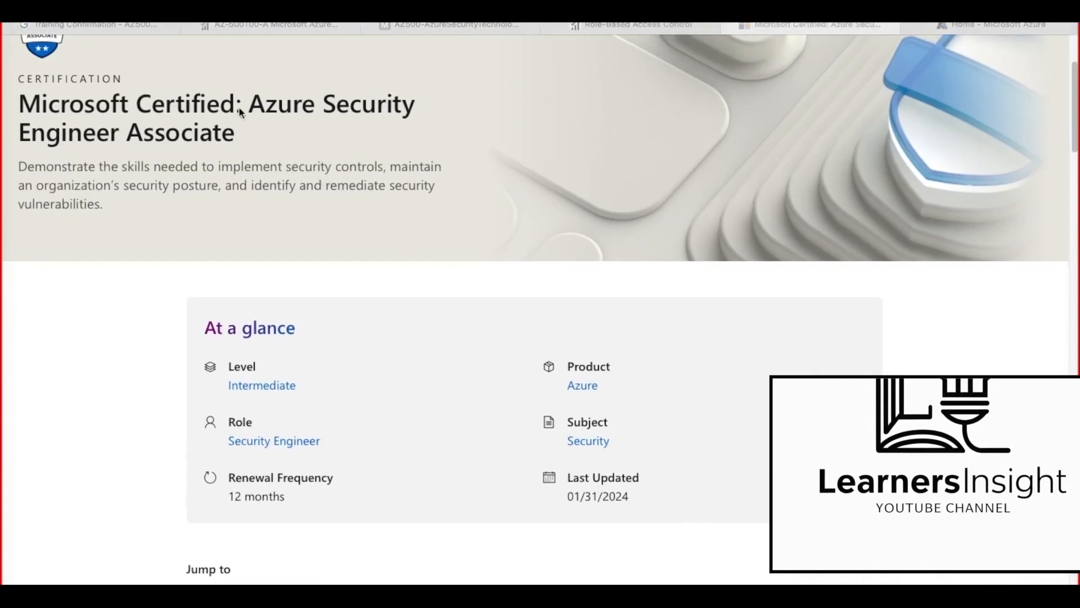
pyautogui.moveTo(142, 131)
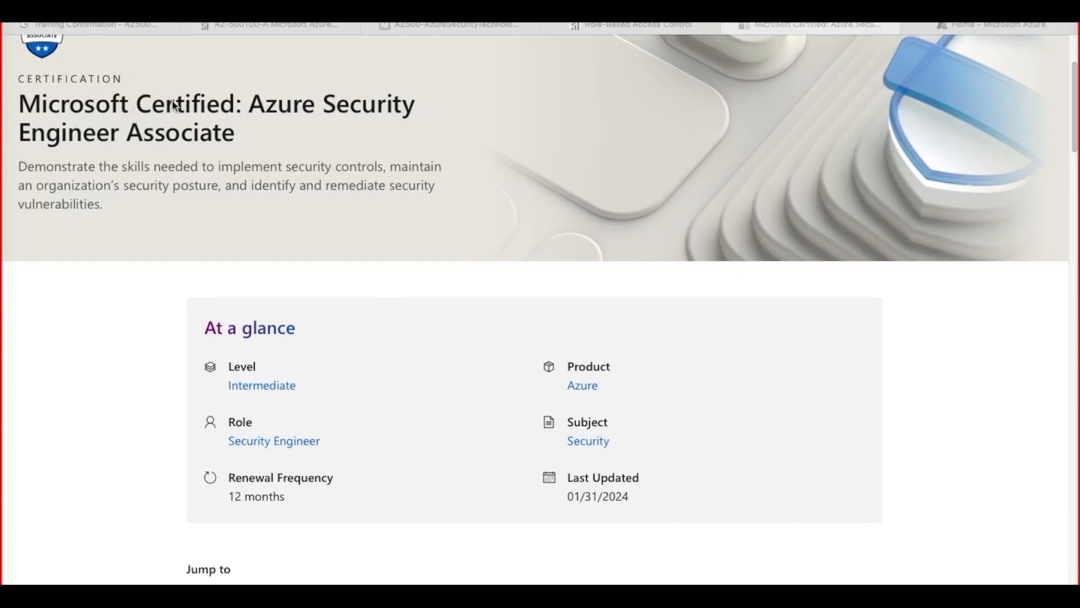
pyautogui.moveTo(223, 160)
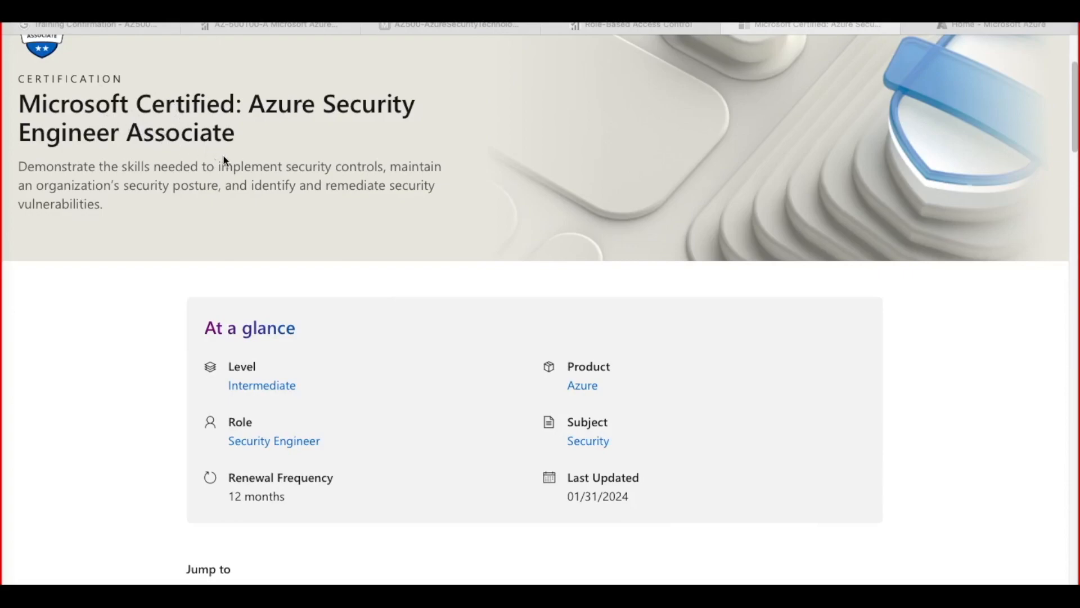
pyautogui.moveTo(297, 176)
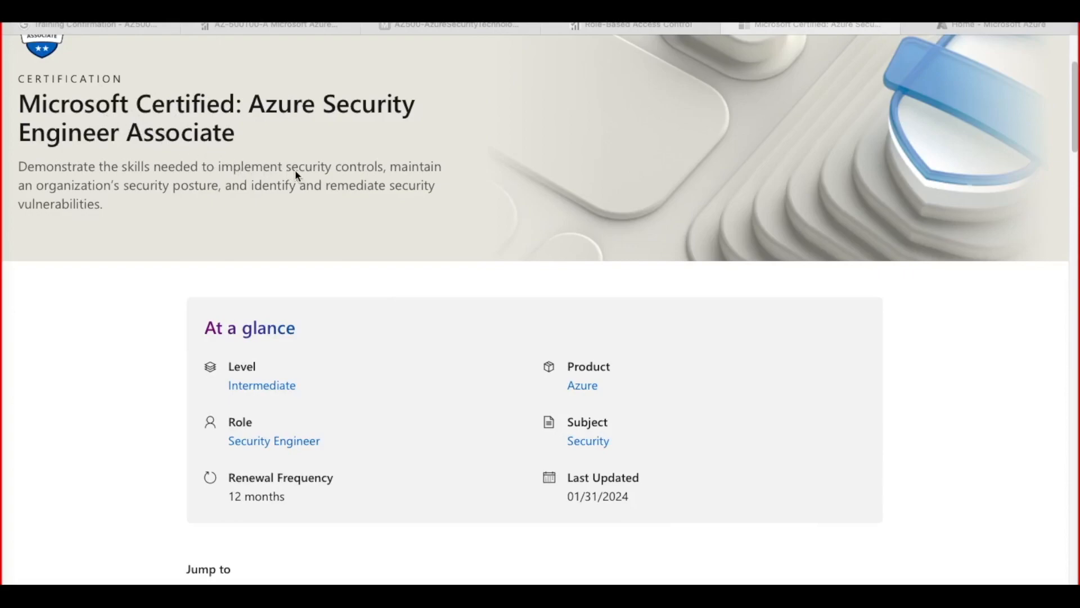
pyautogui.moveTo(384, 172)
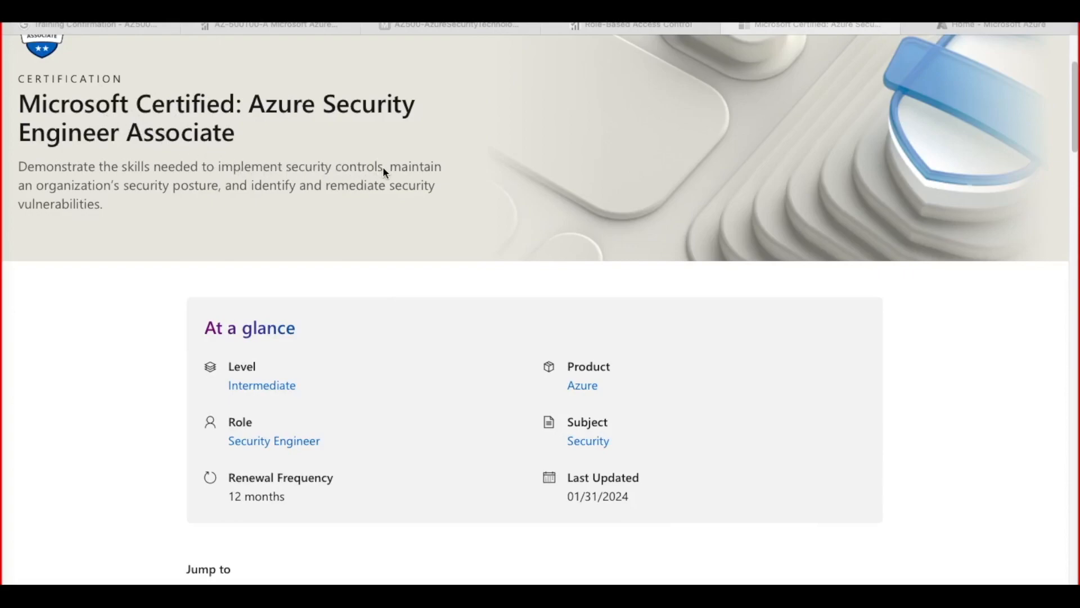
pyautogui.moveTo(195, 199)
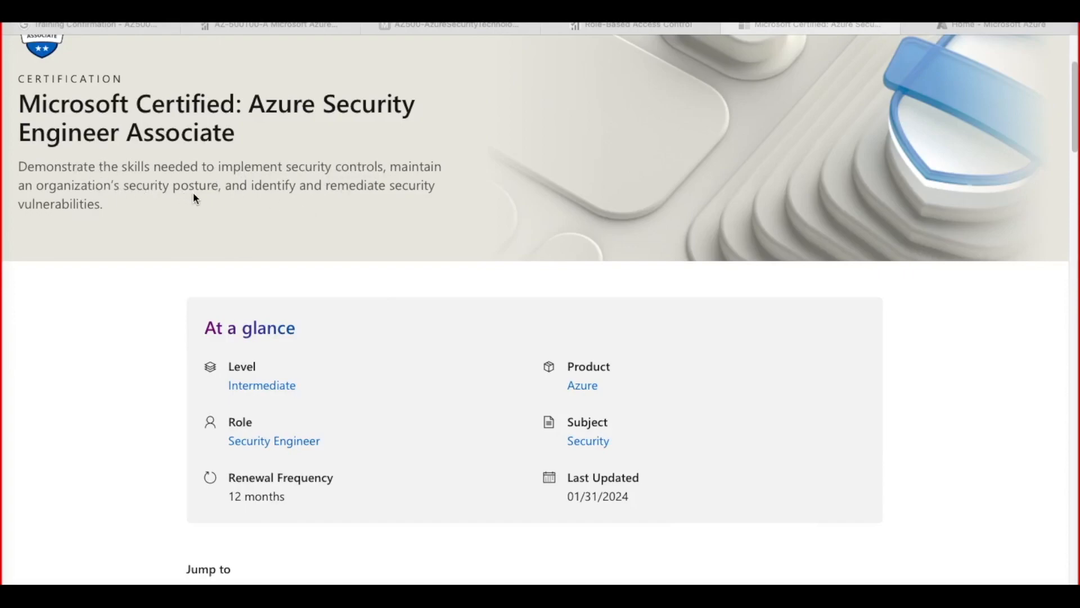
pyautogui.moveTo(168, 248)
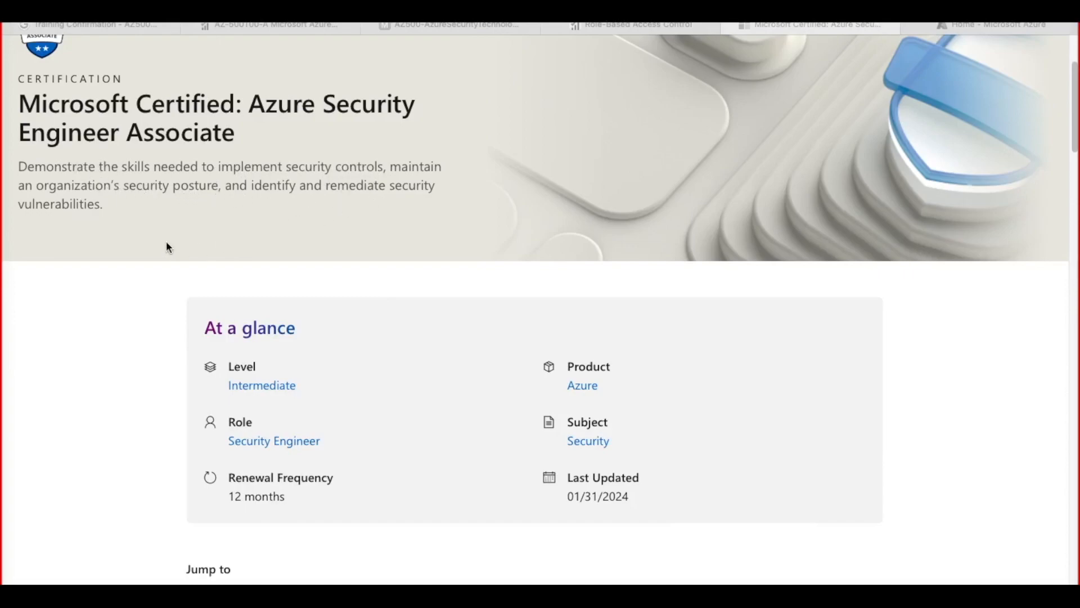
pyautogui.moveTo(286, 319)
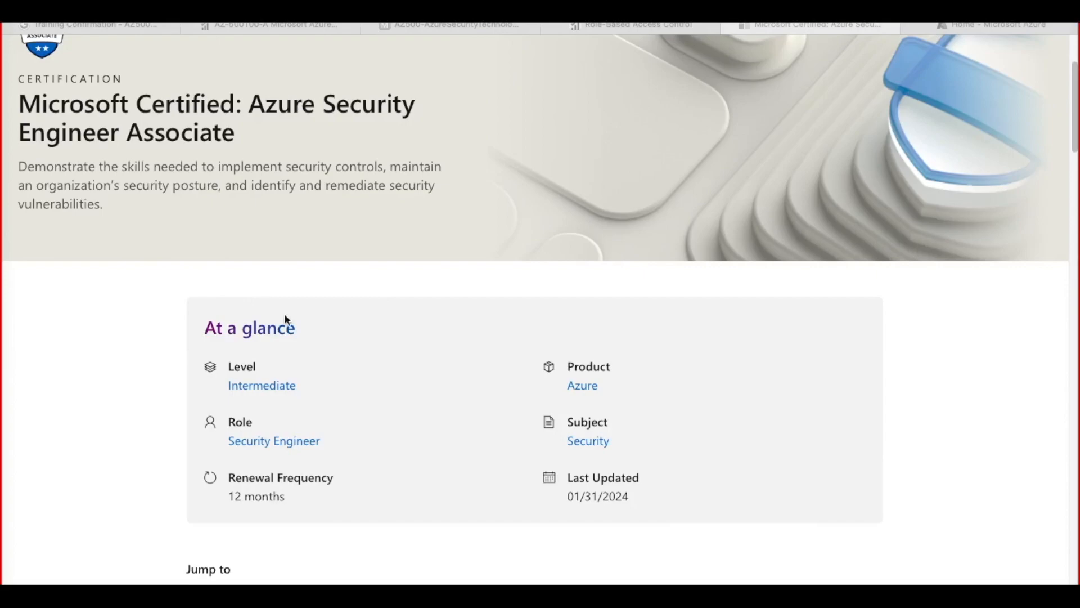
pyautogui.scroll(-3)
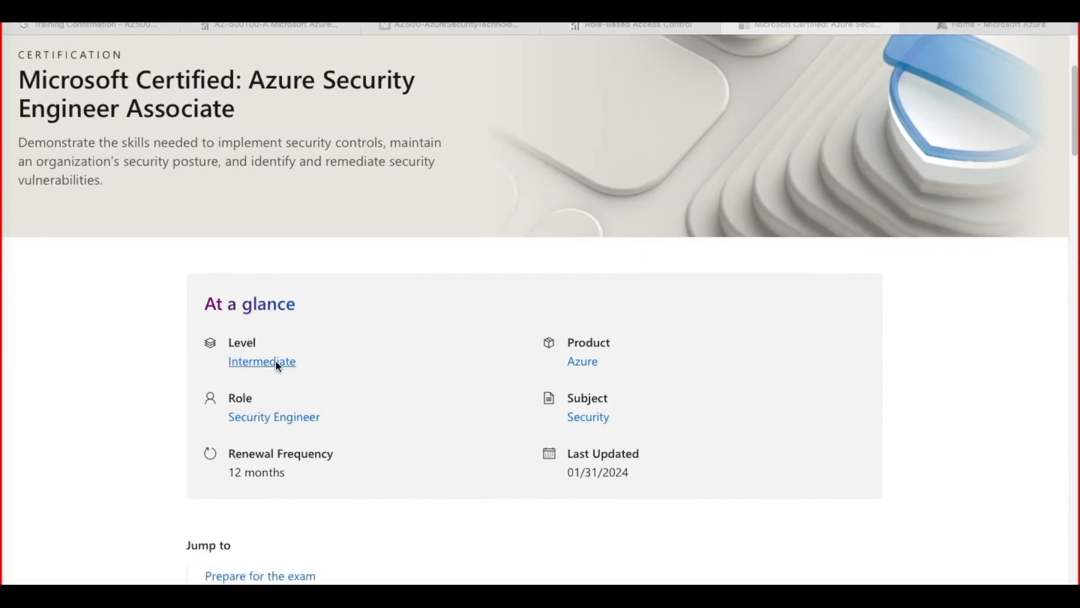
pyautogui.moveTo(277, 406)
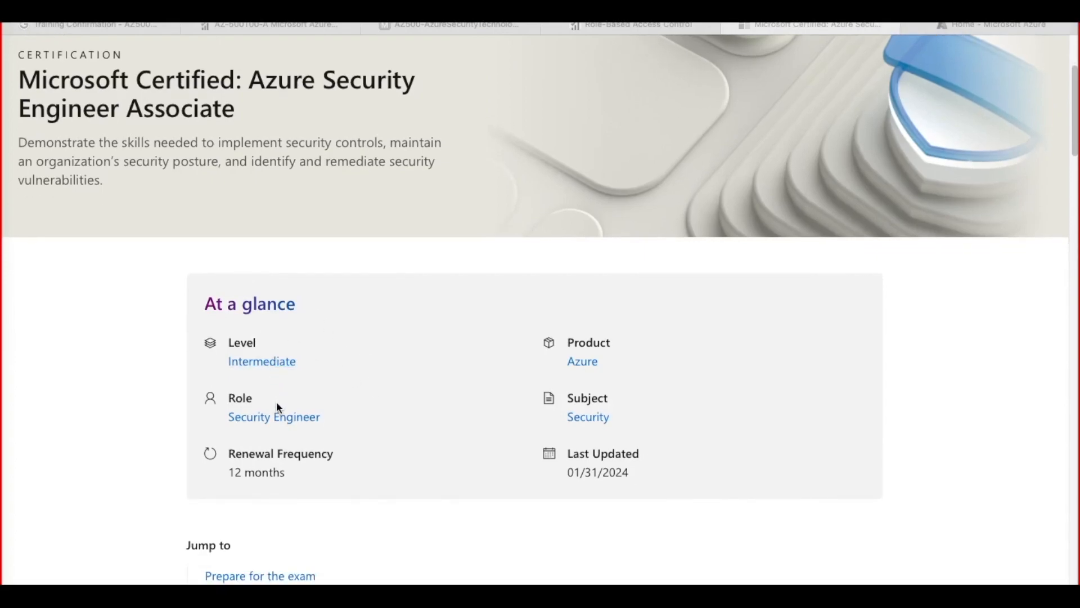
pyautogui.moveTo(306, 406)
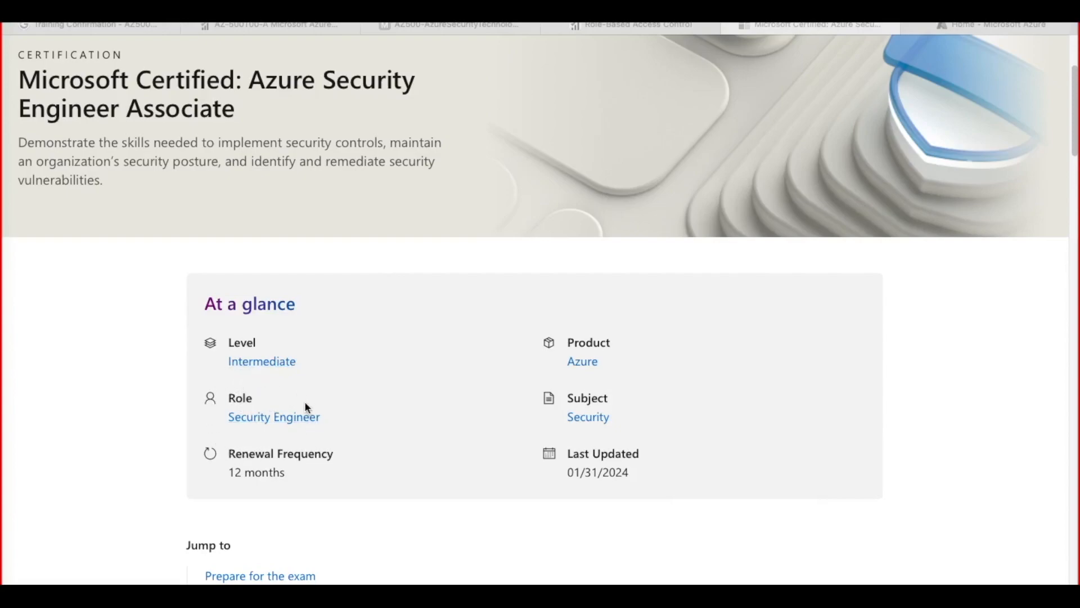
pyautogui.moveTo(261, 353)
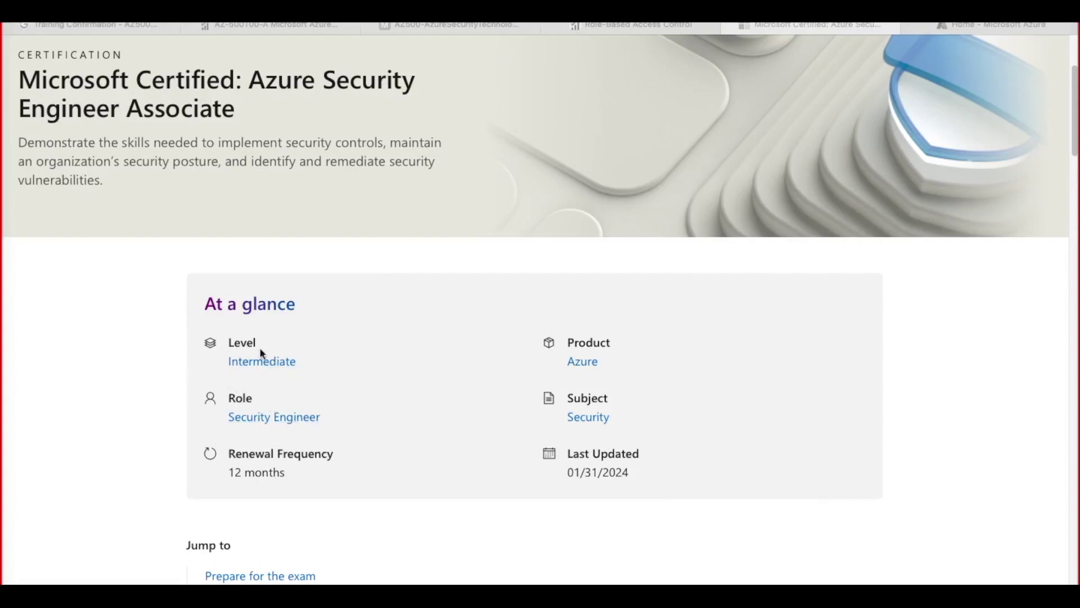
pyautogui.moveTo(349, 387)
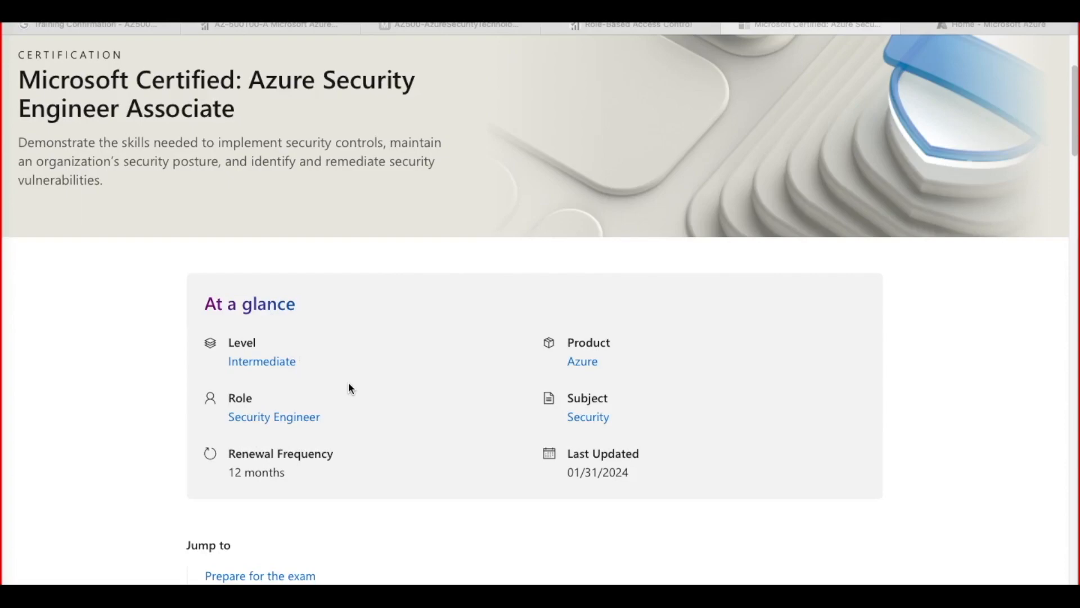
pyautogui.scroll(-3)
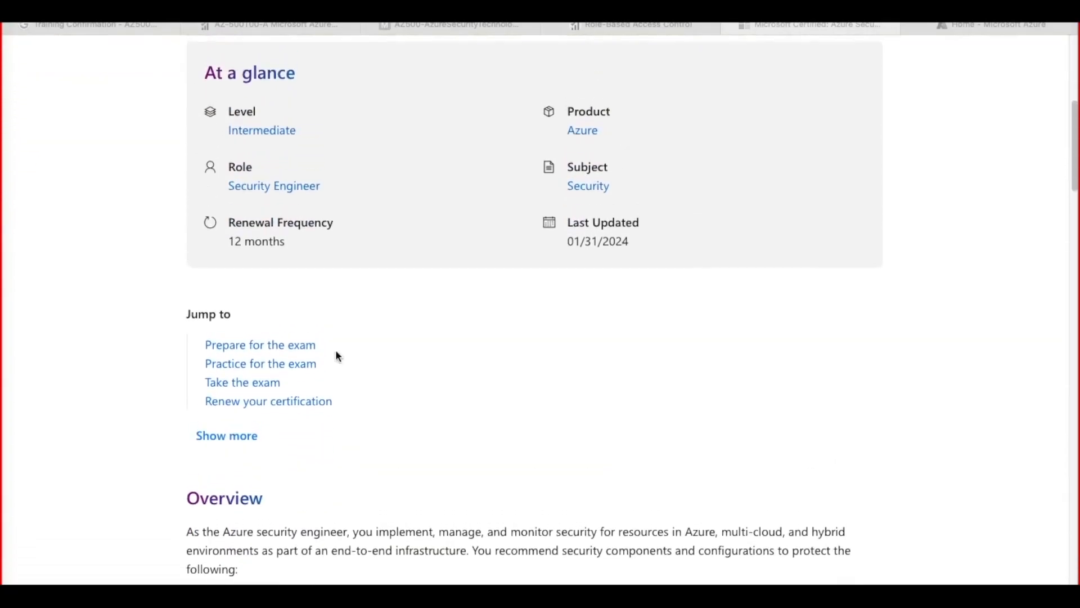
pyautogui.moveTo(287, 246)
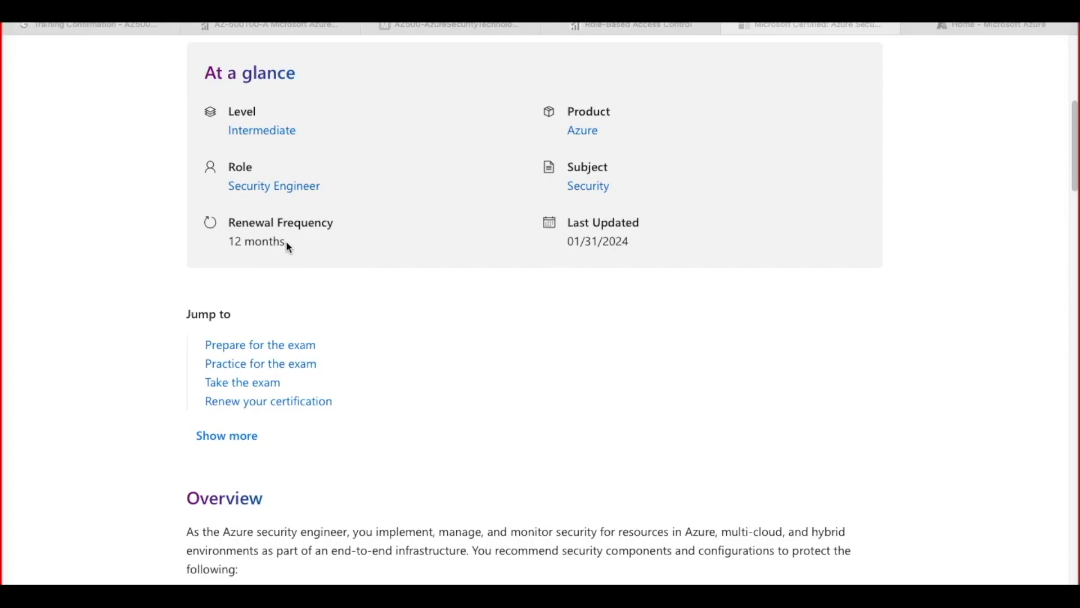
pyautogui.moveTo(100, 429)
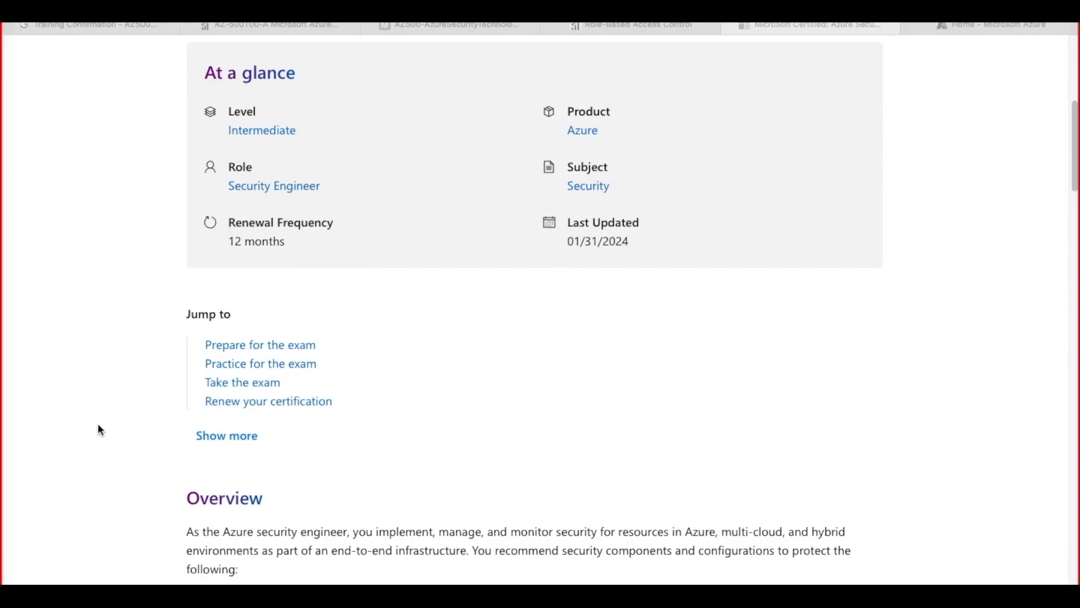
pyautogui.moveTo(254, 329)
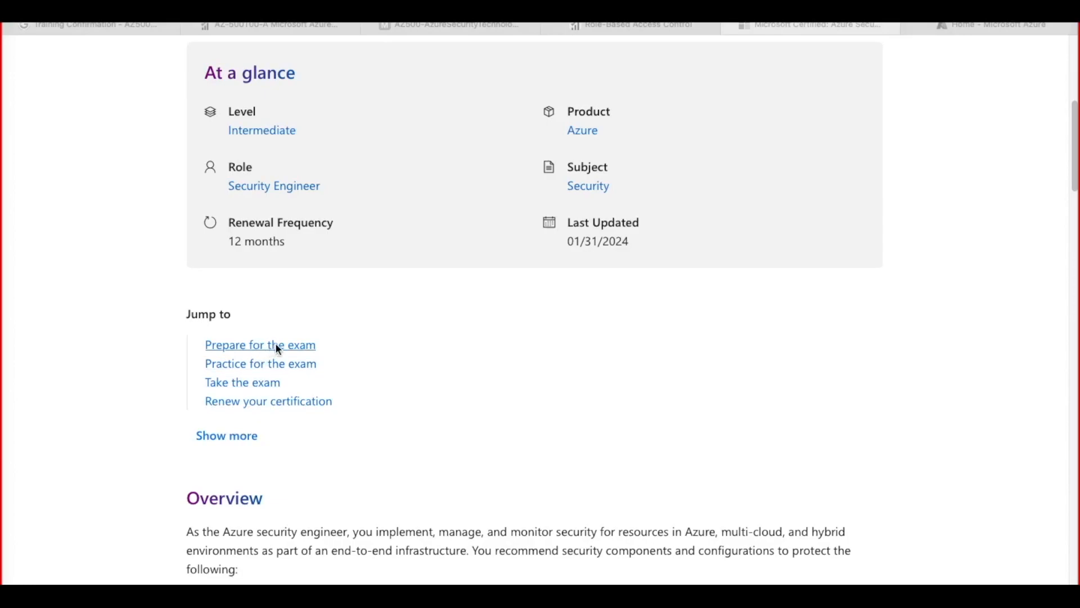
pyautogui.moveTo(358, 65)
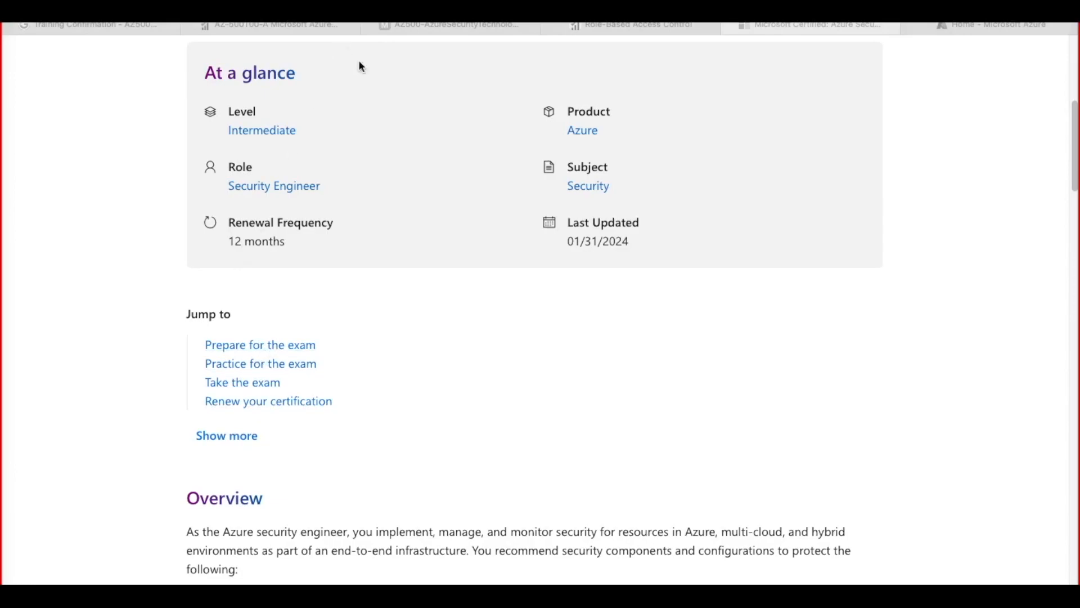
pyautogui.moveTo(178, 103)
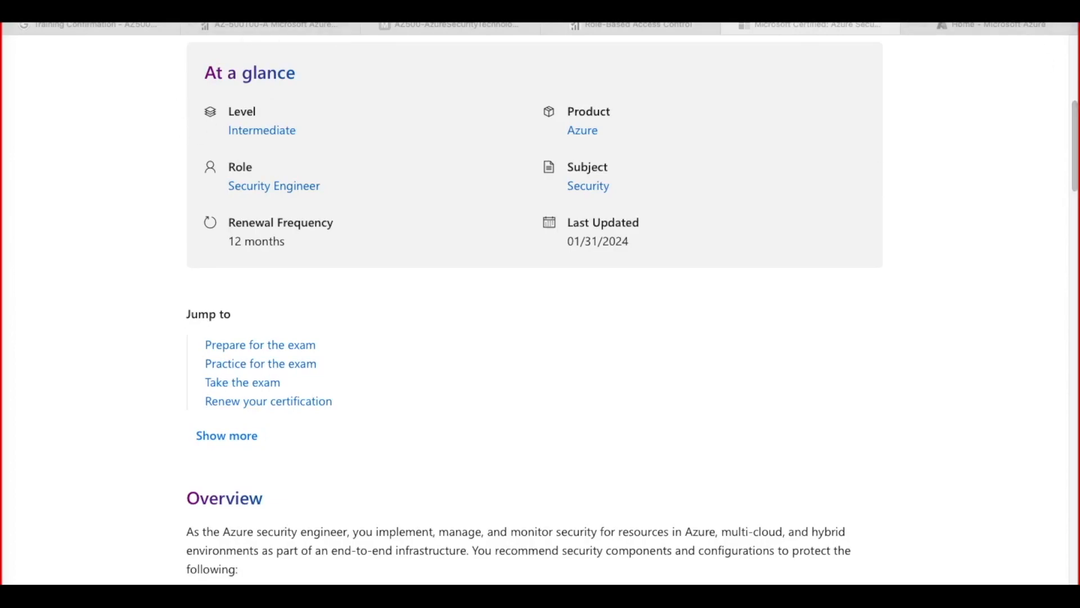
# Search Google for 'az 500' in a new browser tab
pyautogui.click(1002, 25)
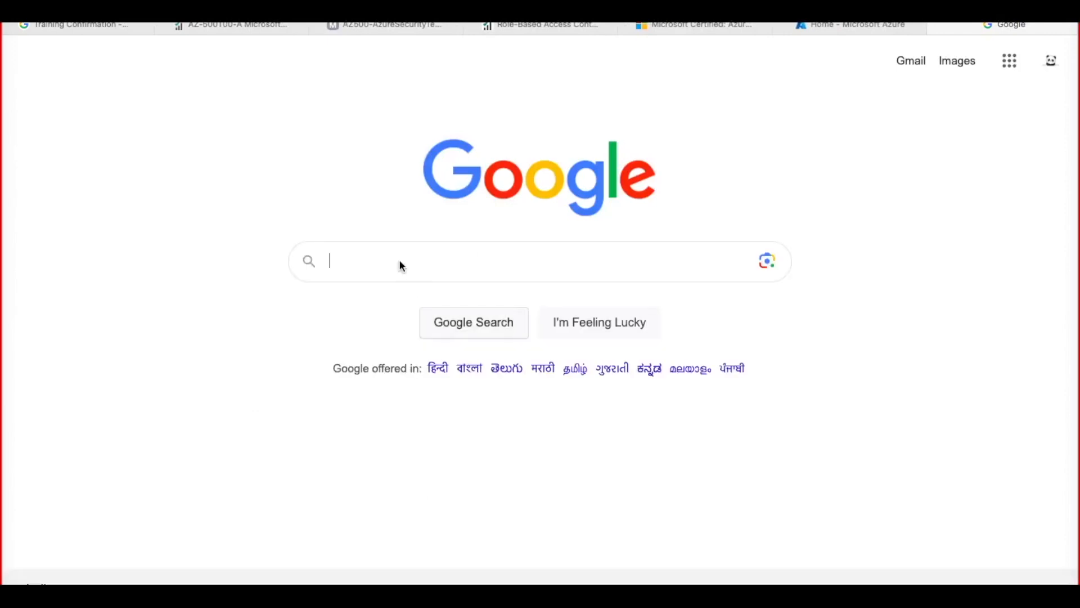
pyautogui.write('a')
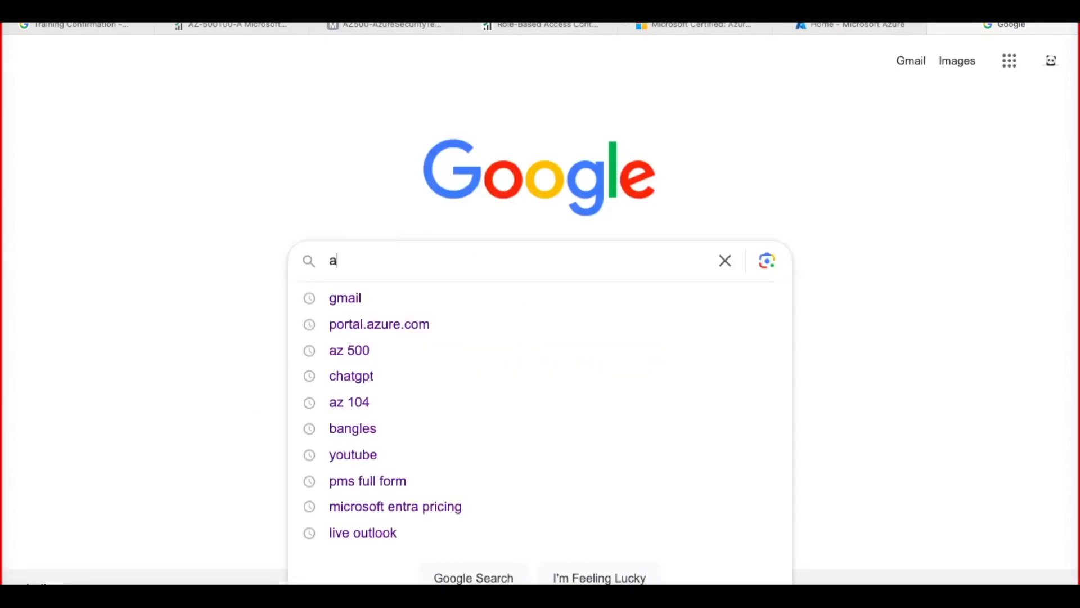
pyautogui.write('z 500')
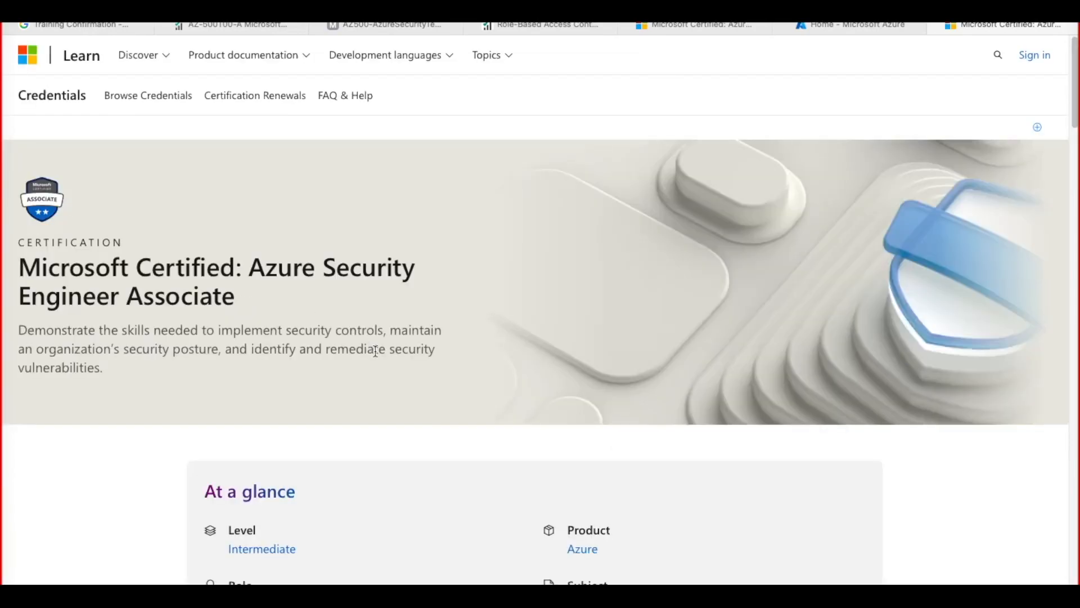
# Read the certification Overview: protected areas, security engineer responsibilities and required experience
pyautogui.scroll(-3)
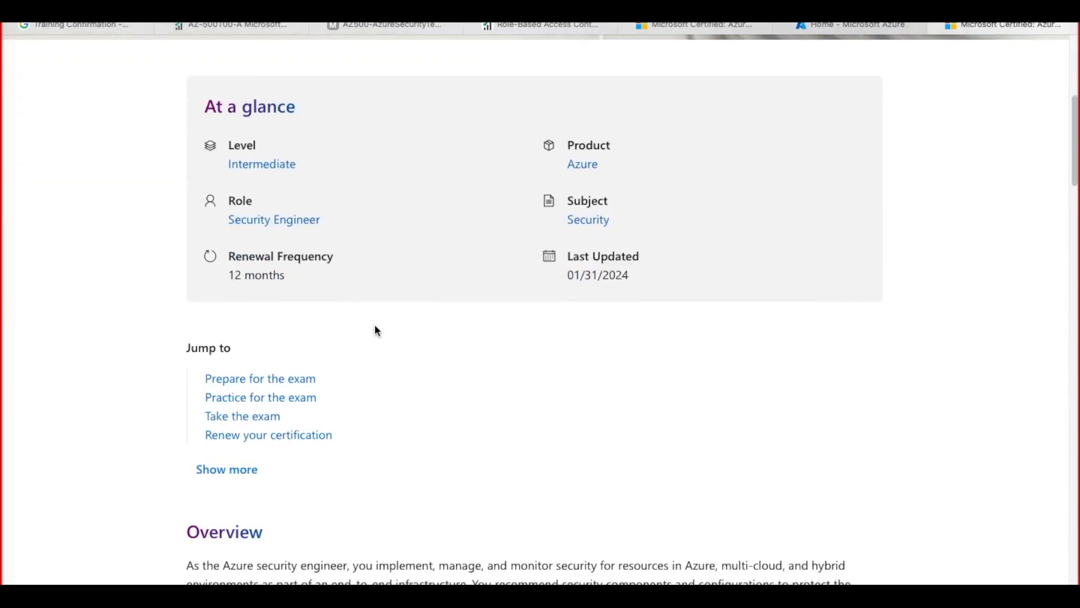
pyautogui.moveTo(297, 393)
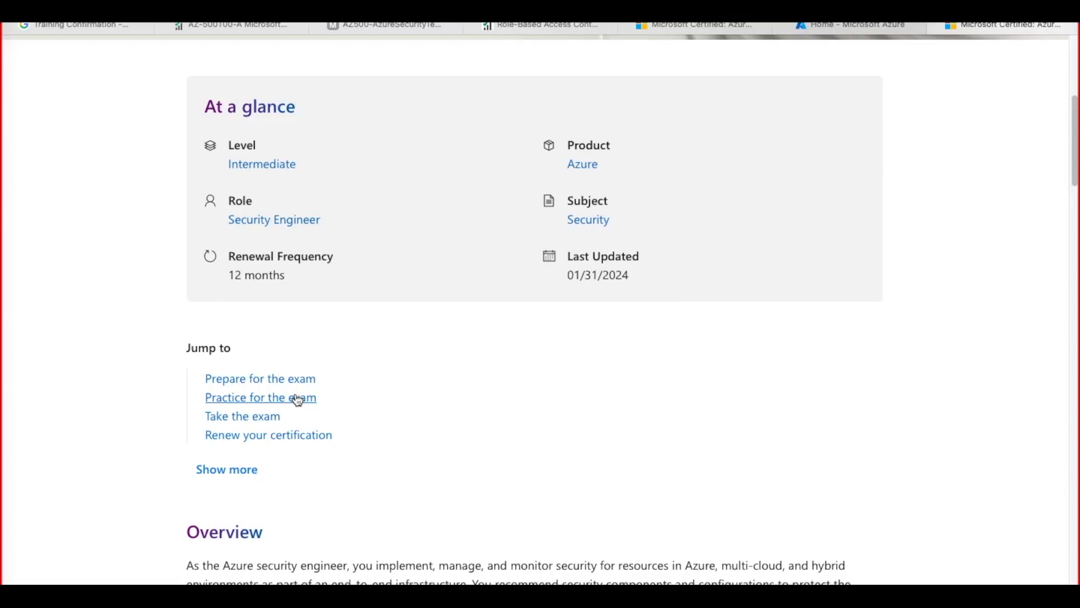
pyautogui.scroll(-3)
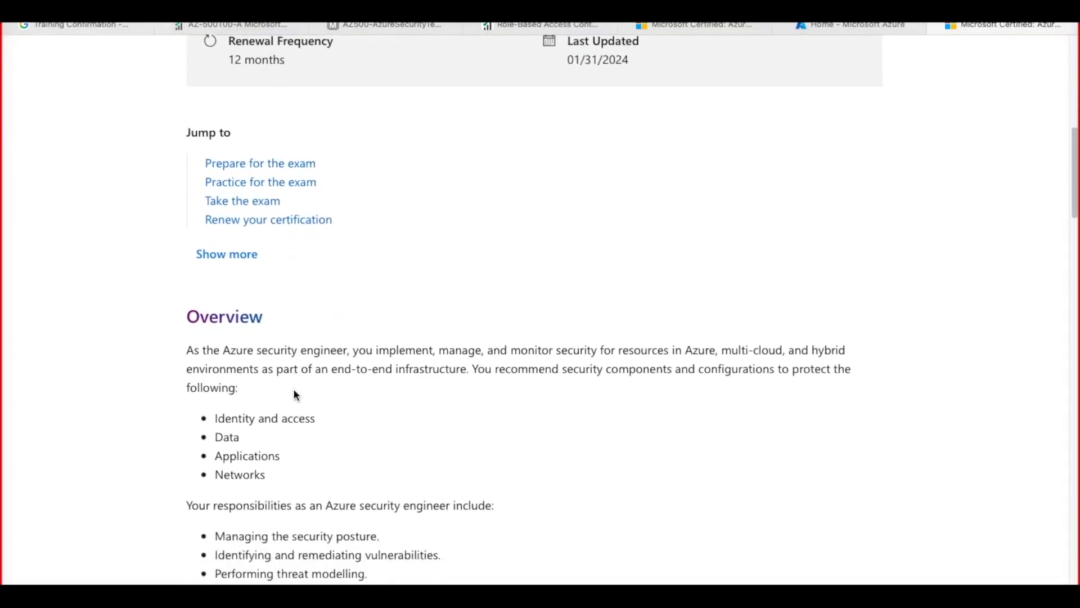
pyautogui.scroll(-3)
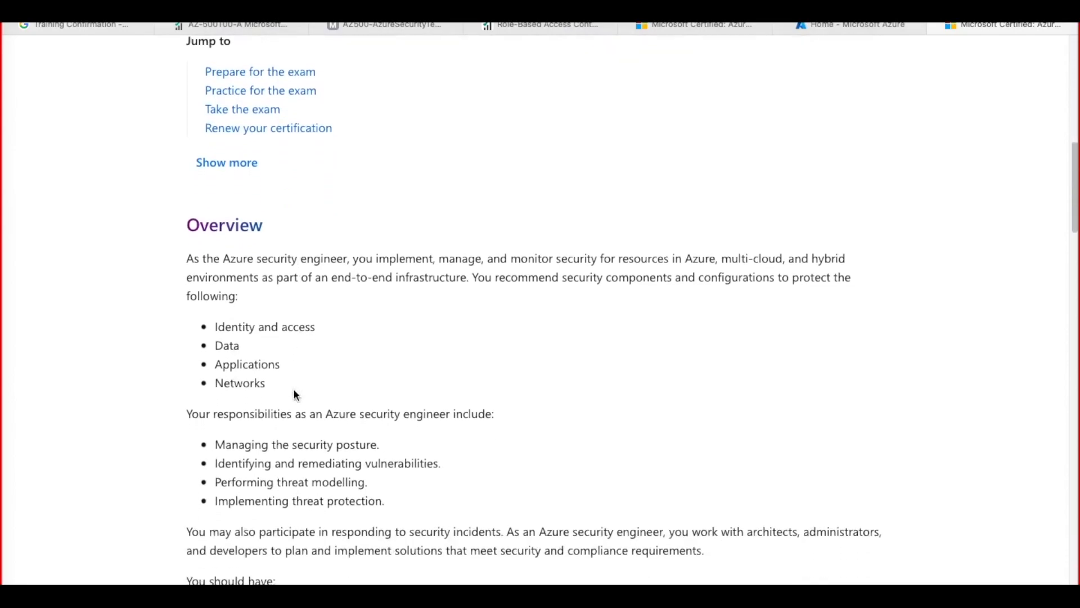
pyautogui.moveTo(236, 282)
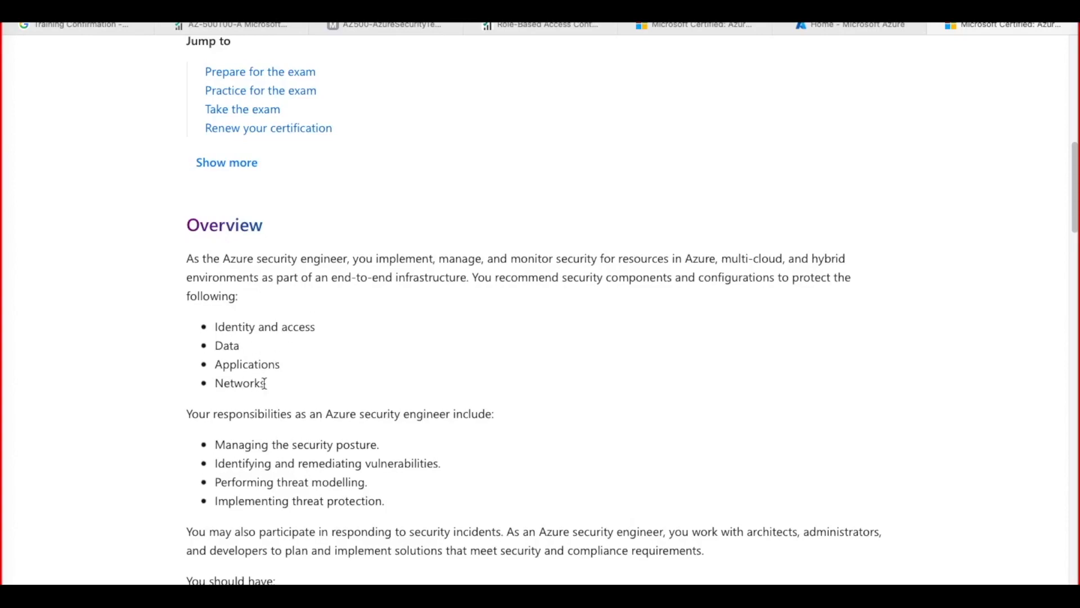
pyautogui.scroll(-3)
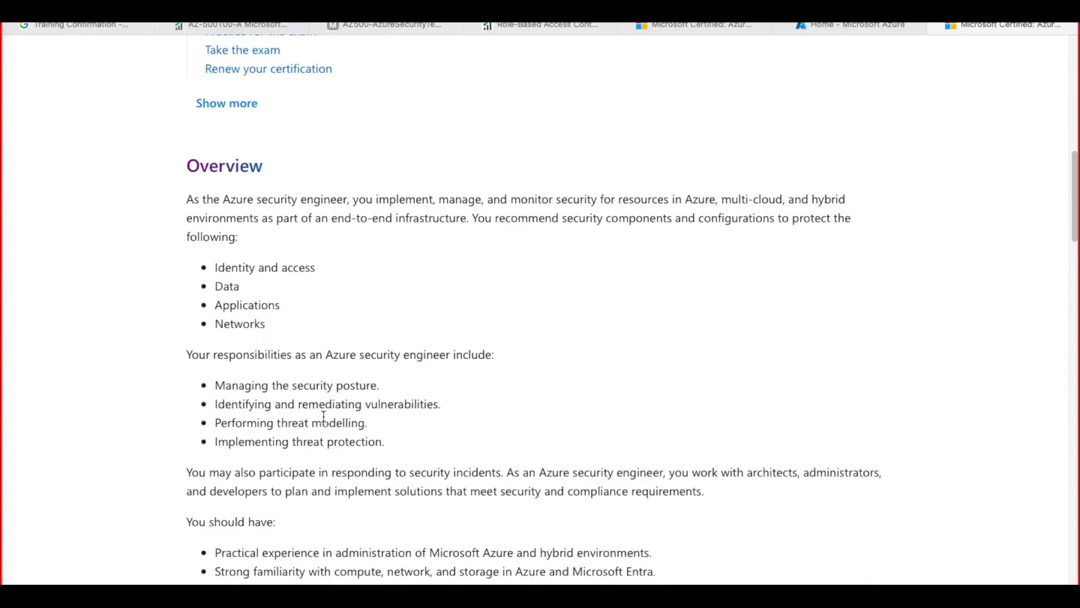
pyautogui.rightClick(337, 408)
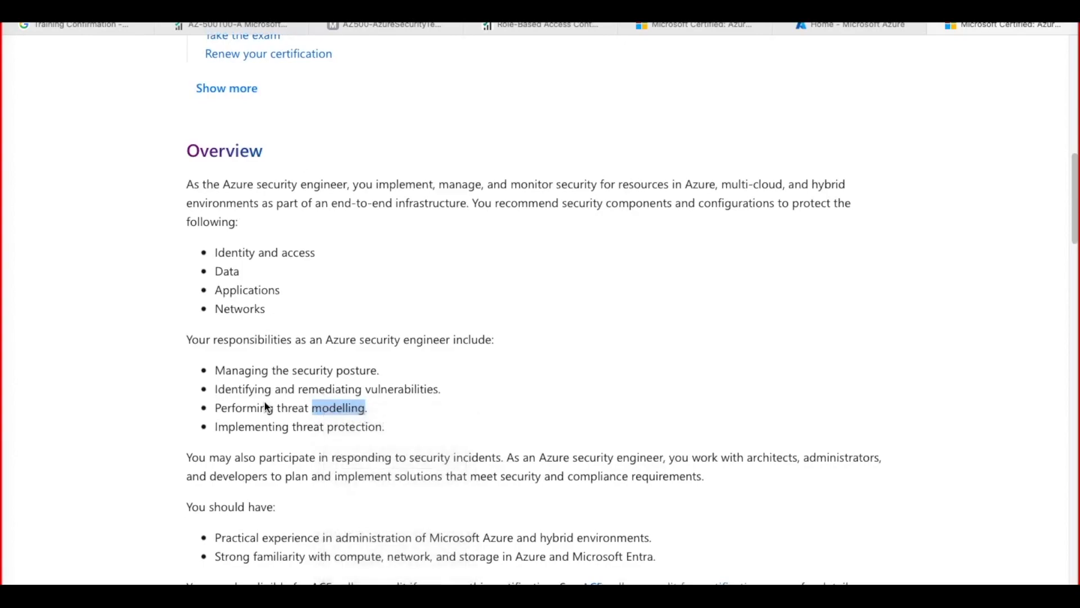
pyautogui.moveTo(193, 397)
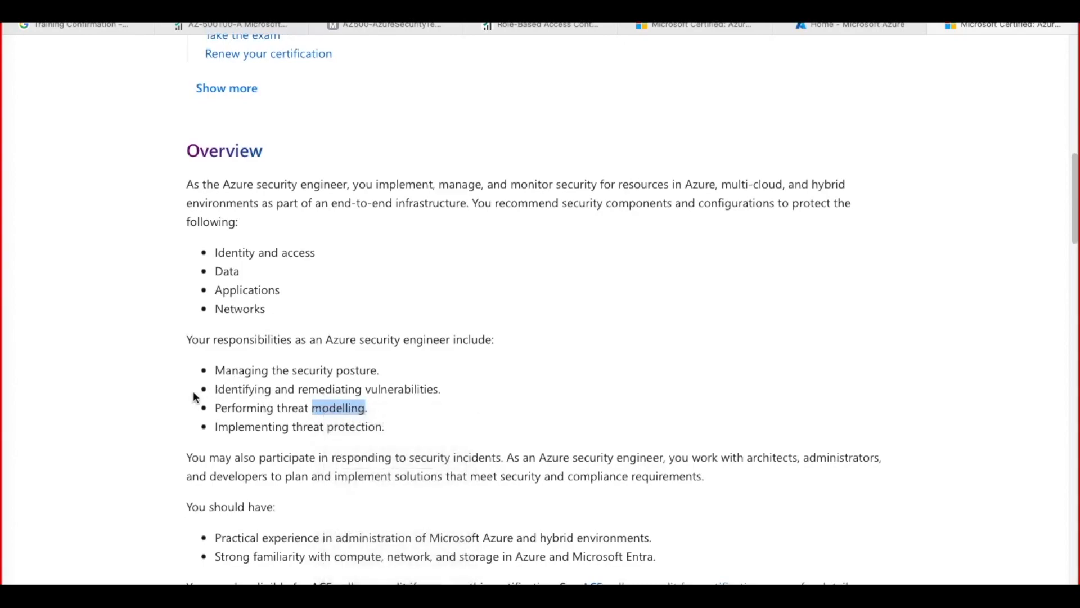
# Review Skills measured, prep modules, exam details with the $165 USD price, renewal and Certification resources
pyautogui.scroll(-3)
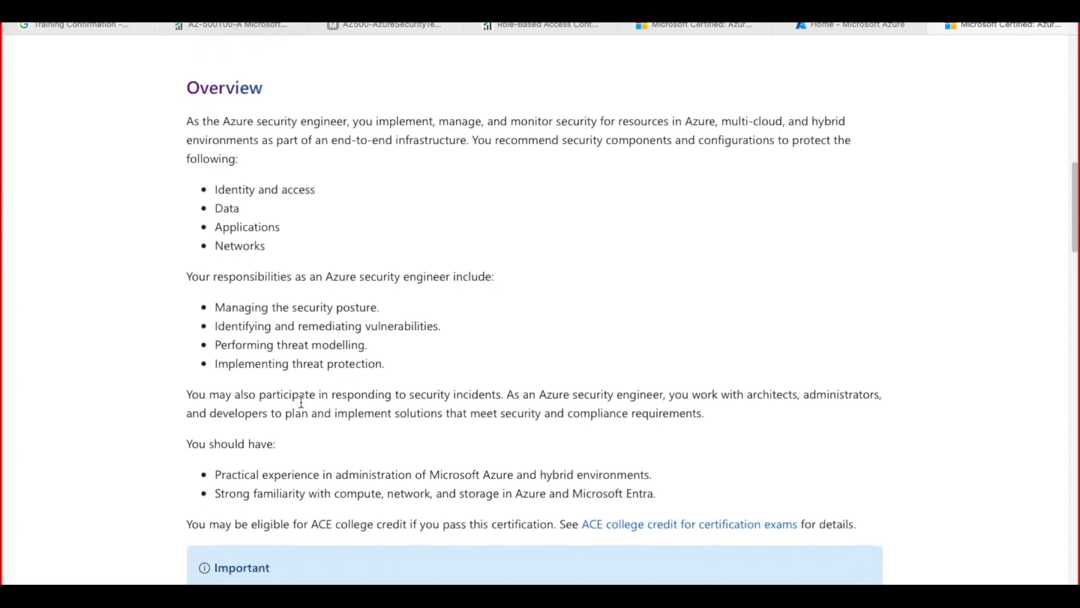
pyautogui.scroll(-3)
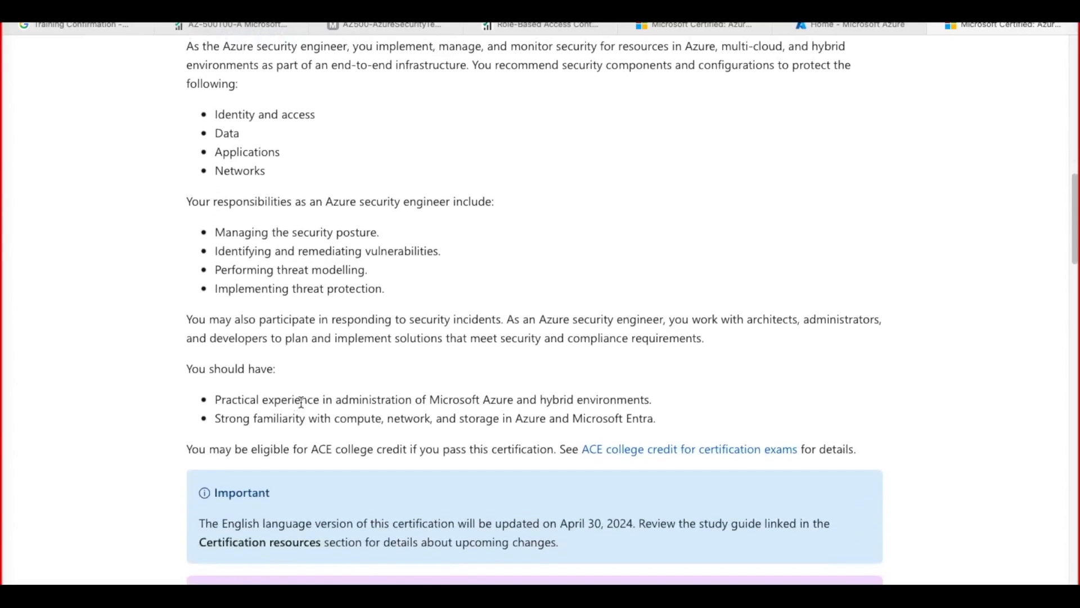
pyautogui.scroll(-3)
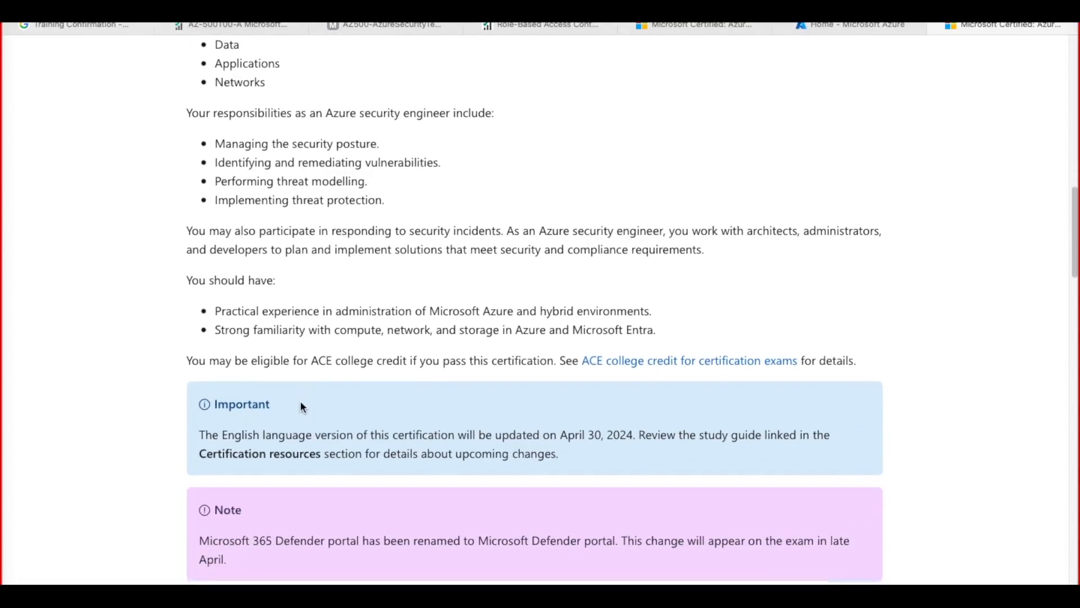
pyautogui.scroll(-3)
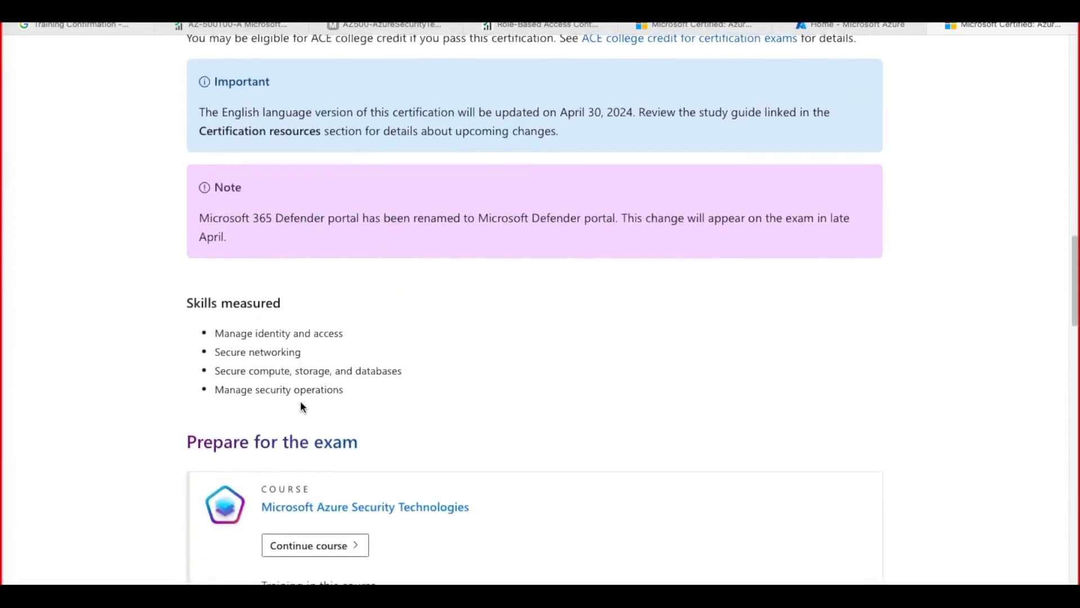
pyautogui.scroll(-3)
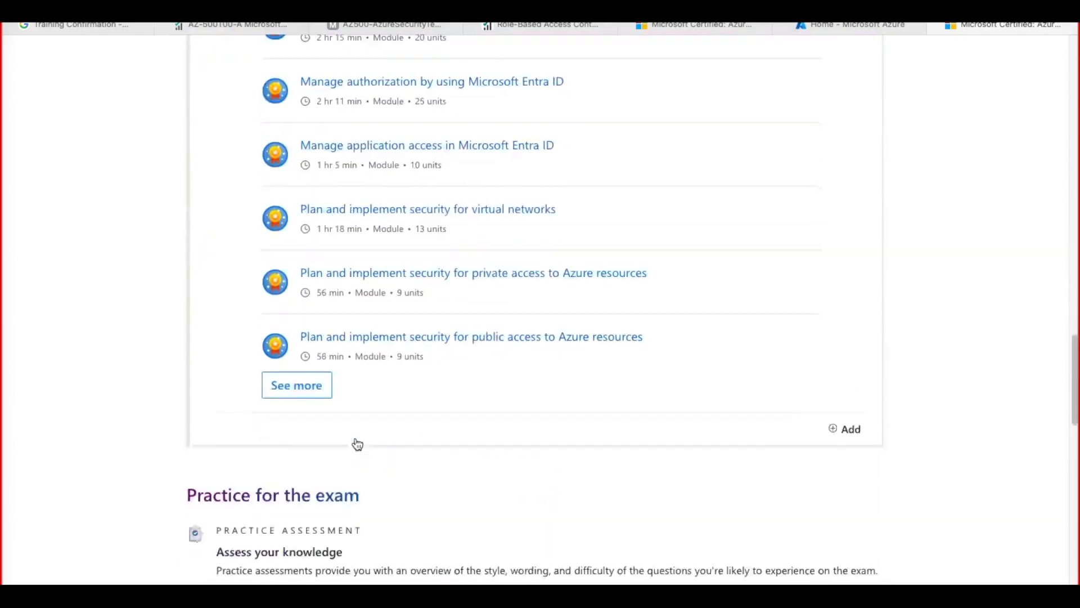
pyautogui.scroll(-3)
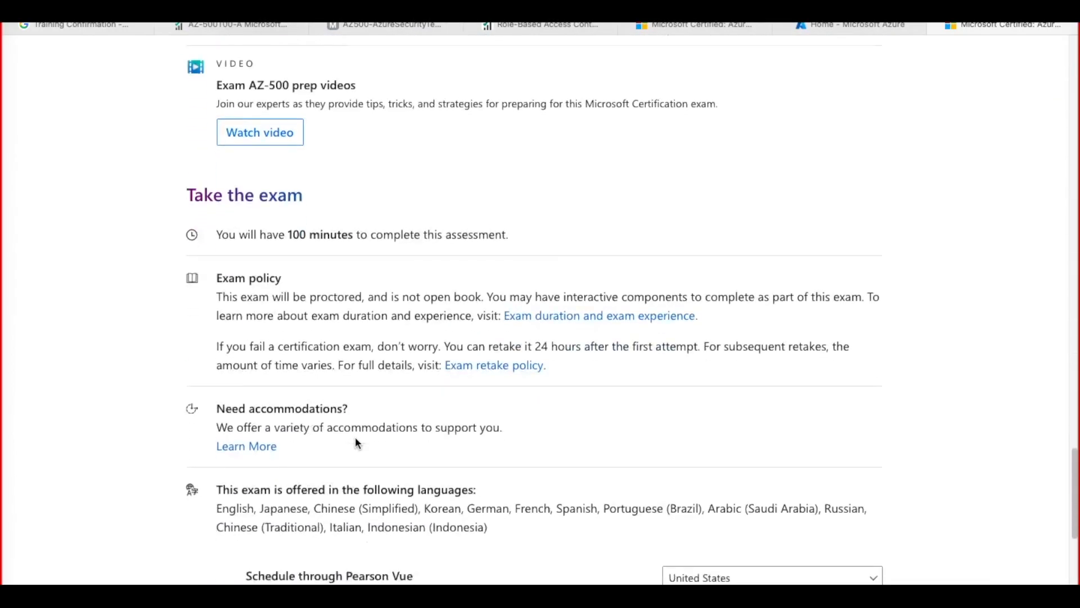
pyautogui.scroll(-3)
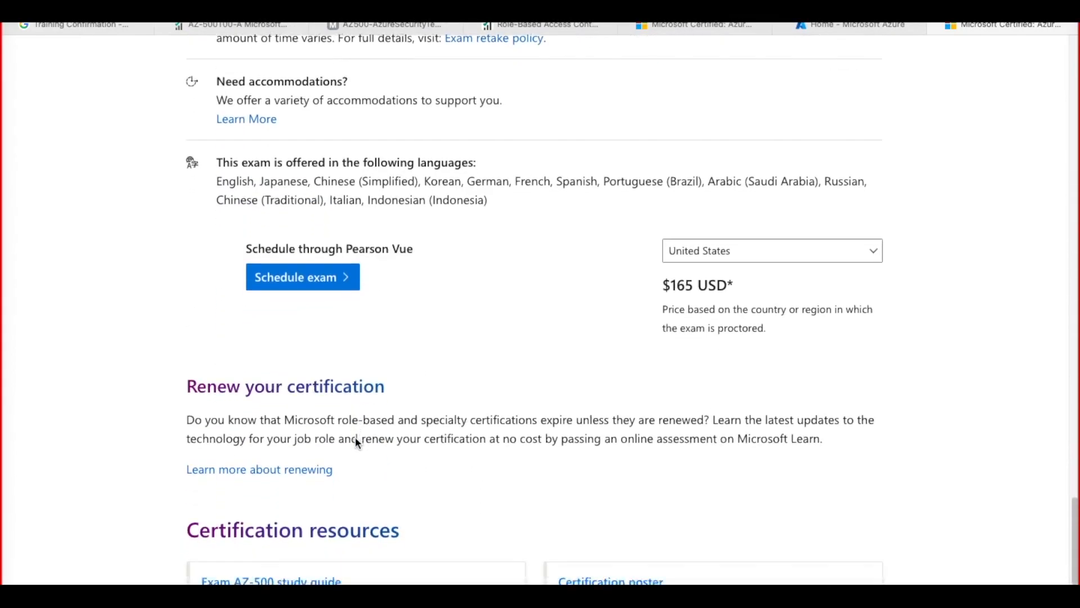
pyautogui.scroll(-3)
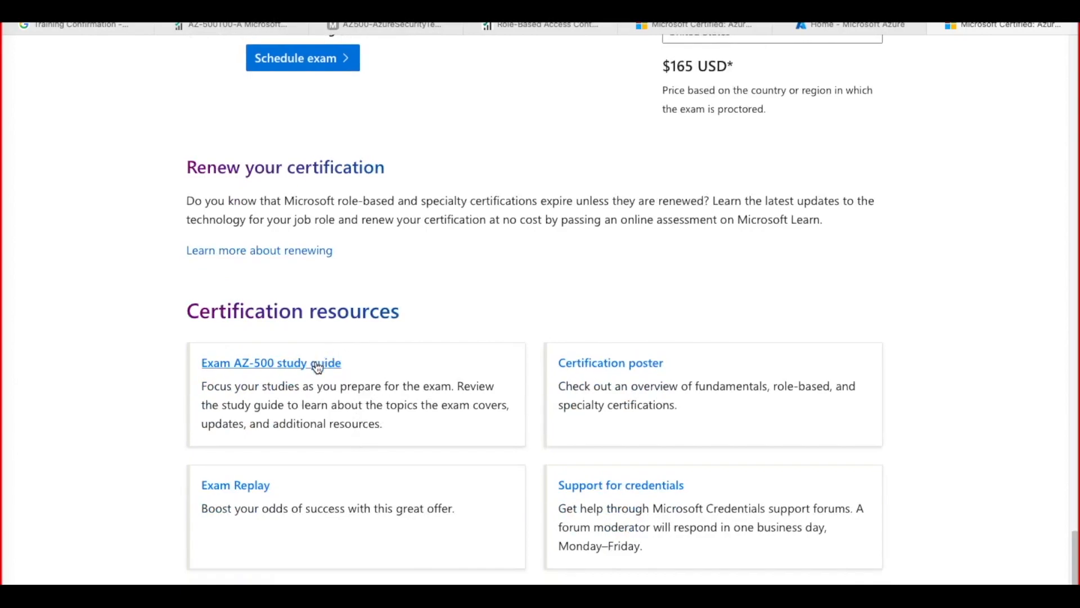
# Open the Exam AZ-500 study guide in a new tab and view its Useful links table
pyautogui.click(270, 362)
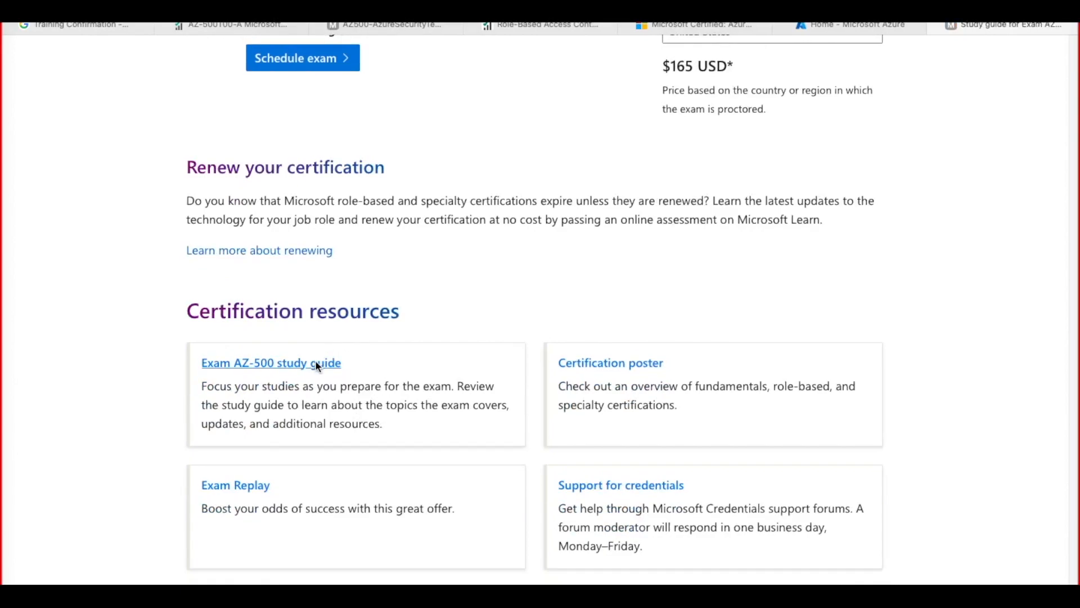
pyautogui.click(271, 362)
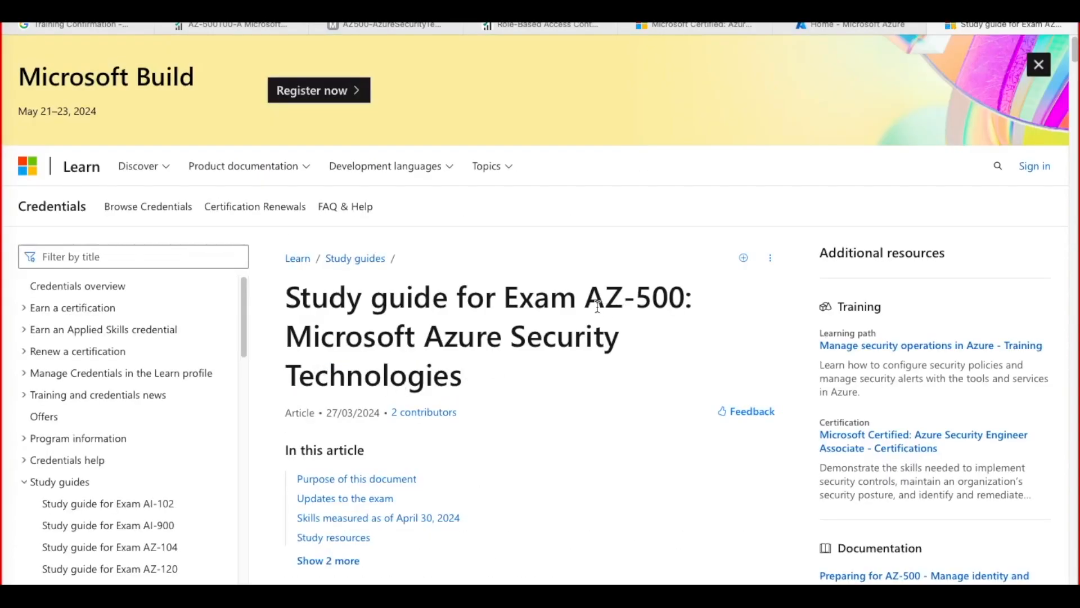
pyautogui.scroll(-3)
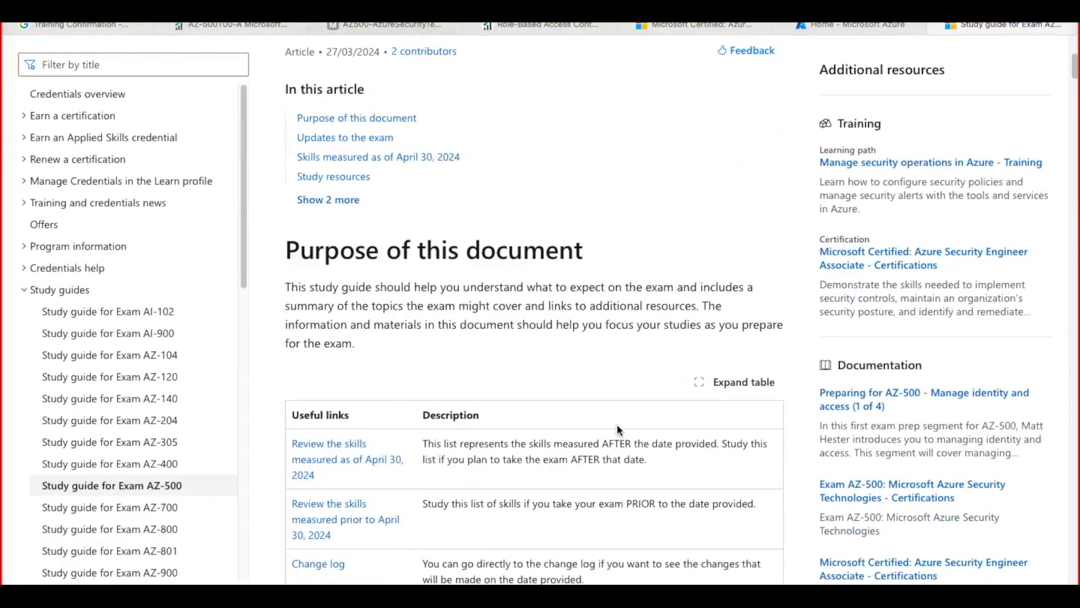
pyautogui.scroll(-3)
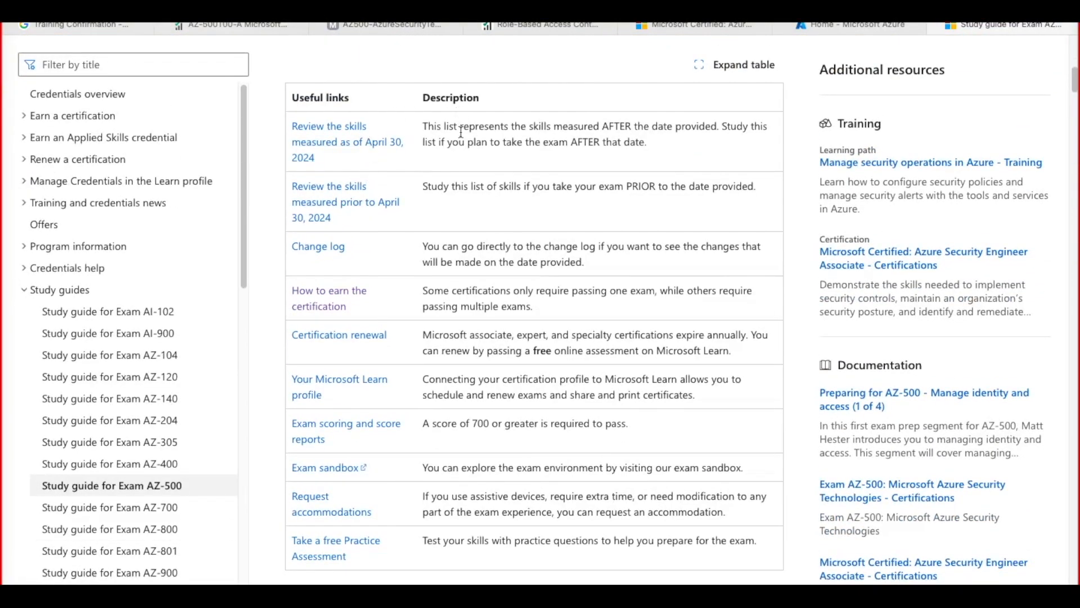
pyautogui.moveTo(347, 142)
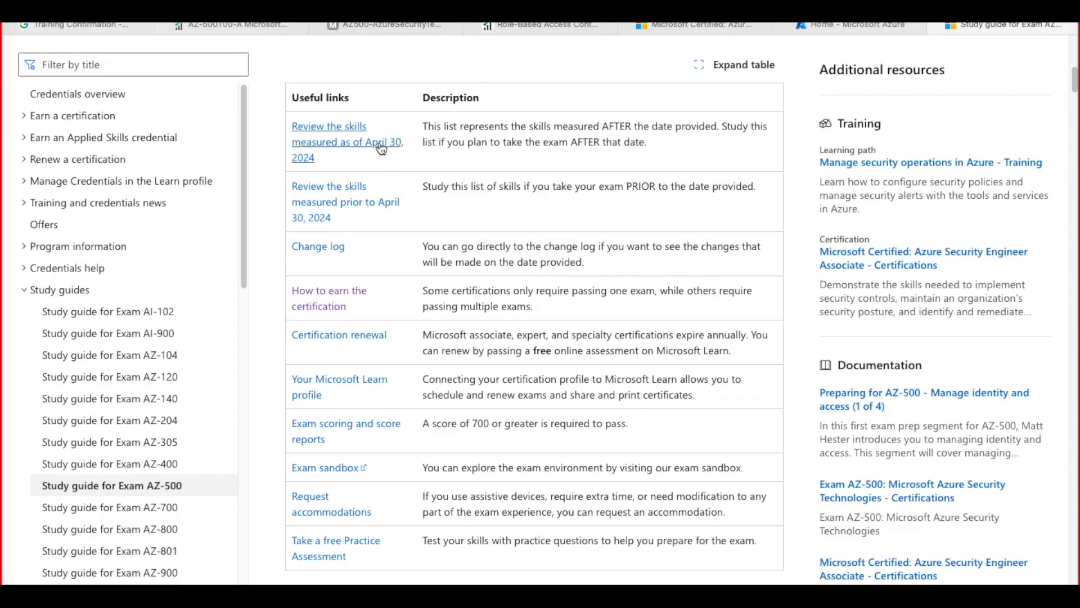
pyautogui.moveTo(305, 167)
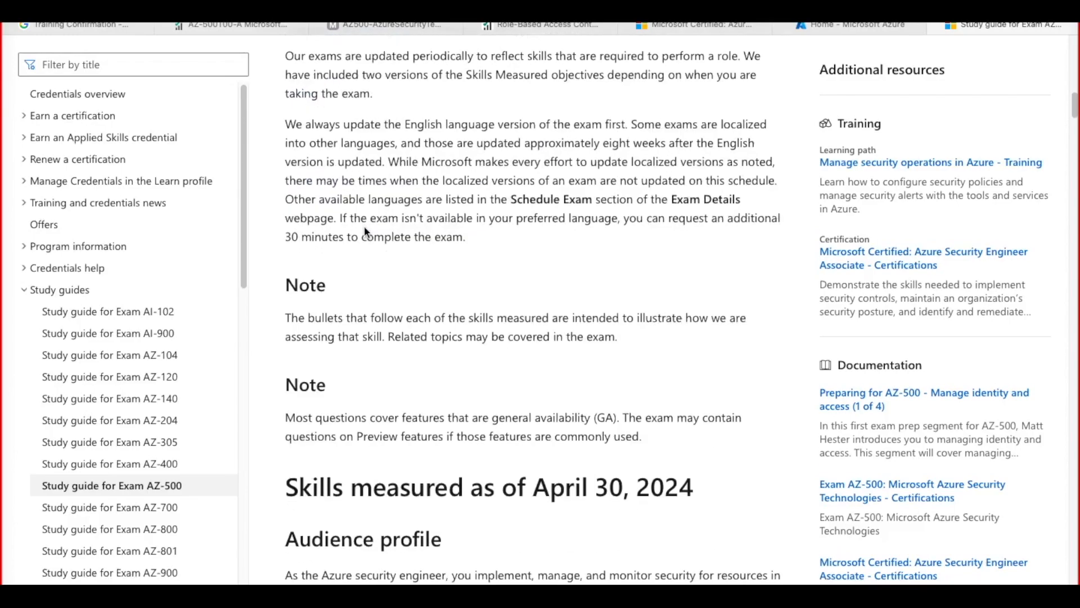
# View Skills at a glance and highlight the Secure networking weighting (20–25%)
pyautogui.scroll(-3)
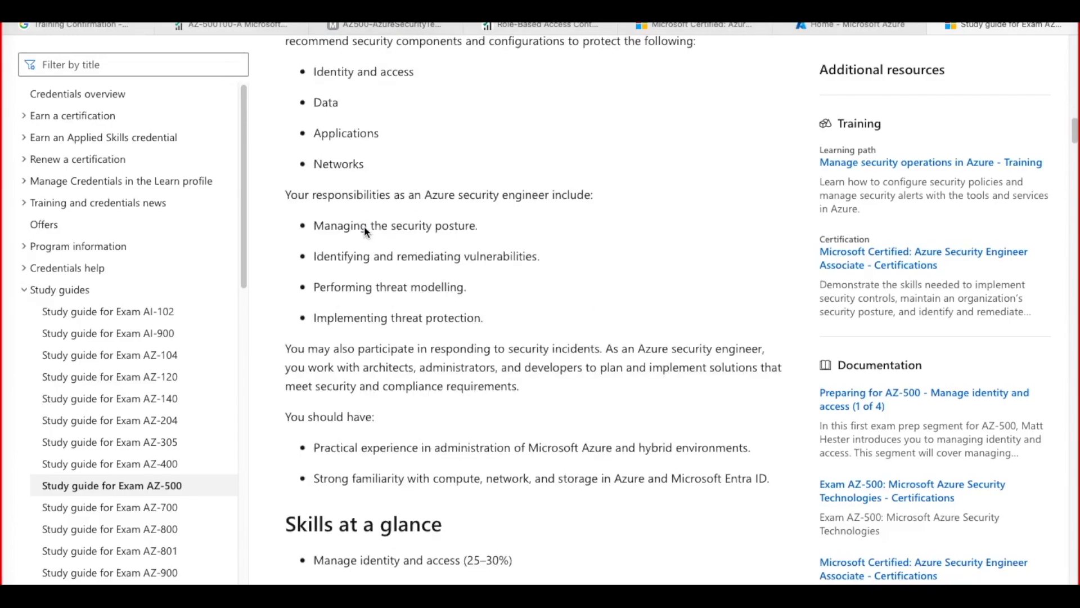
pyautogui.scroll(-3)
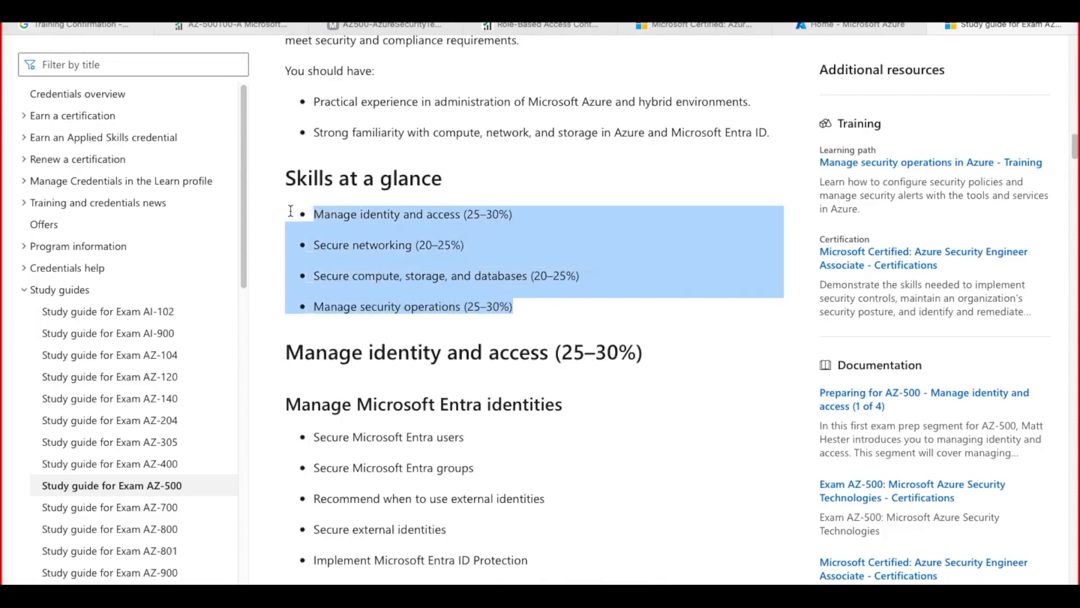
pyautogui.moveTo(384, 220)
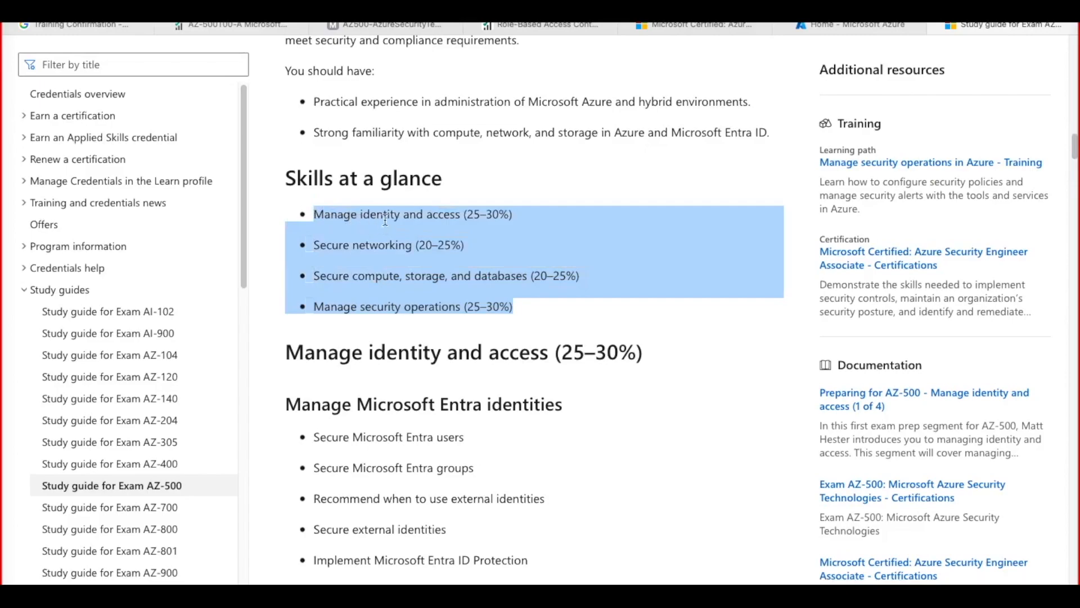
pyautogui.moveTo(493, 218)
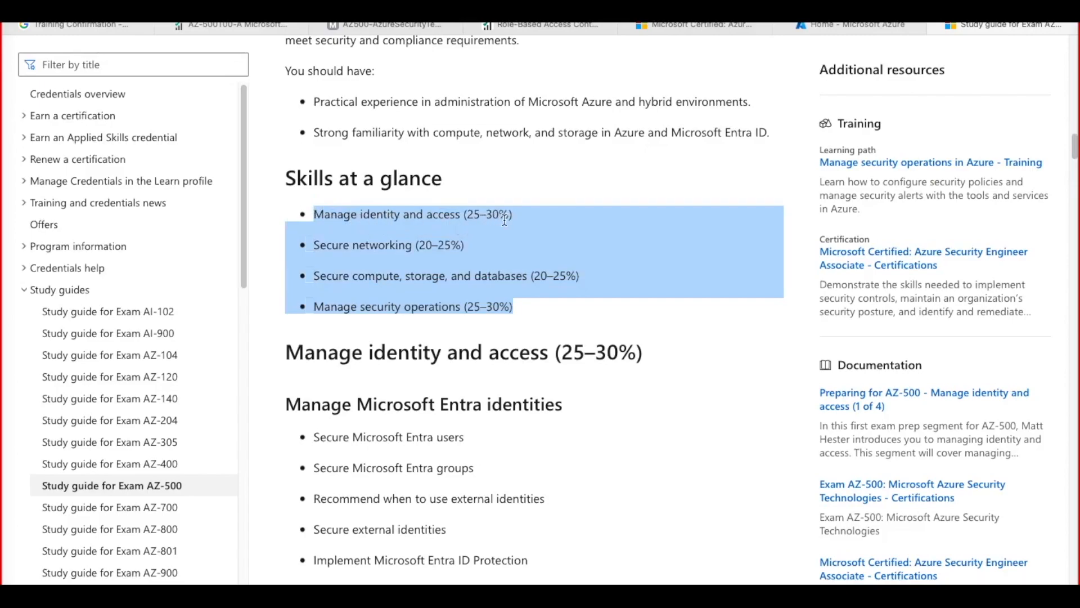
pyautogui.moveTo(414, 245)
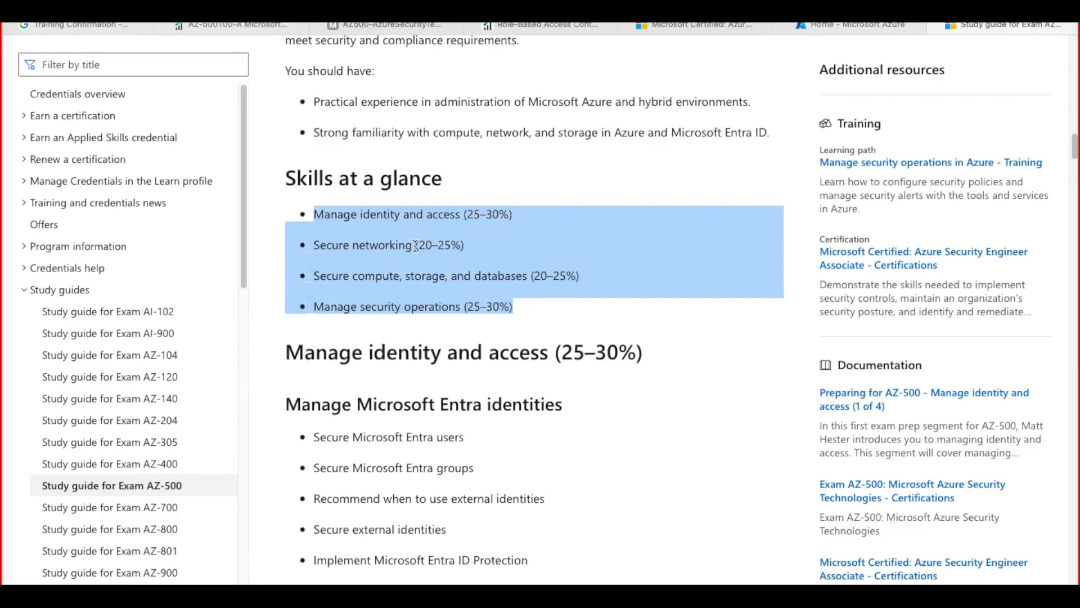
pyautogui.click(412, 245)
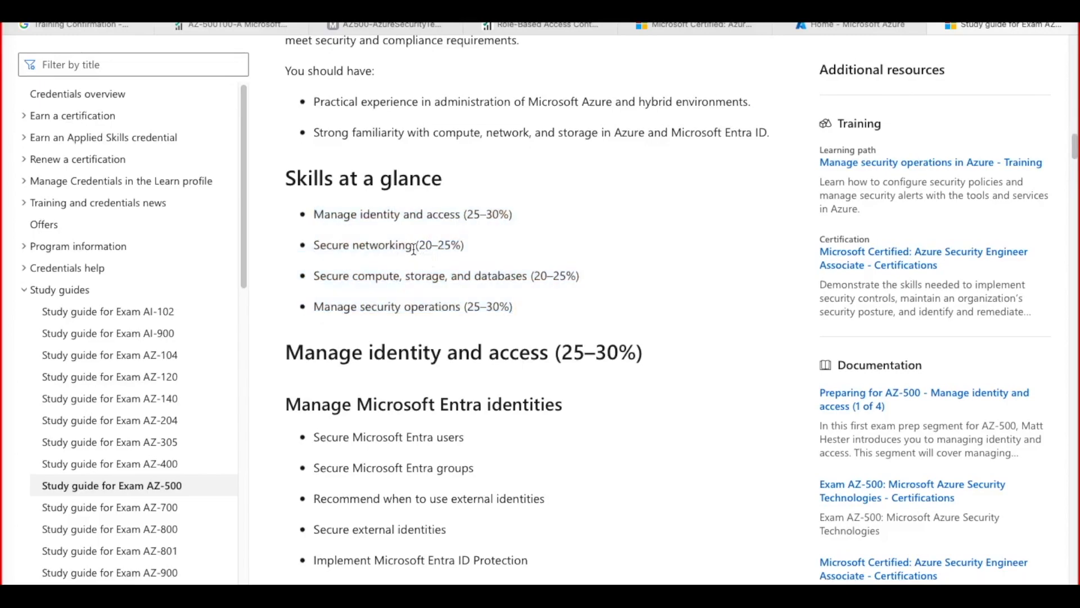
pyautogui.doubleClick(437, 245)
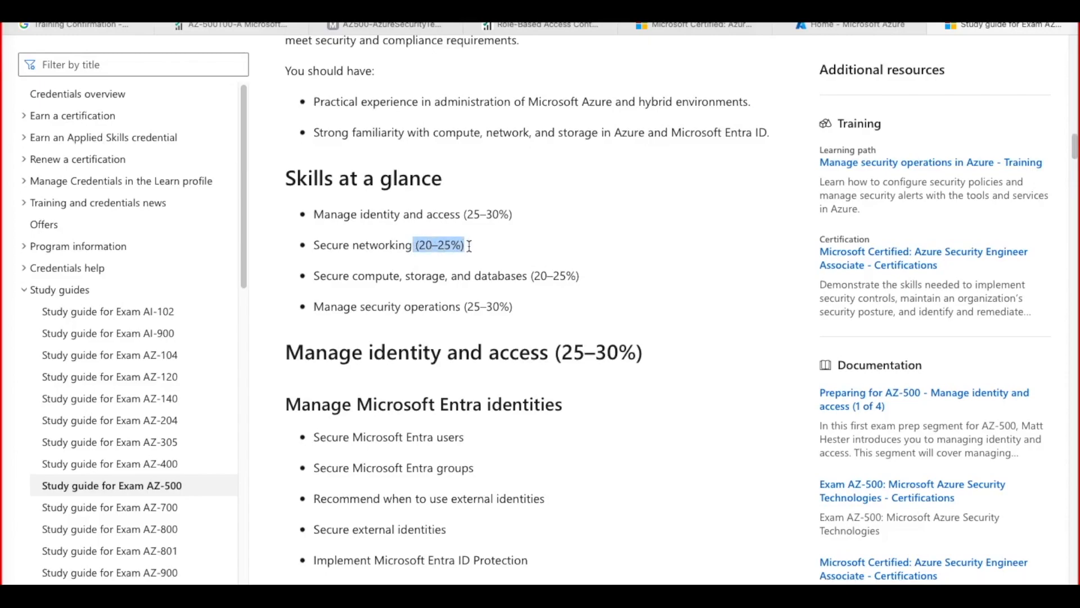
pyautogui.moveTo(350, 275)
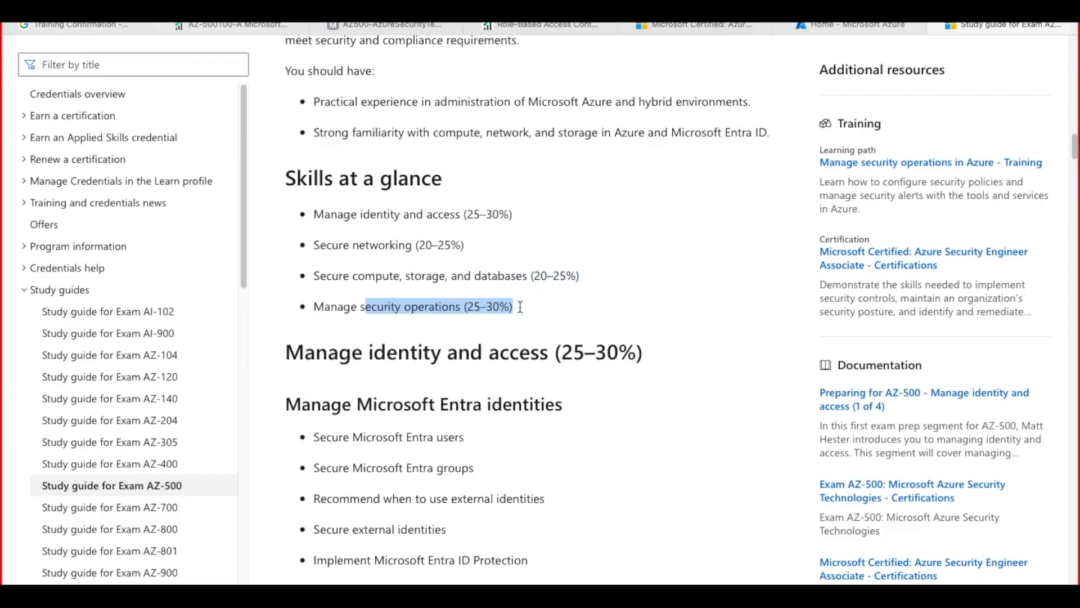
pyautogui.moveTo(552, 375)
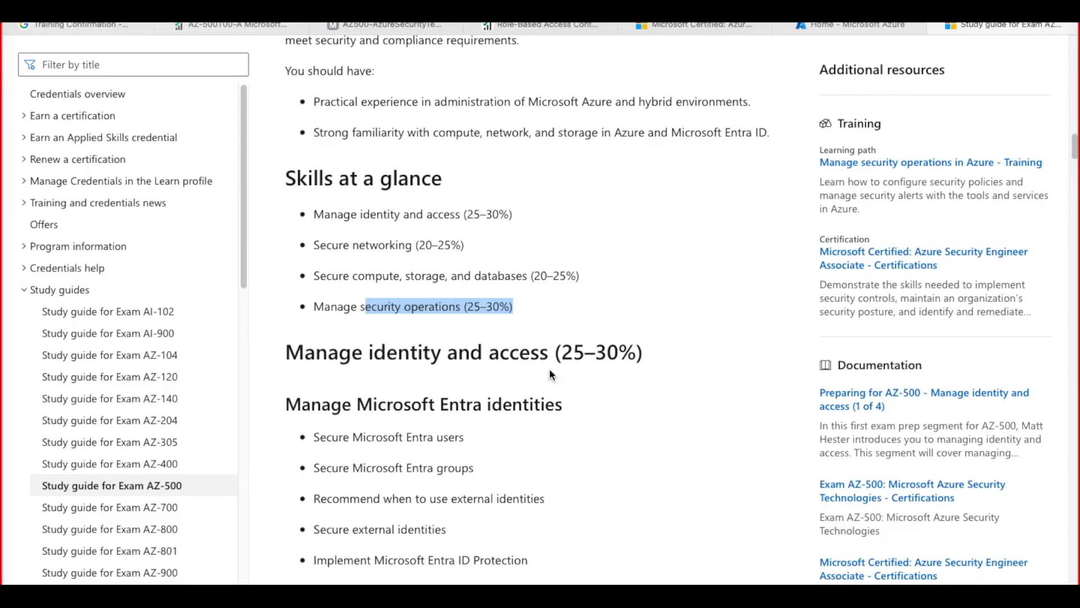
pyautogui.moveTo(334, 243)
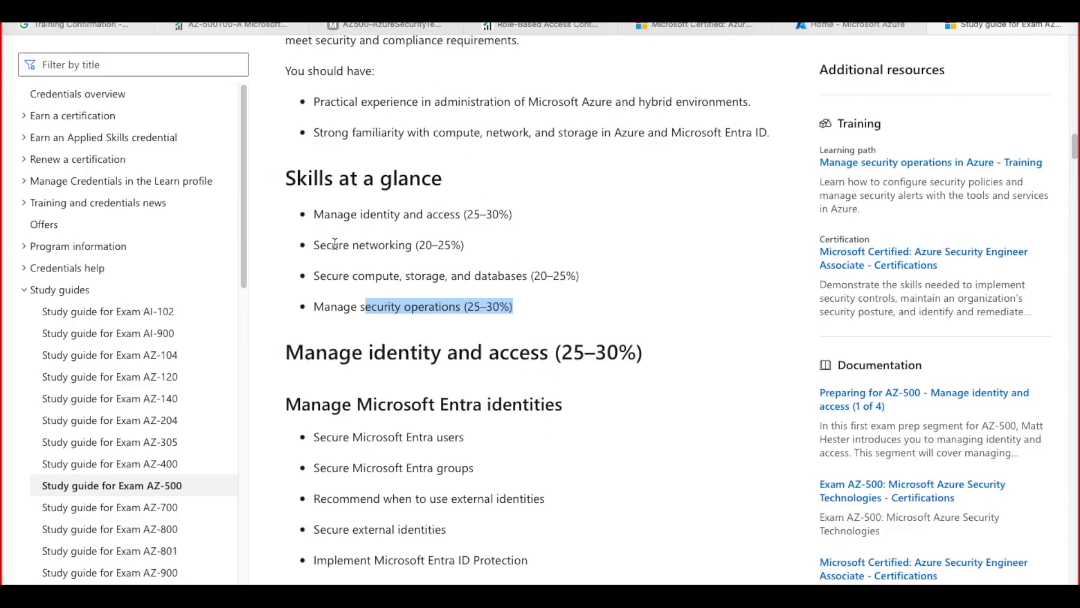
pyautogui.moveTo(498, 214)
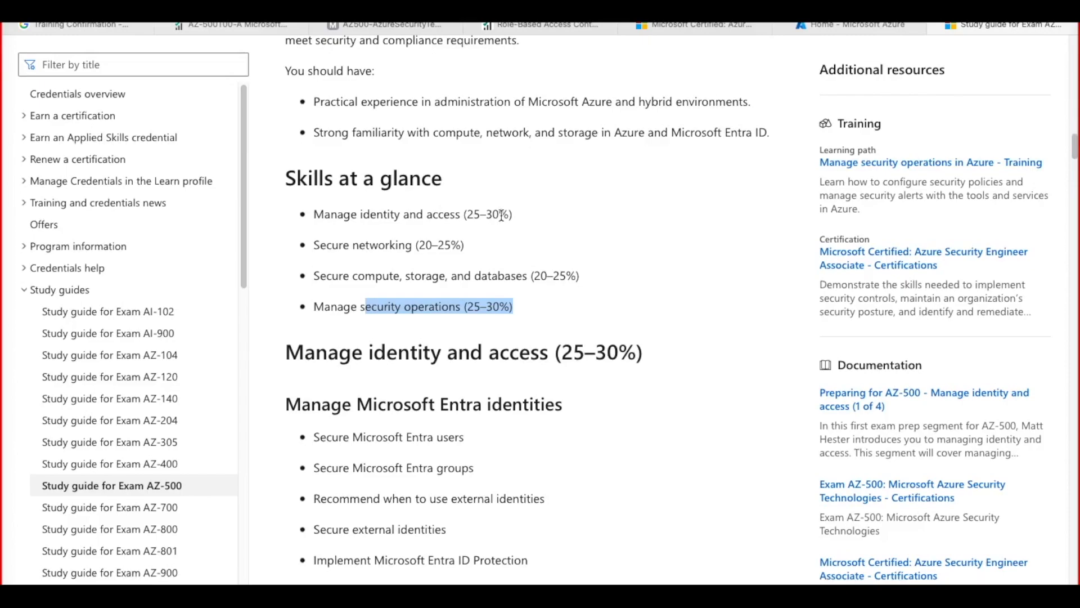
pyautogui.moveTo(544, 276)
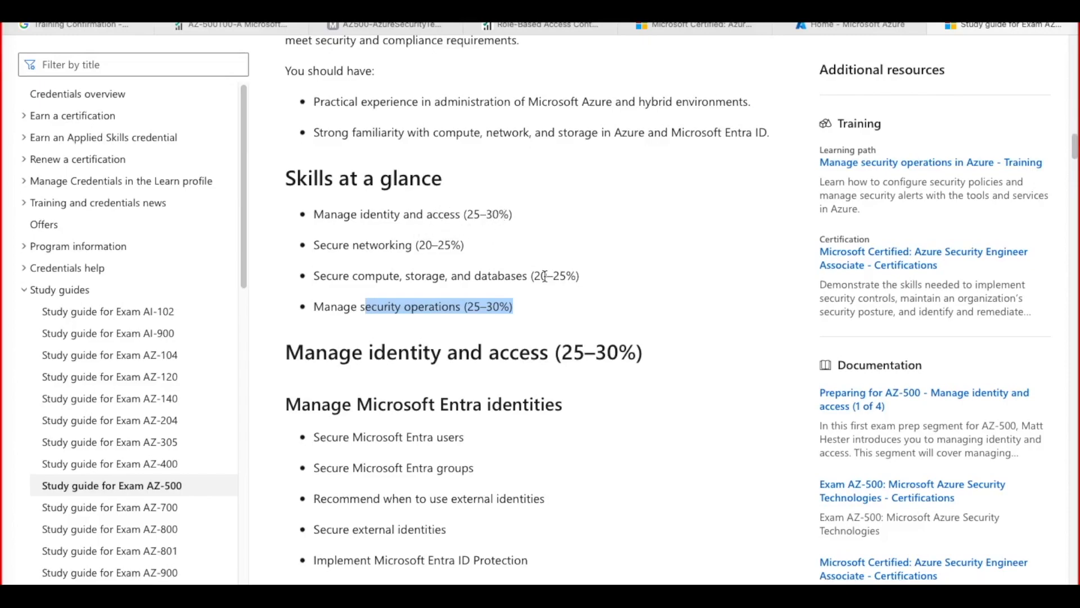
# Read the Manage identity and access skills and highlight the Microsoft Entra authentication list
pyautogui.scroll(-3)
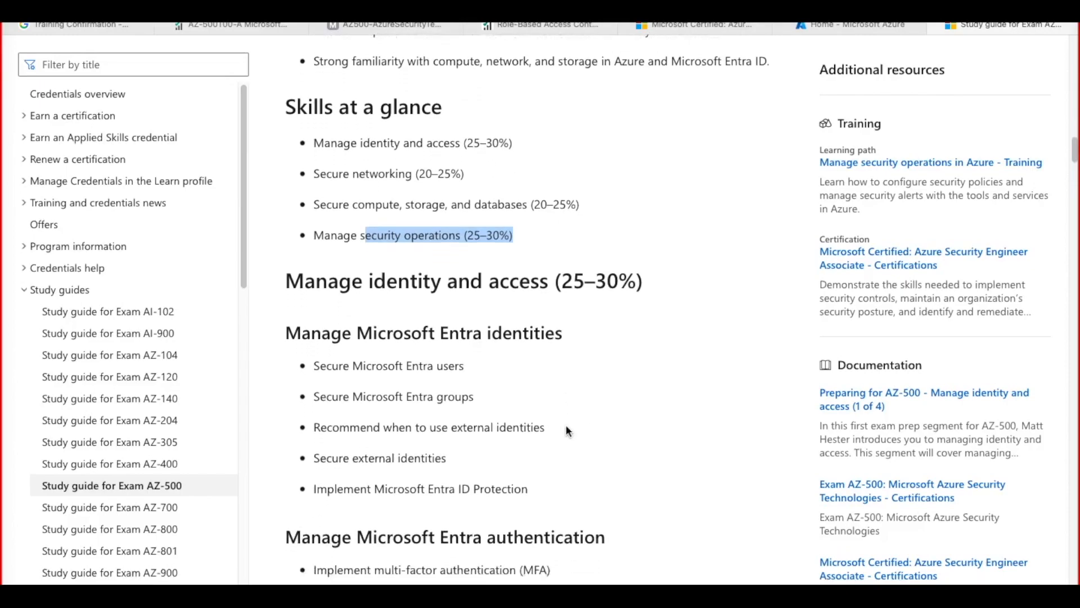
pyautogui.scroll(-3)
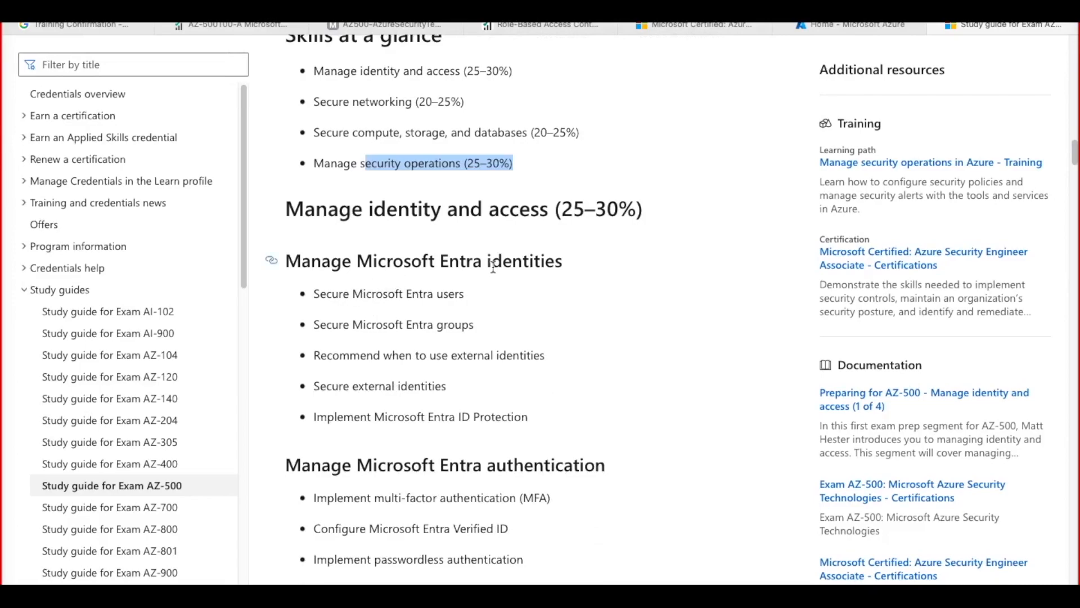
pyautogui.moveTo(520, 292)
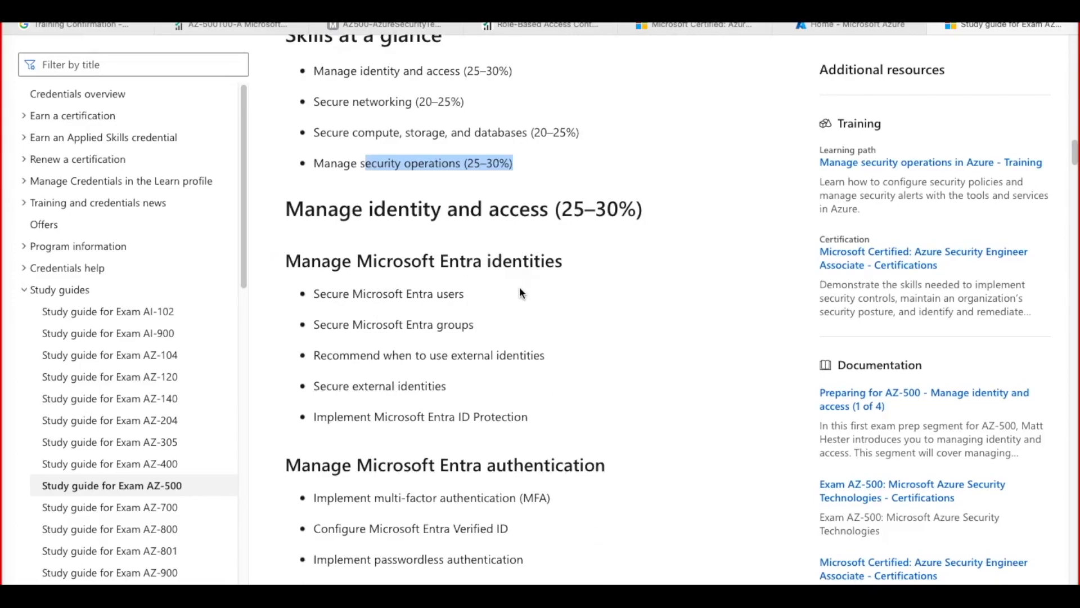
pyautogui.moveTo(506, 303)
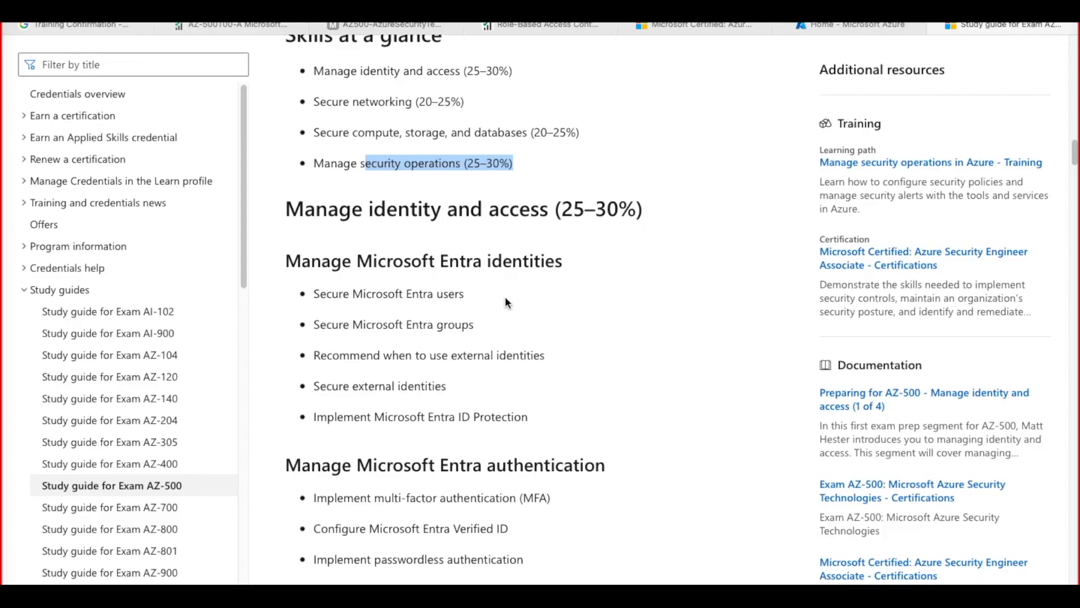
pyautogui.scroll(3)
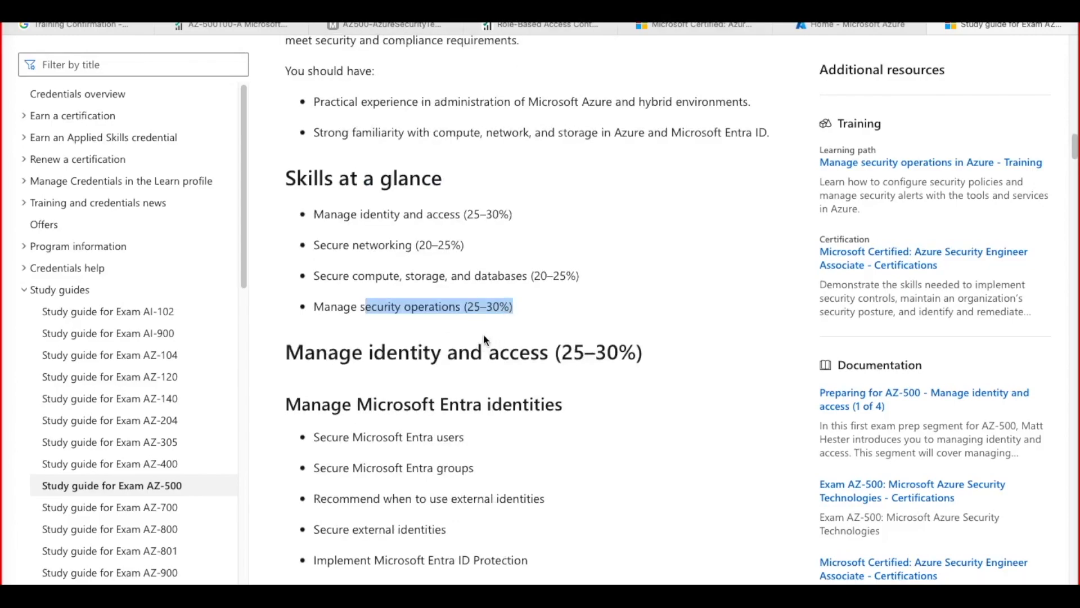
pyautogui.scroll(-3)
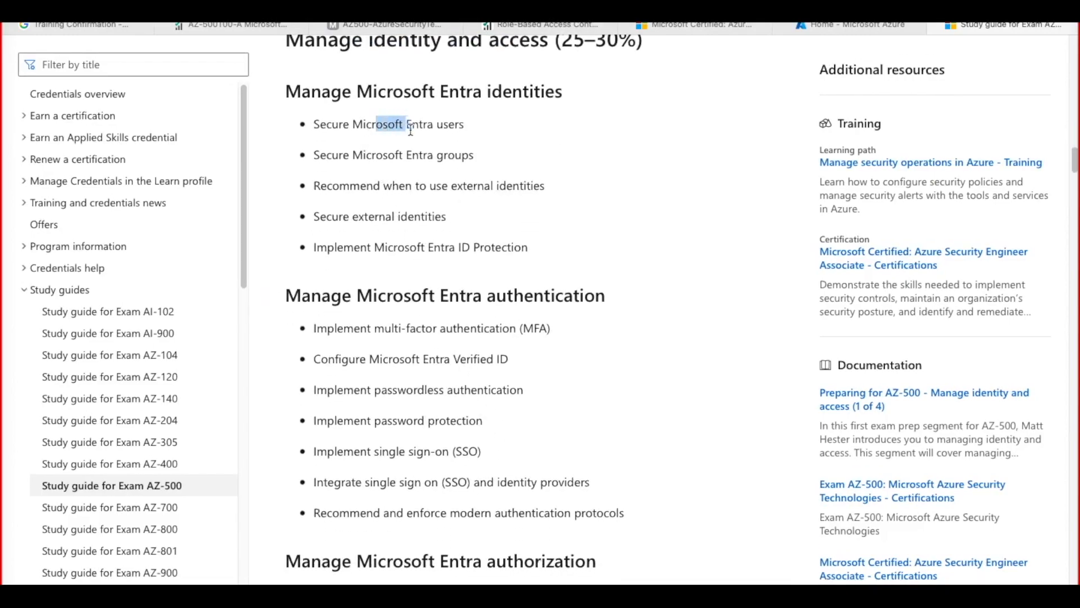
pyautogui.moveTo(406, 128); pyautogui.dragTo(451, 246)
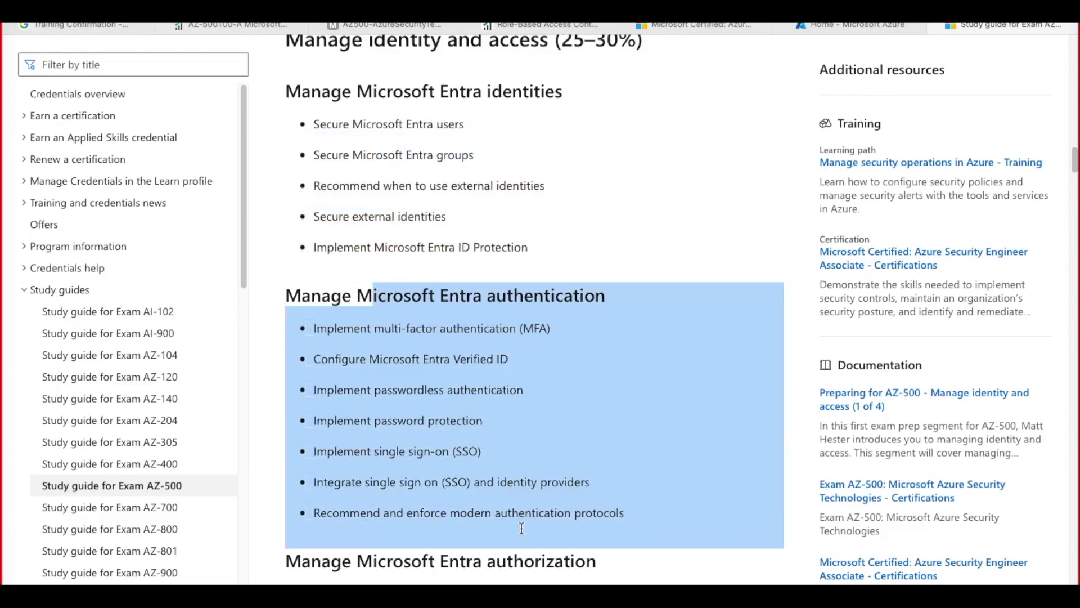
# Continue through the identity objectives to Manage Microsoft Entra application access and Secure networking
pyautogui.scroll(-3)
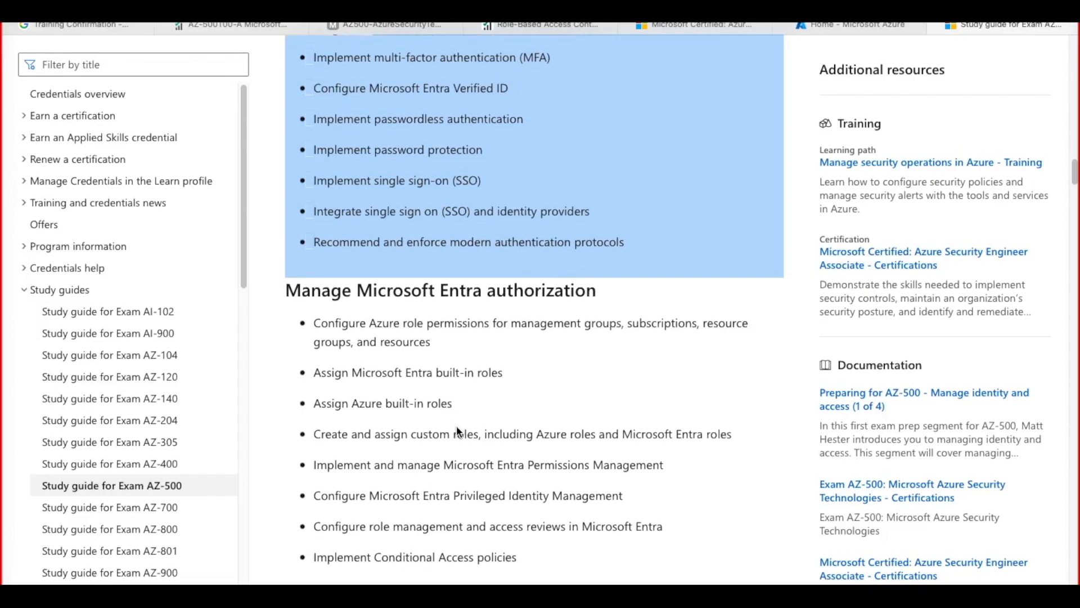
pyautogui.scroll(-3)
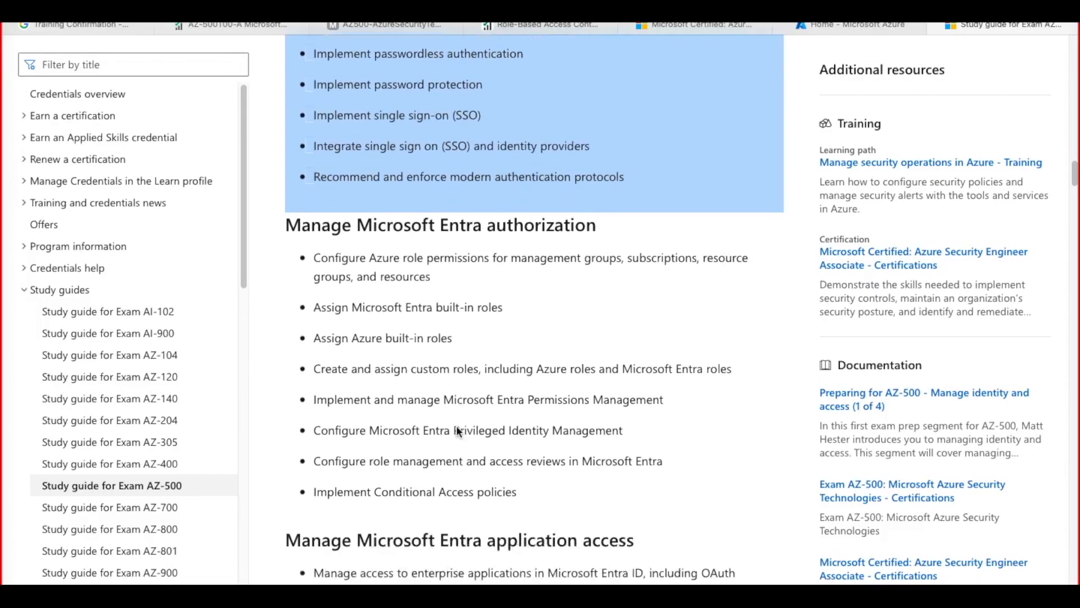
pyautogui.scroll(-3)
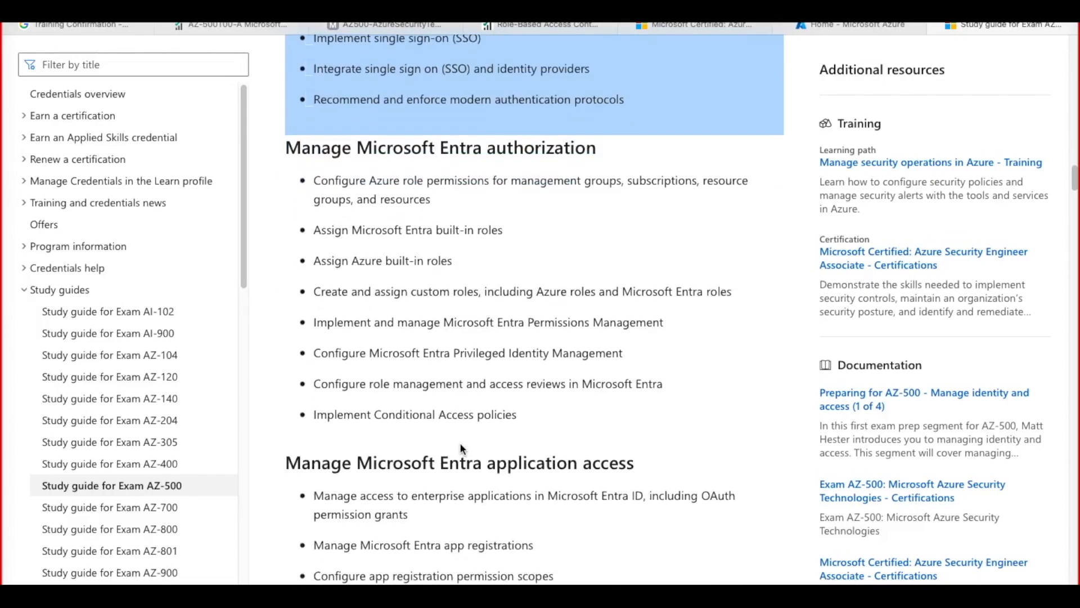
pyautogui.scroll(-3)
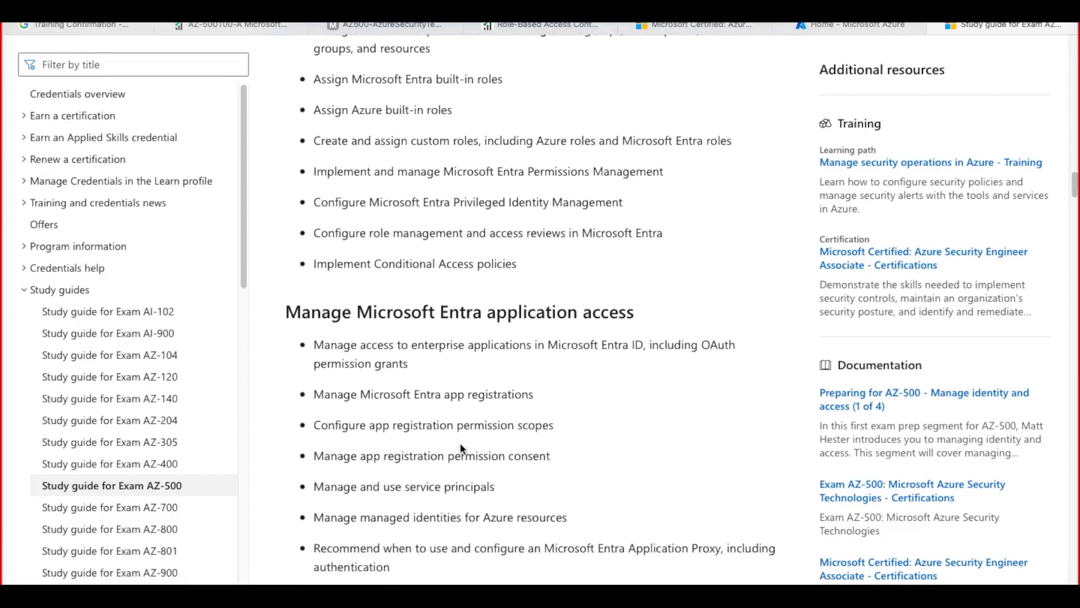
pyautogui.scroll(-3)
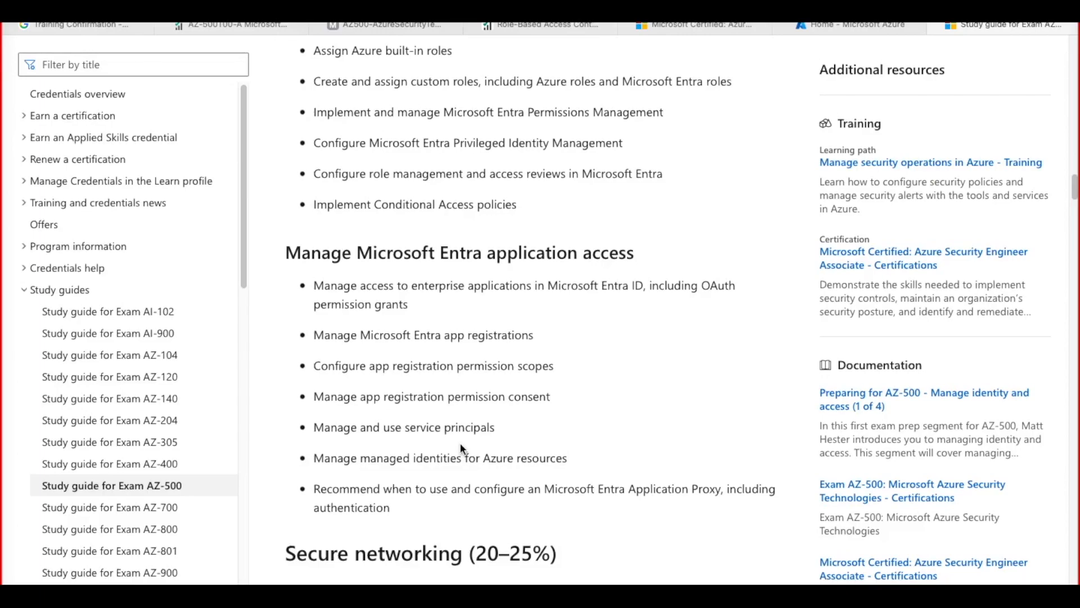
# Read the Secure networking objectives: virtual networks, private access and public access to Azure resources
pyautogui.scroll(-3)
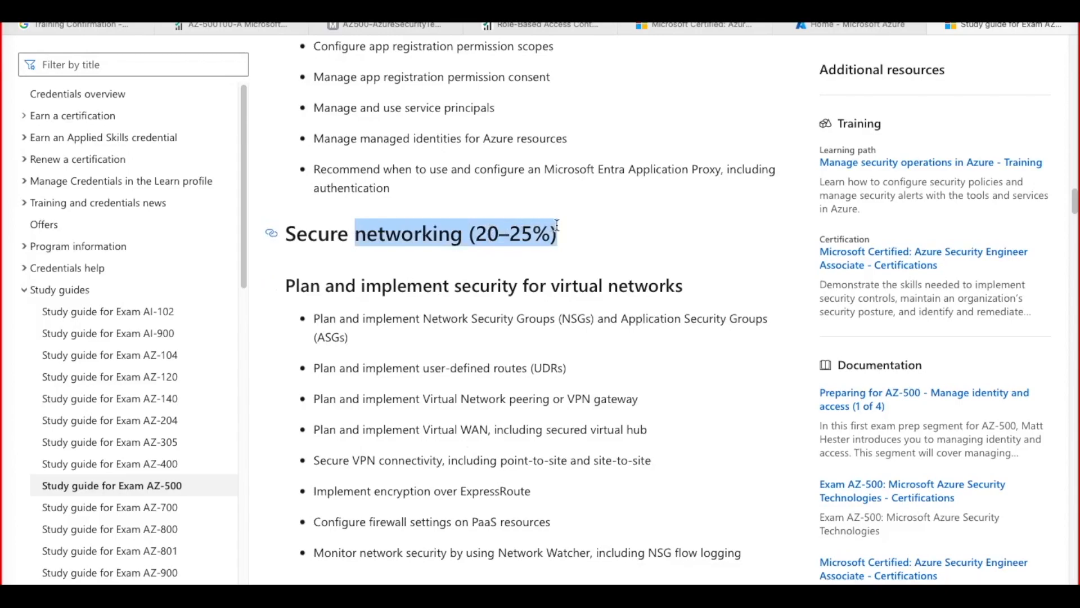
pyautogui.scroll(-3)
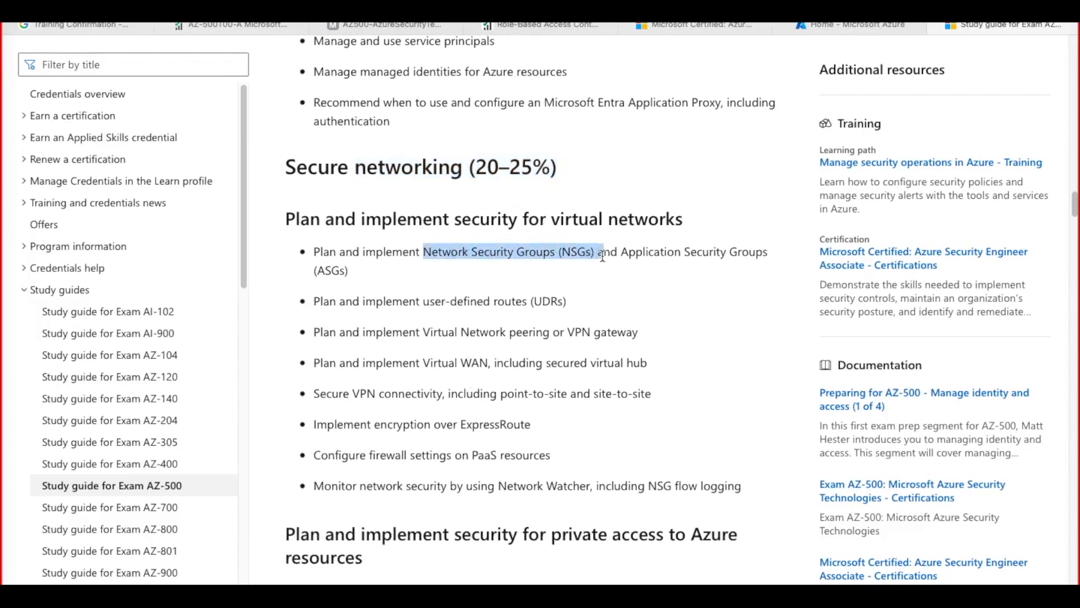
pyautogui.moveTo(500, 318)
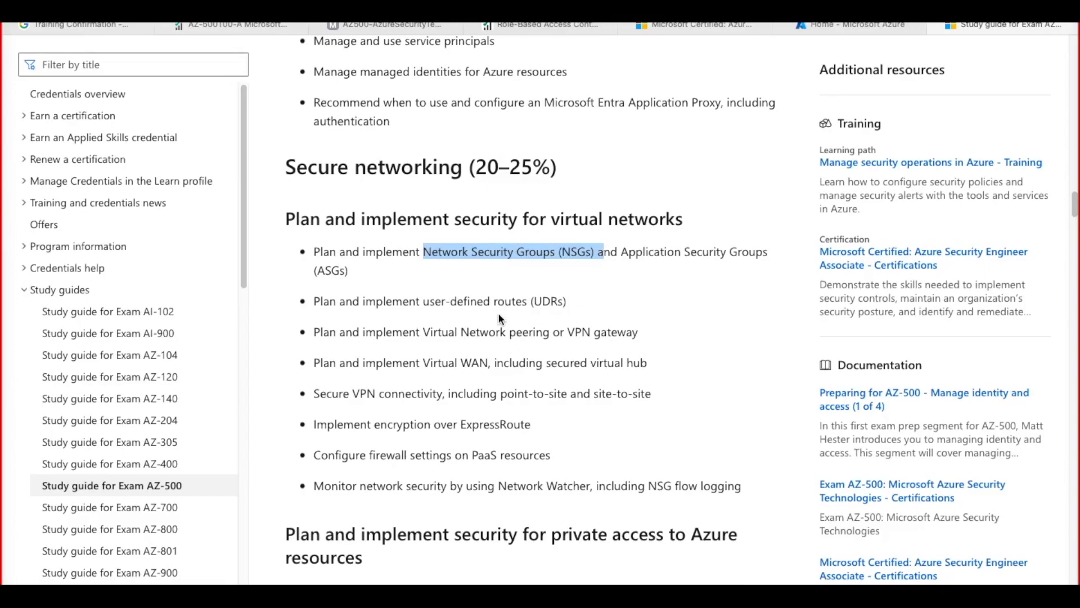
pyautogui.scroll(-3)
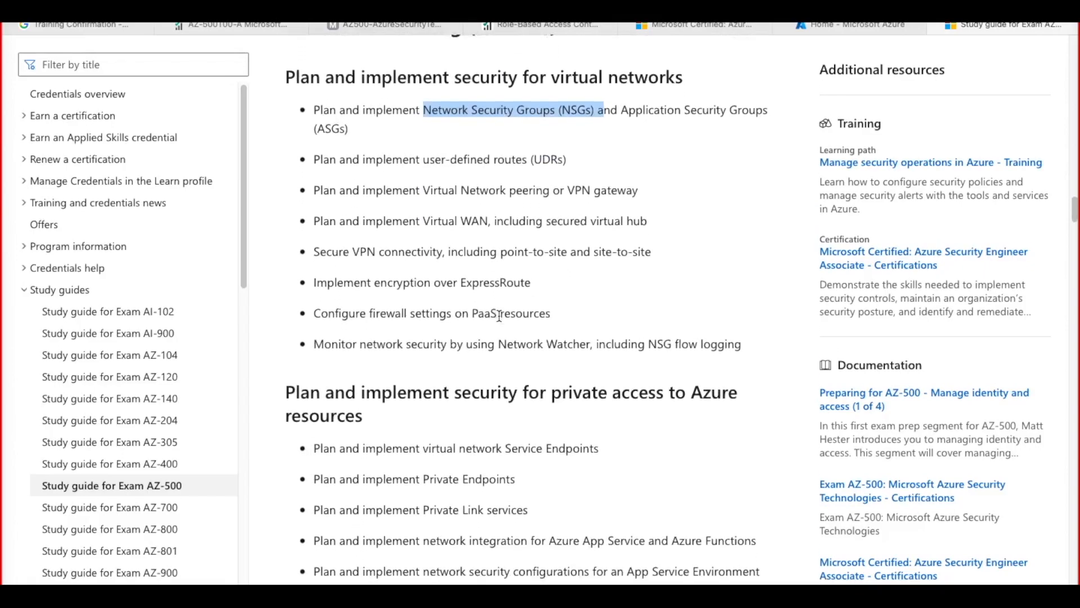
pyautogui.scroll(3)
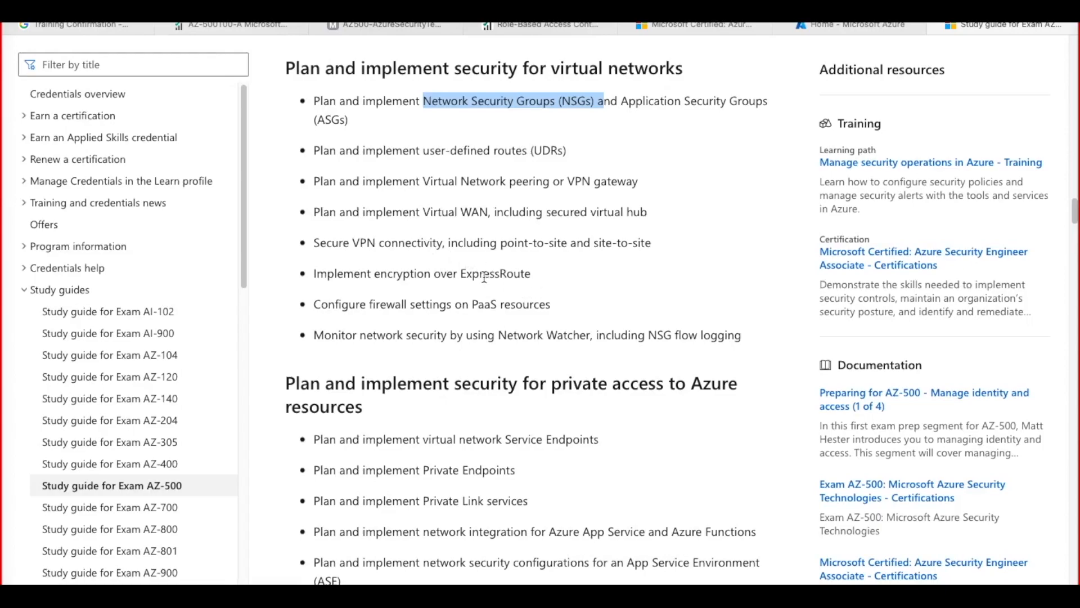
pyautogui.scroll(-3)
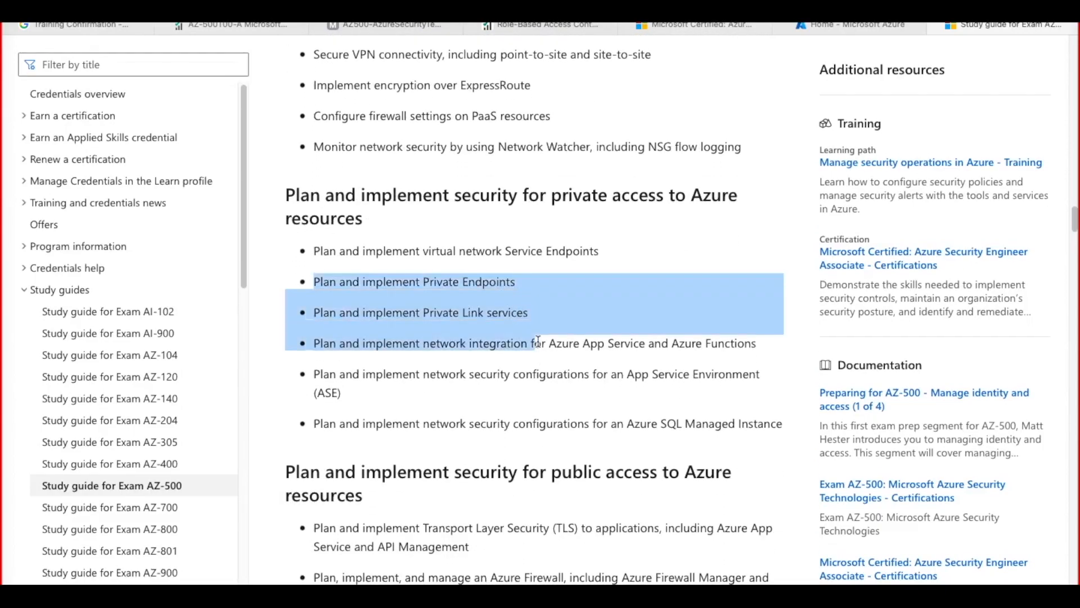
pyautogui.scroll(-3)
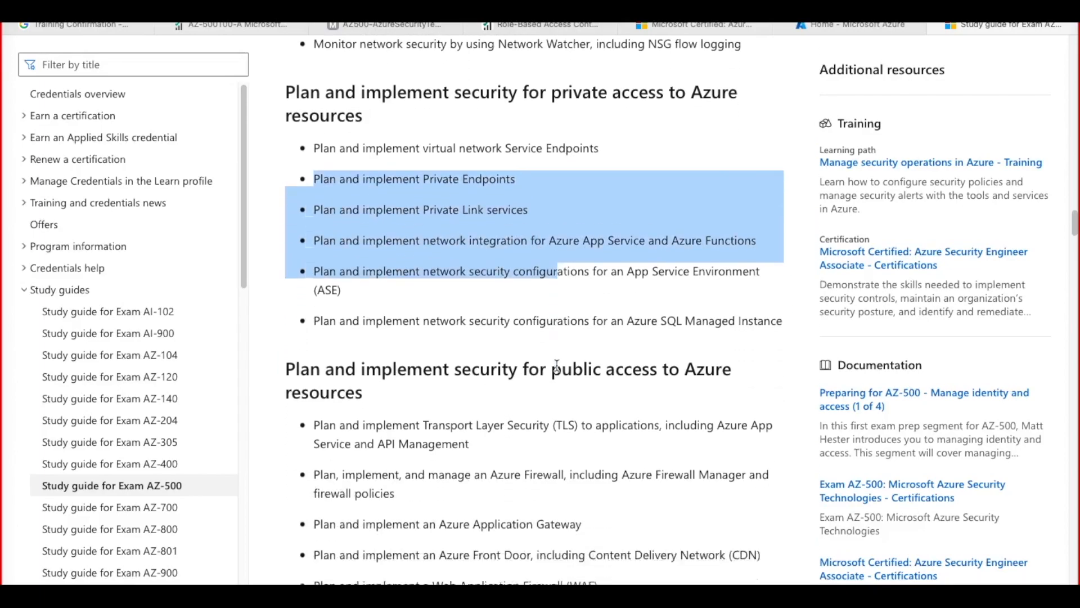
pyautogui.scroll(-3)
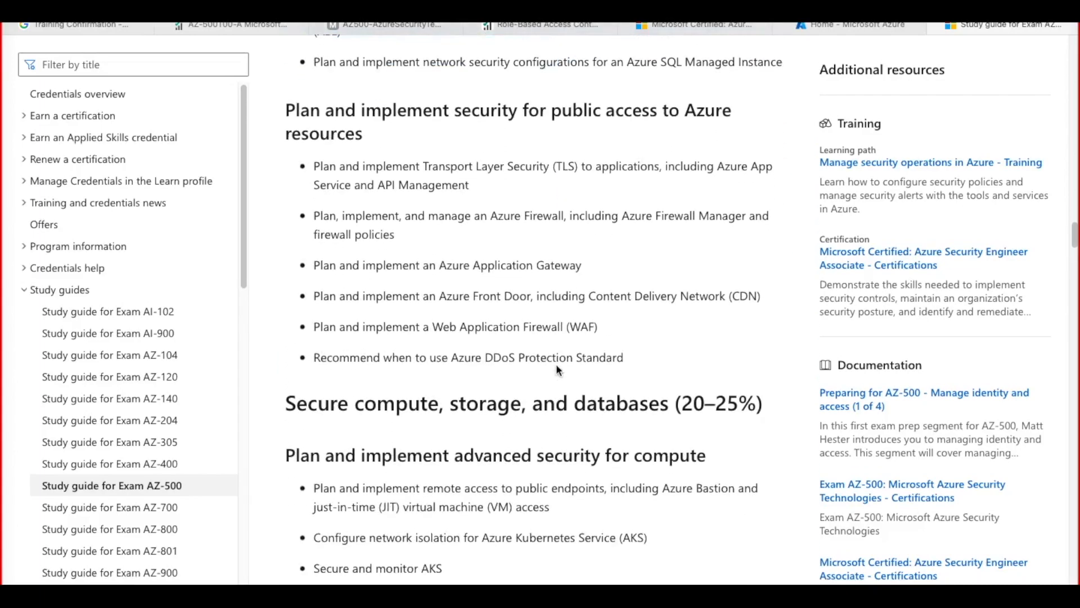
pyautogui.scroll(3)
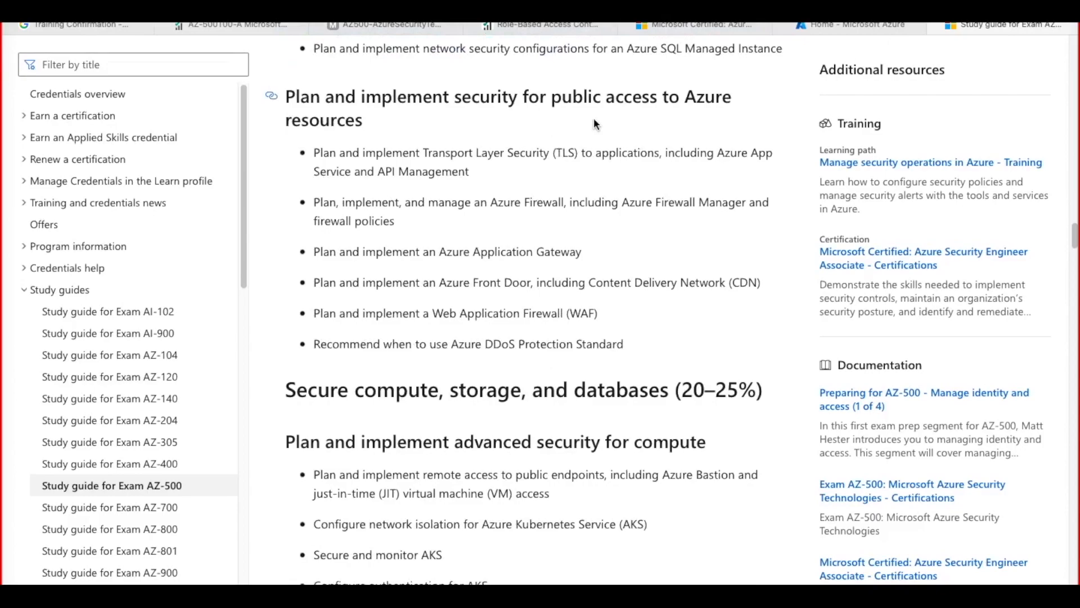
pyautogui.moveTo(465, 362)
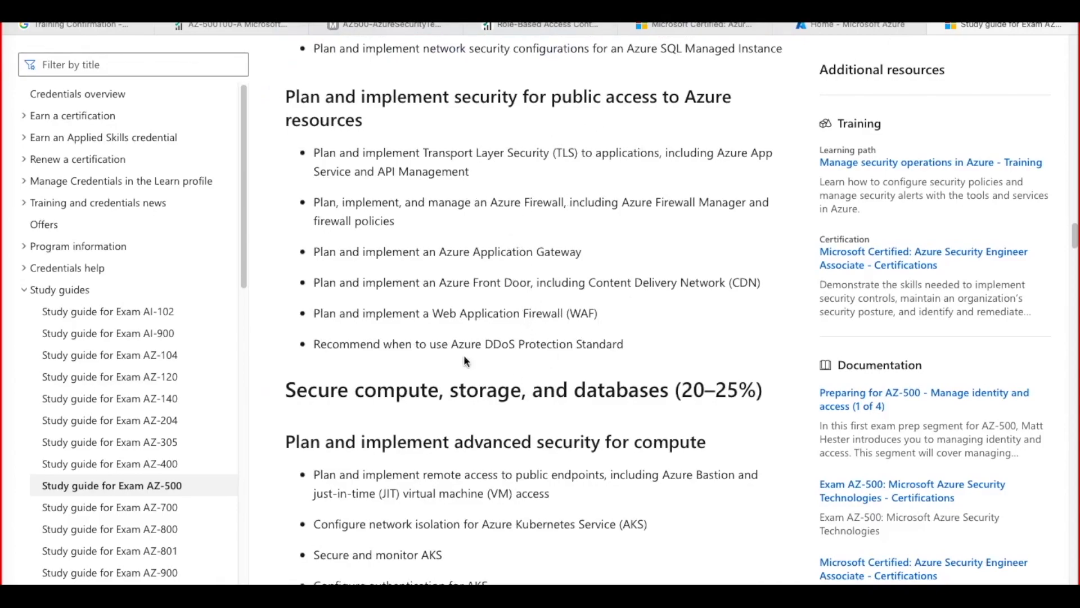
pyautogui.moveTo(536, 311)
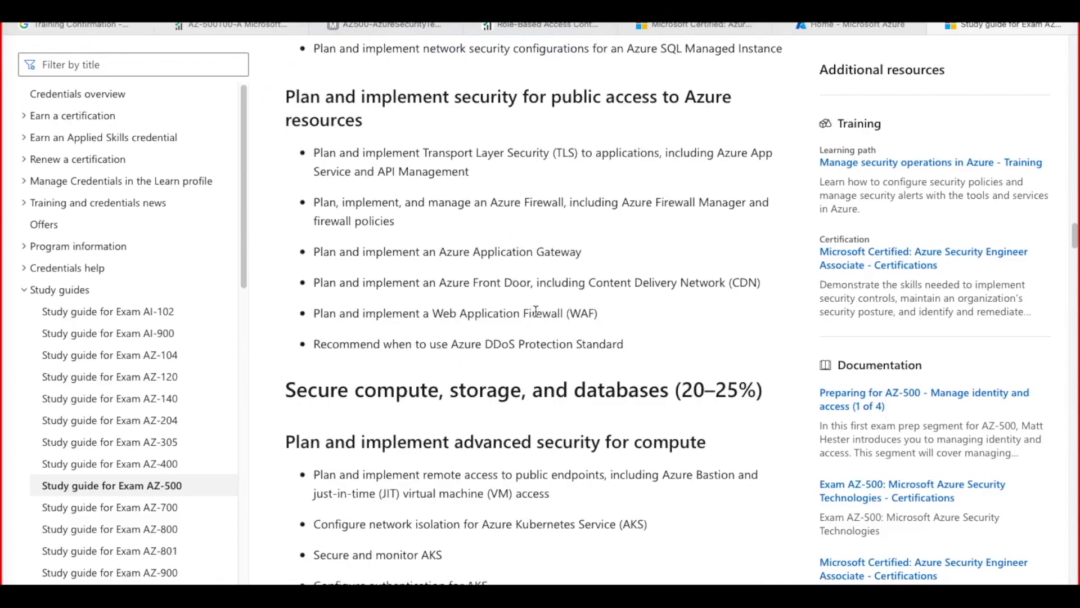
pyautogui.scroll(-3)
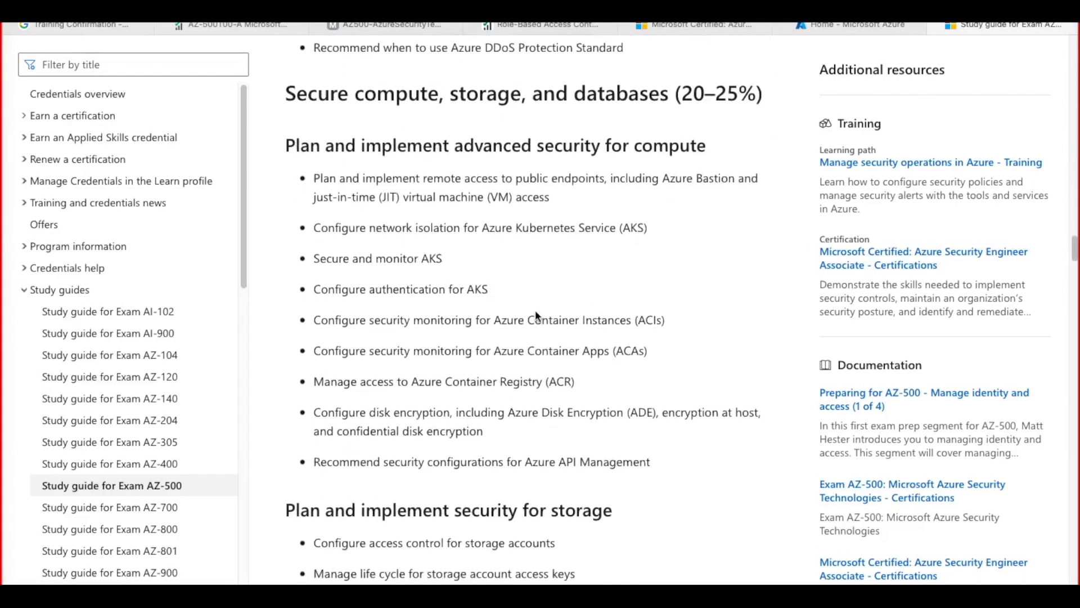
pyautogui.moveTo(524, 153)
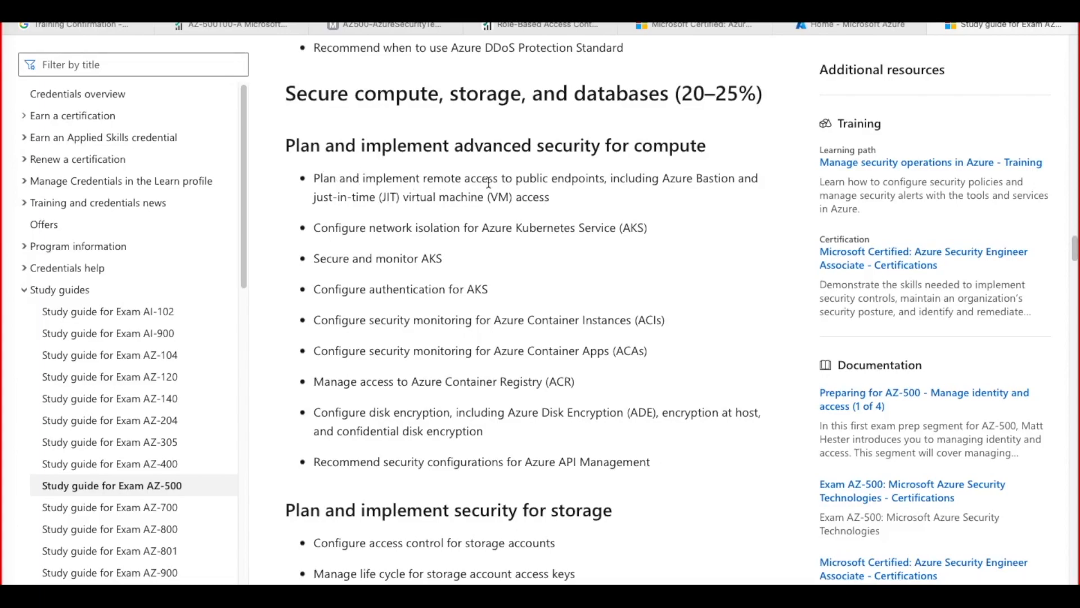
pyautogui.scroll(-3)
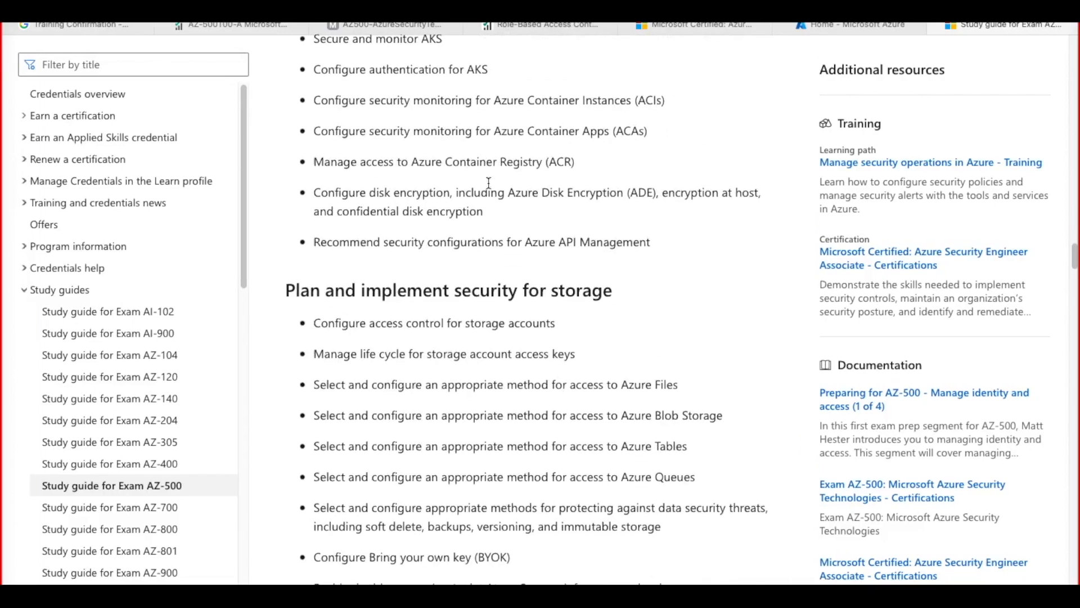
pyautogui.scroll(-3)
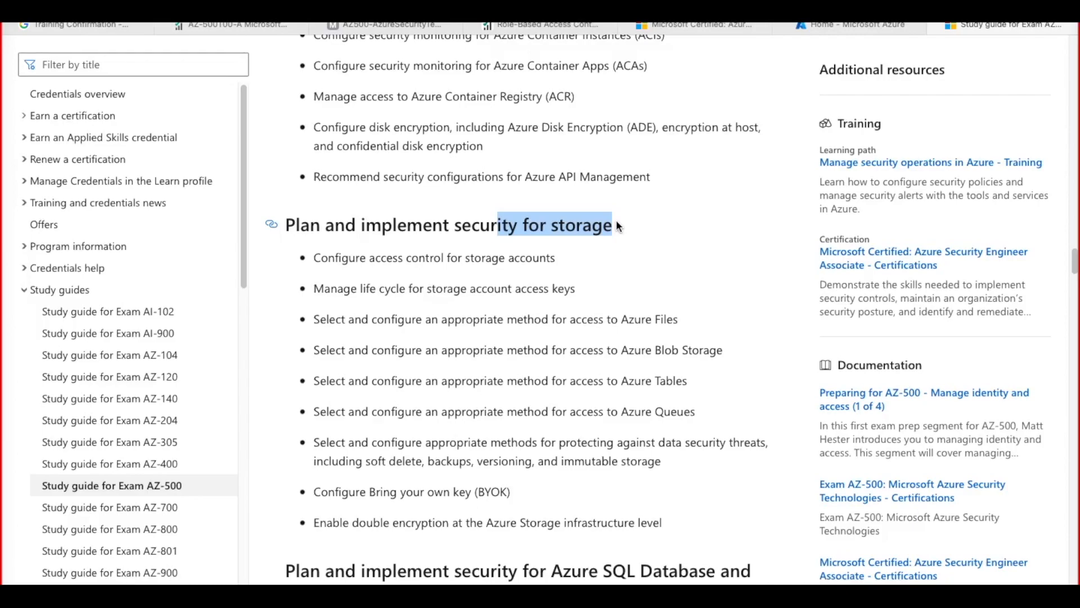
pyautogui.scroll(-3)
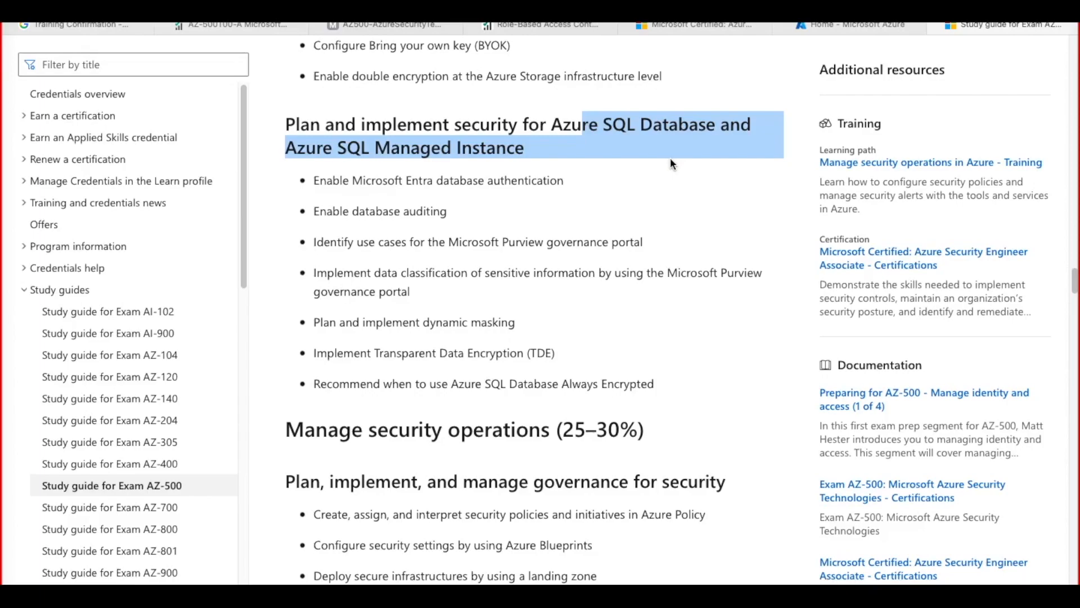
pyautogui.scroll(-3)
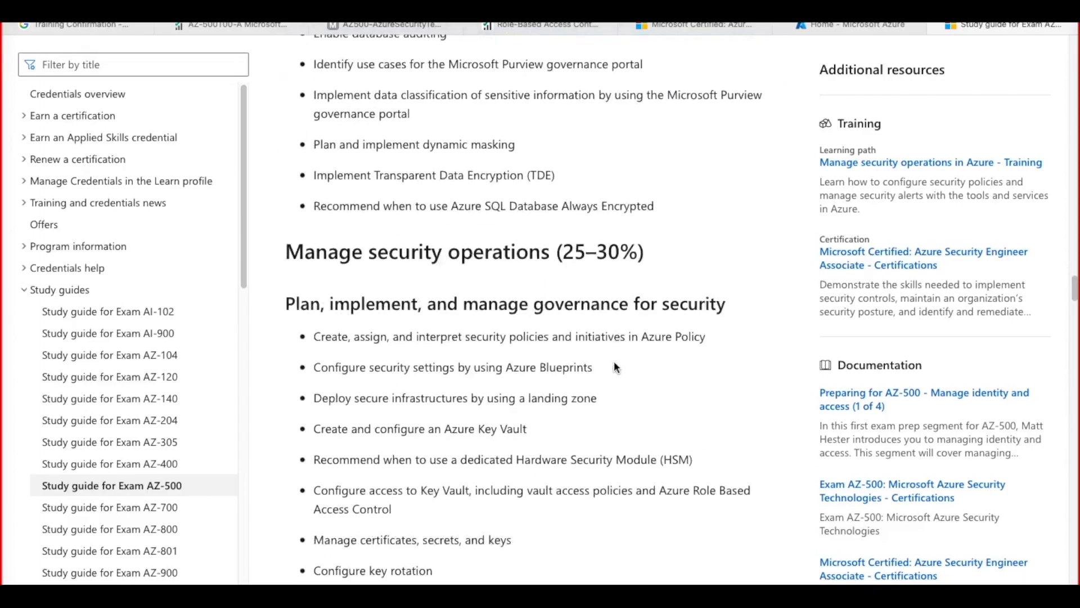
pyautogui.scroll(-3)
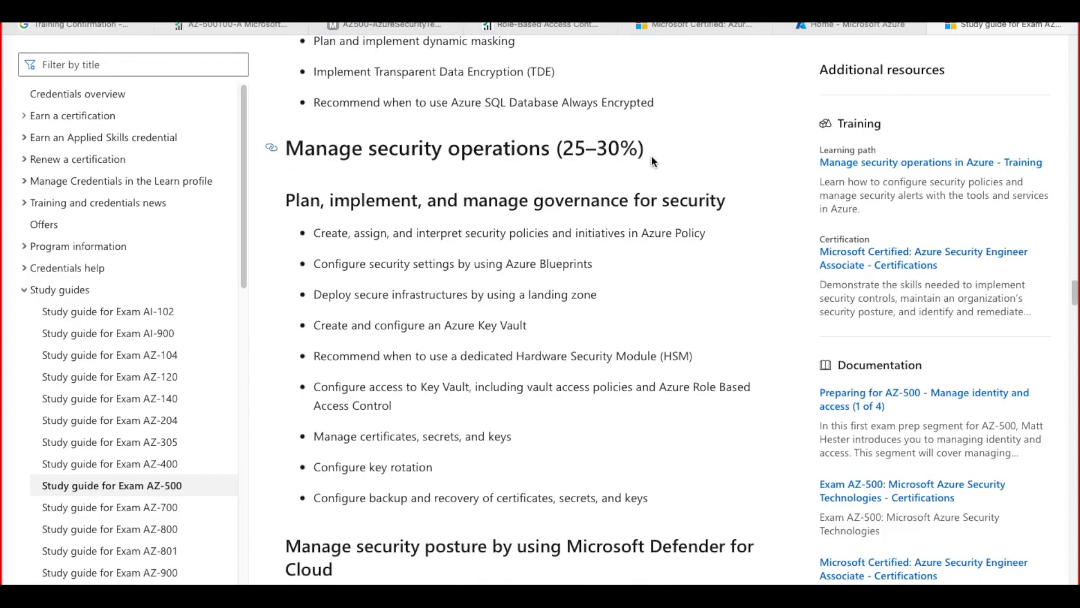
pyautogui.scroll(-3)
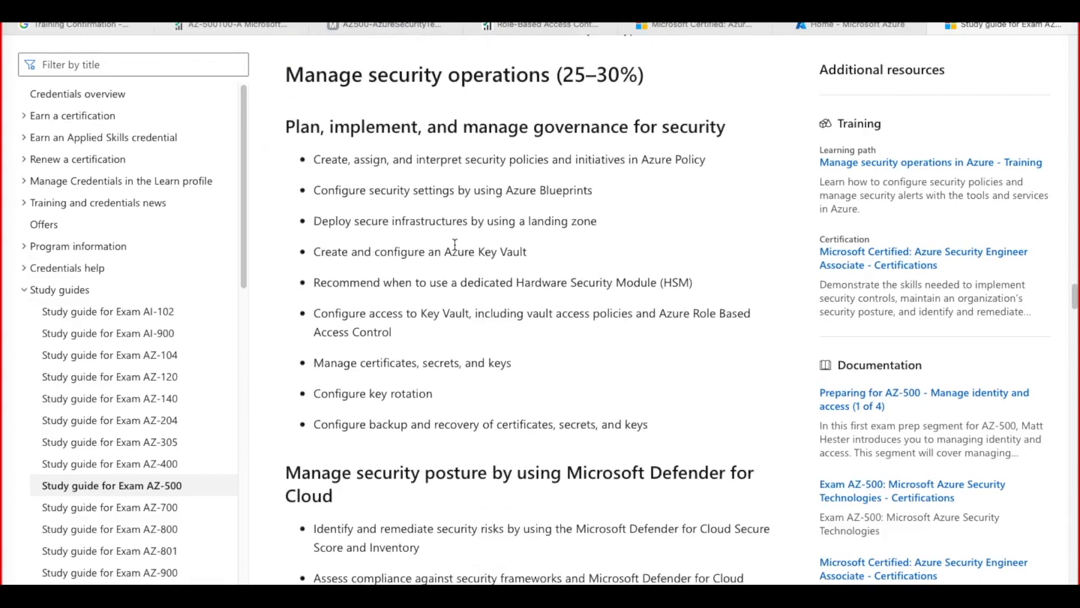
pyautogui.doubleClick(465, 251)
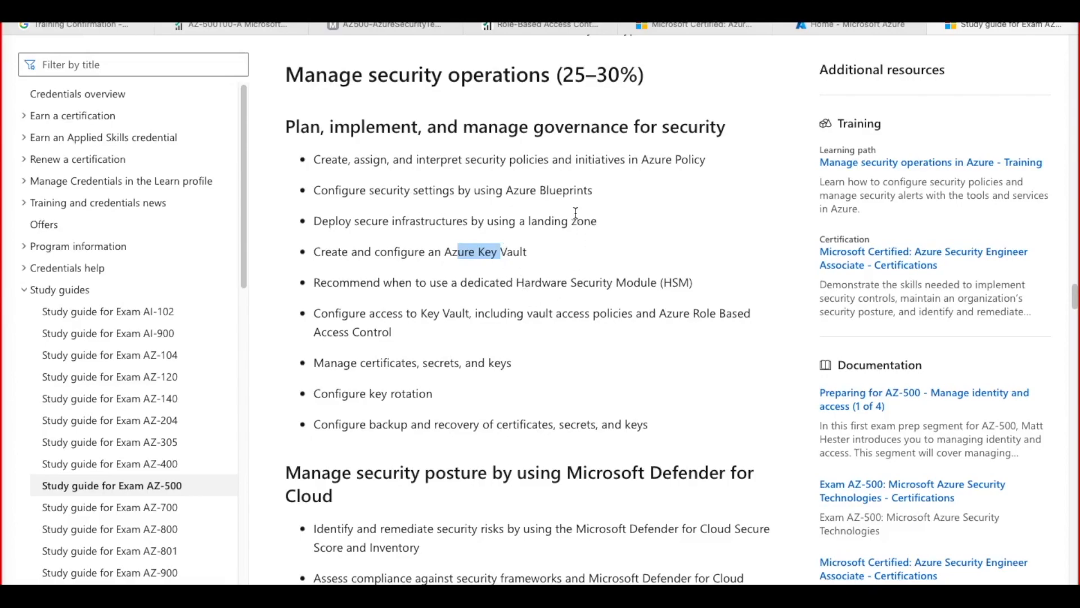
pyautogui.scroll(-3)
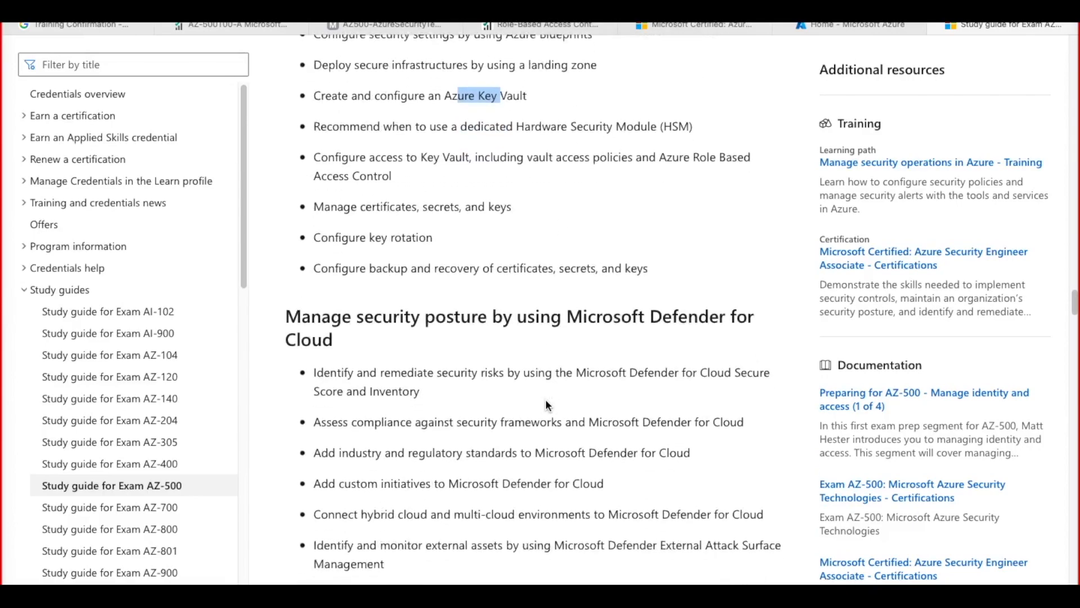
pyautogui.scroll(-3)
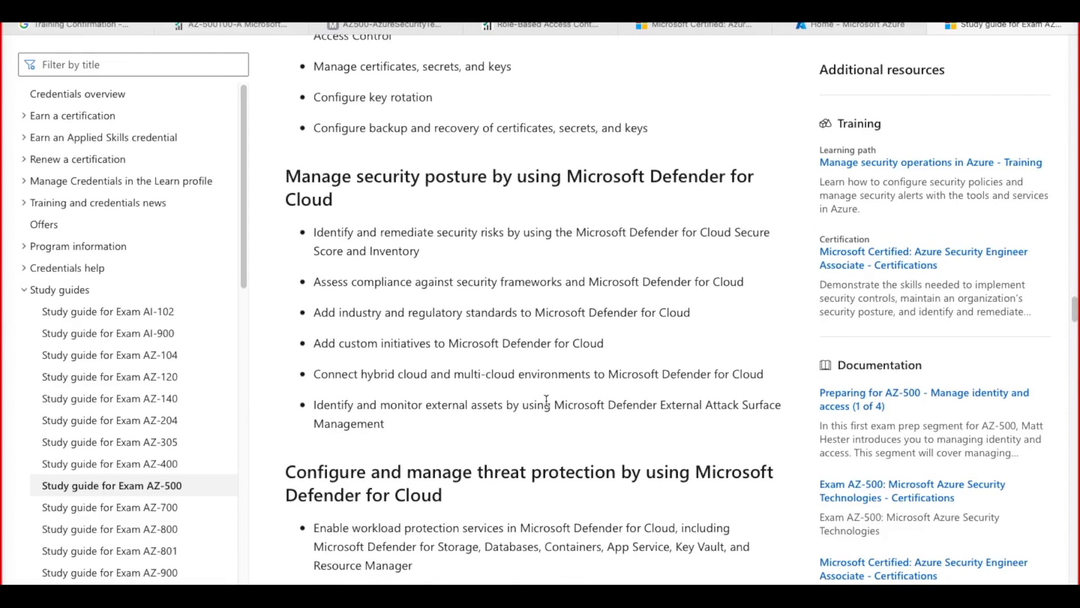
pyautogui.scroll(-3)
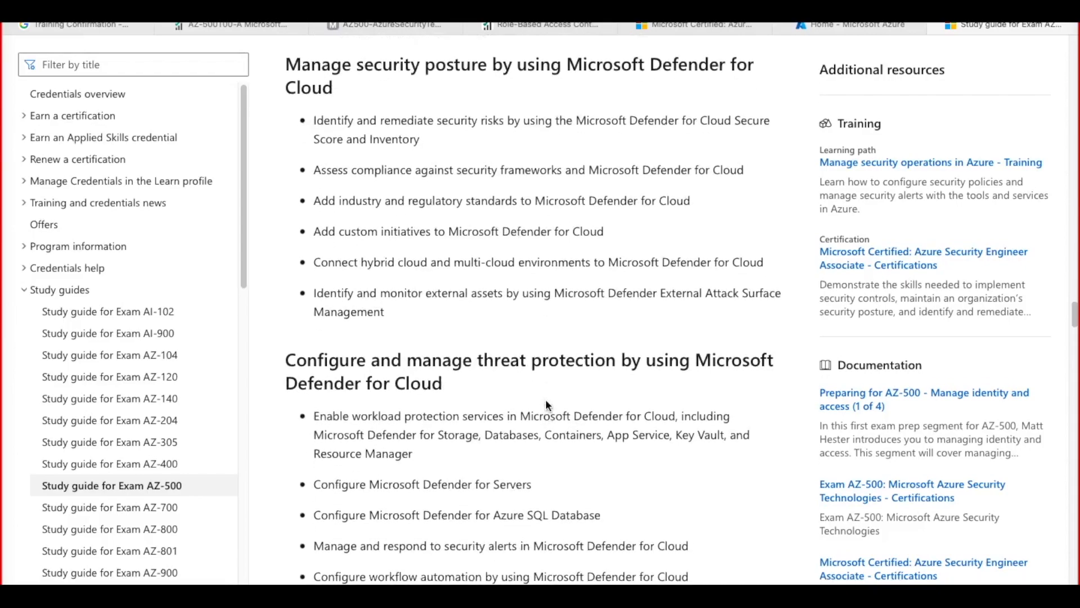
pyautogui.scroll(-3)
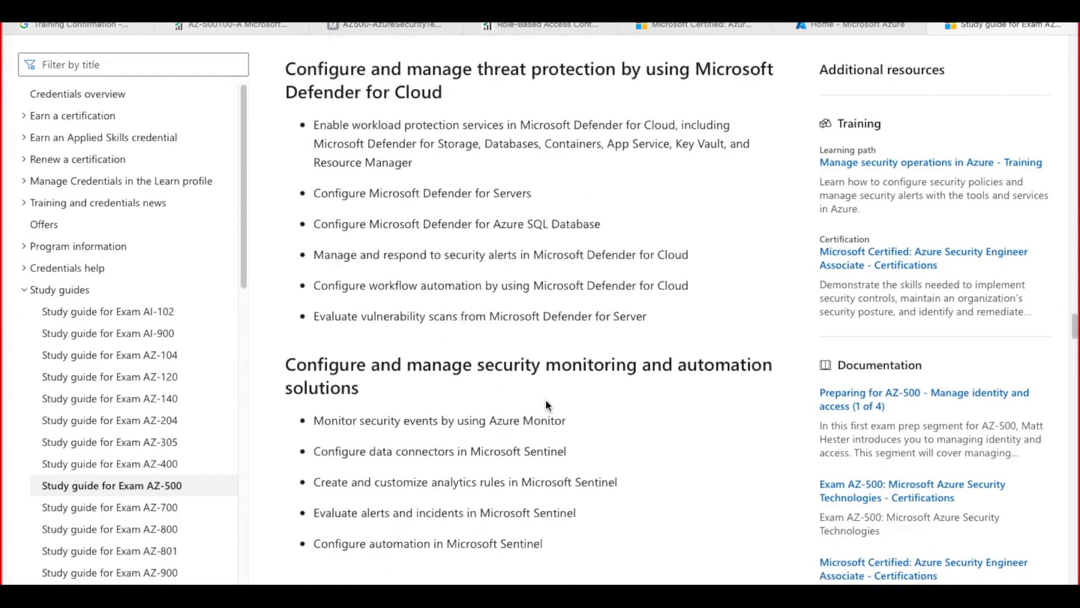
pyautogui.scroll(-3)
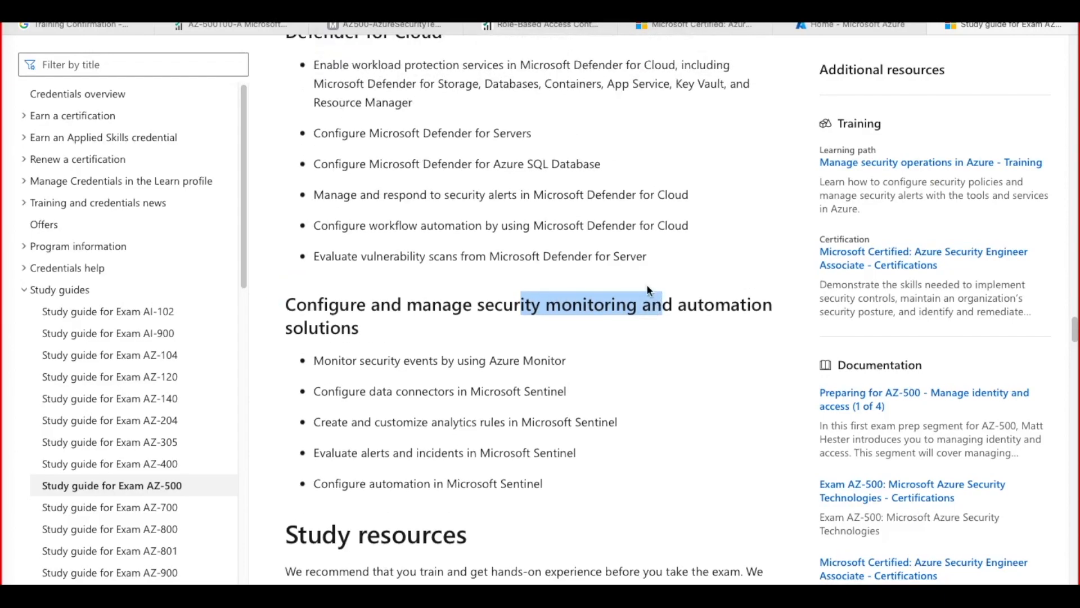
pyautogui.scroll(3)
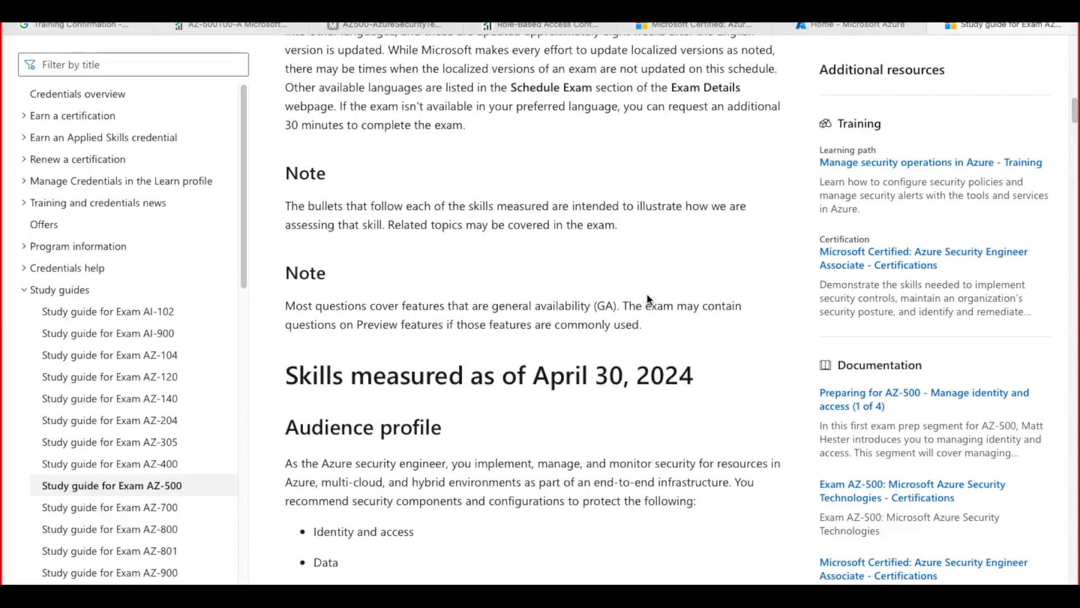
pyautogui.scroll(3)
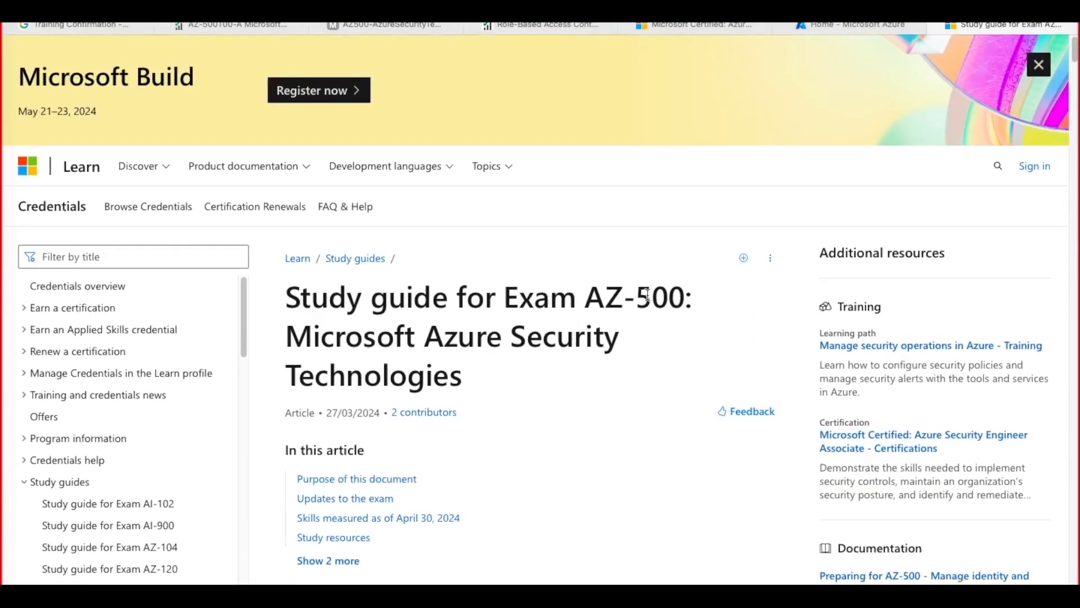
pyautogui.moveTo(791, 203)
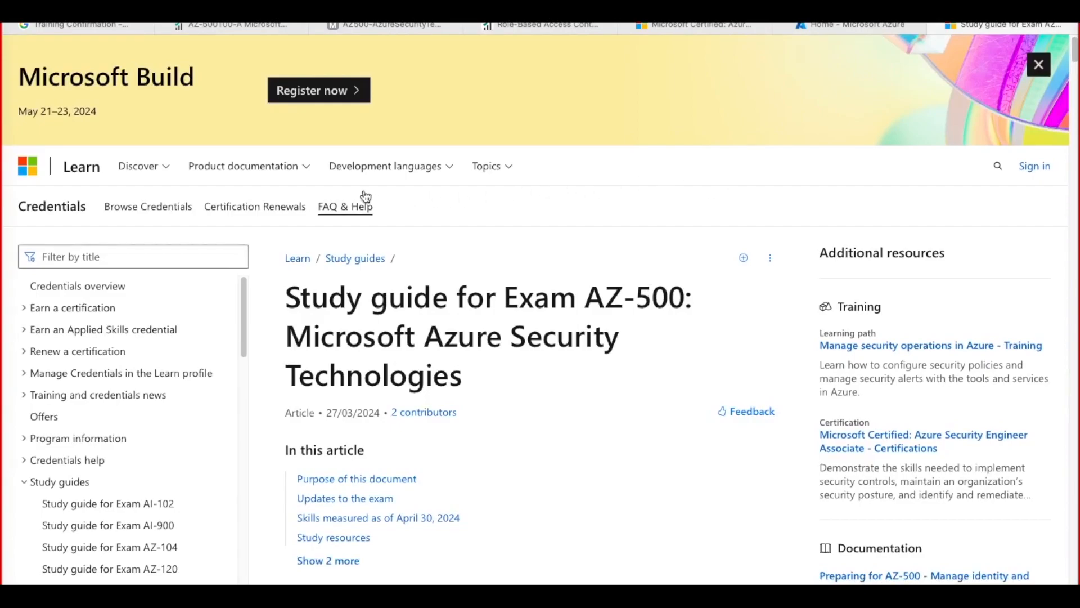
pyautogui.moveTo(281, 137)
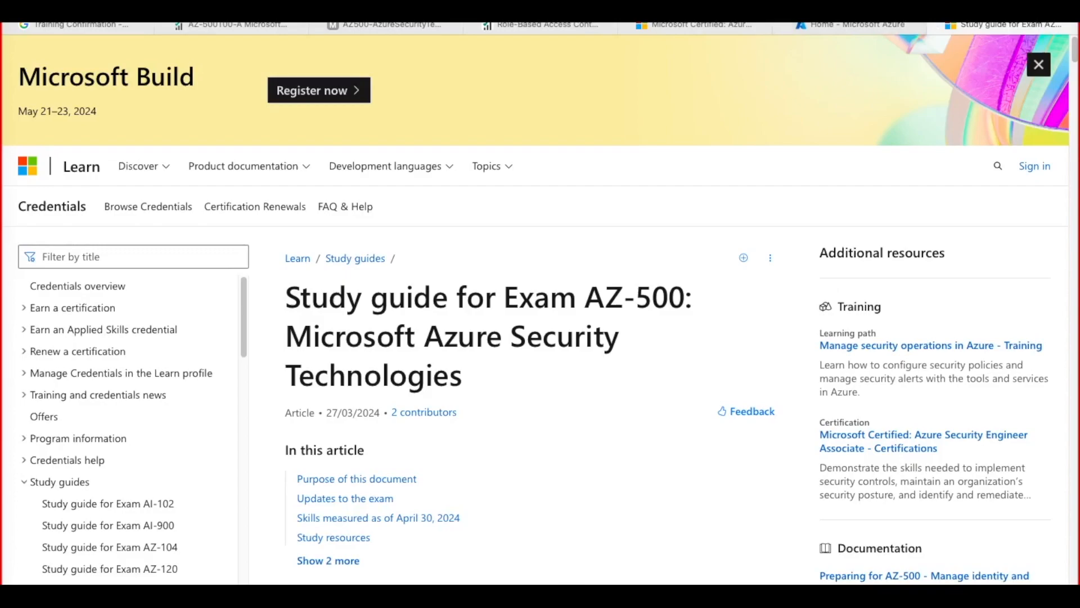
# From the certification page's Prepare for the exam section, open the Microsoft Azure Security Technologies course
pyautogui.click(696, 24)
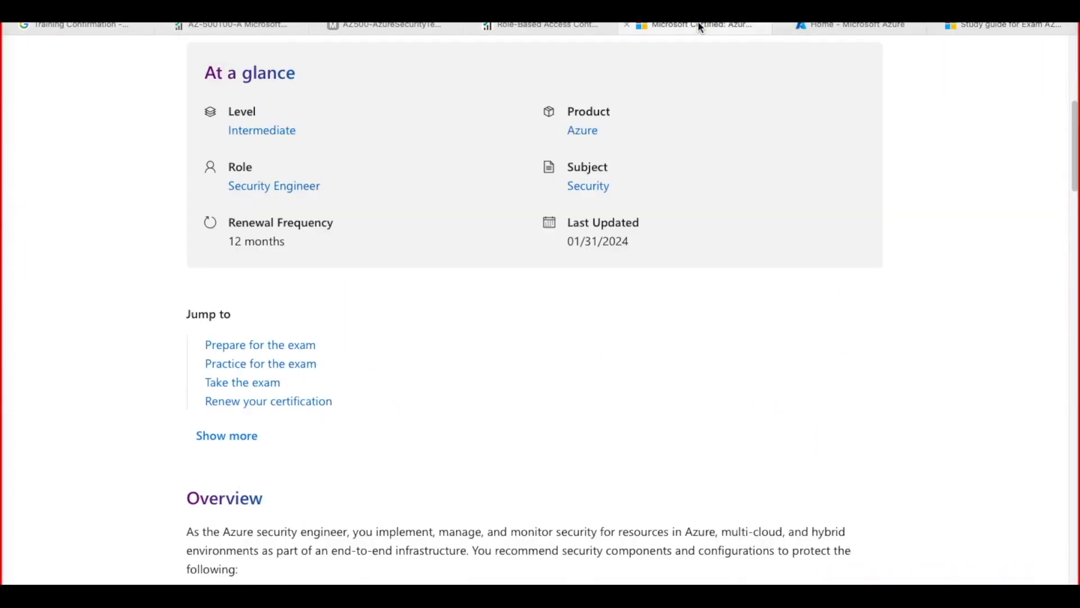
pyautogui.scroll(-3)
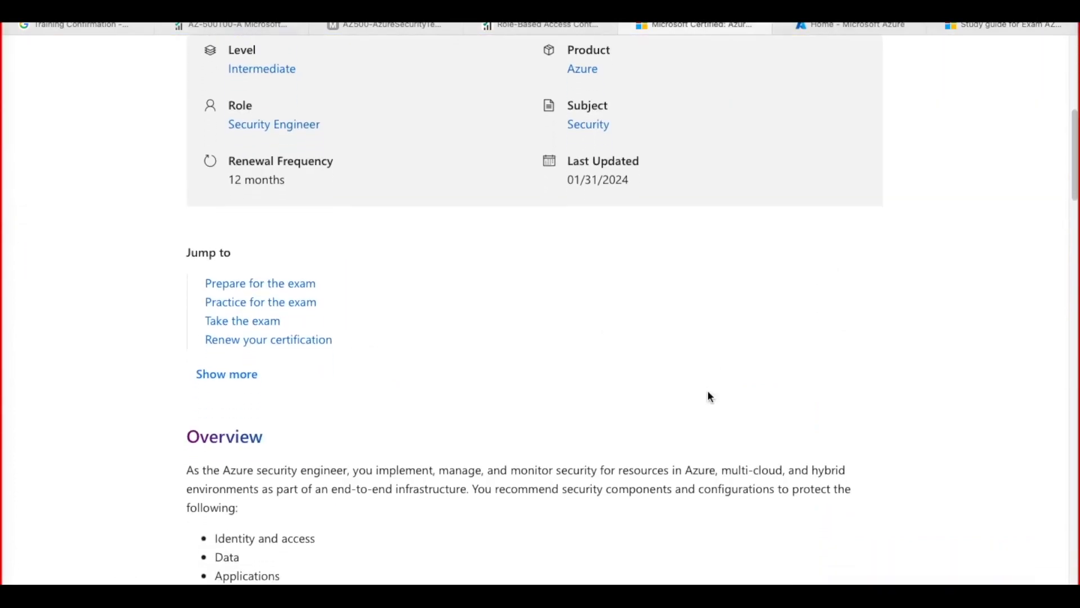
pyautogui.scroll(-3)
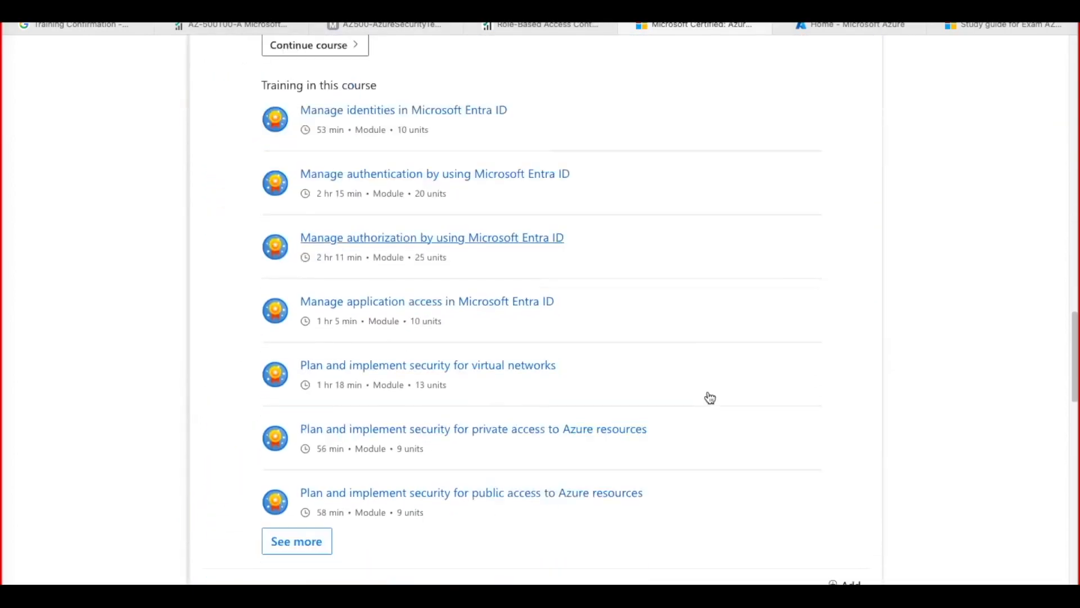
pyautogui.scroll(-3)
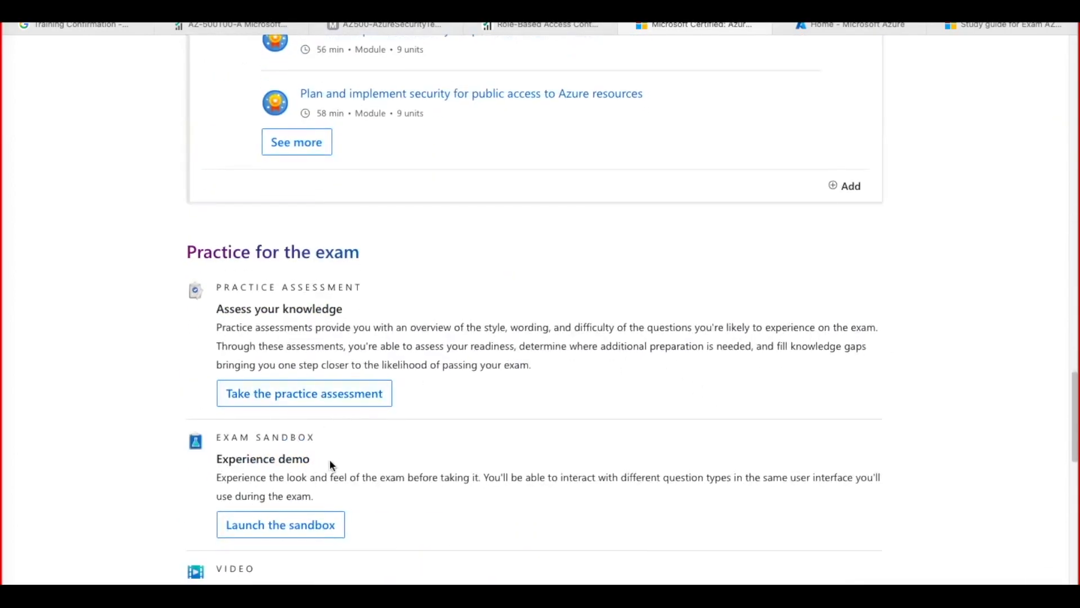
pyautogui.scroll(-3)
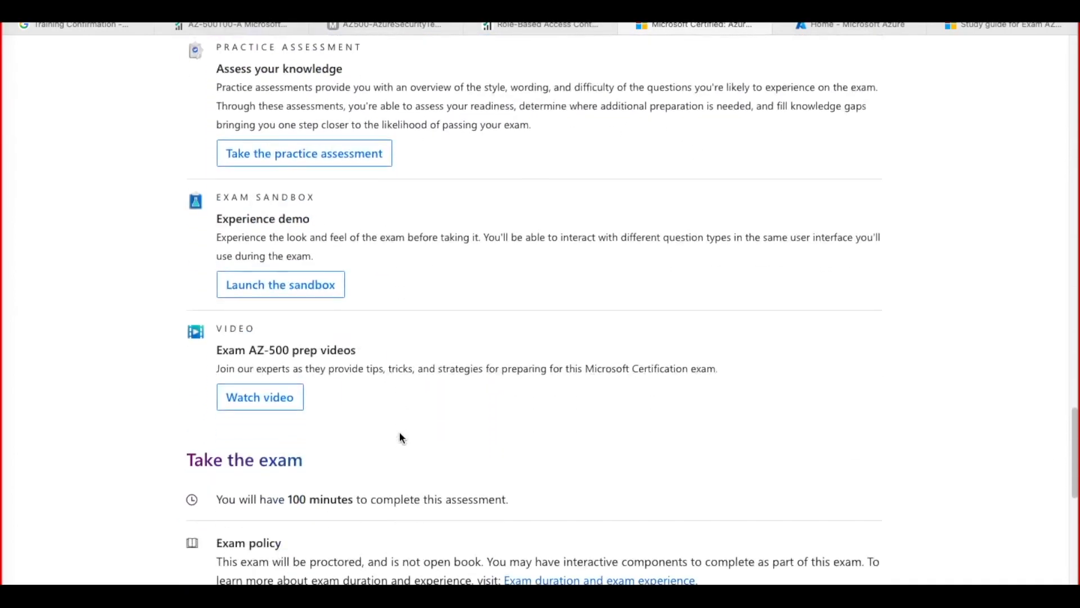
pyautogui.scroll(-3)
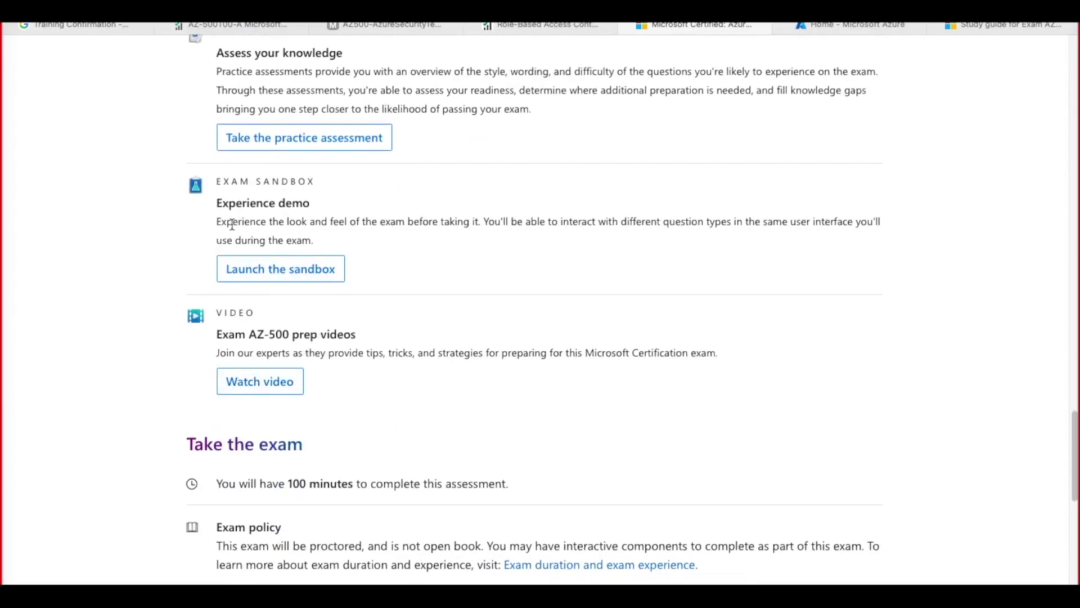
pyautogui.scroll(3)
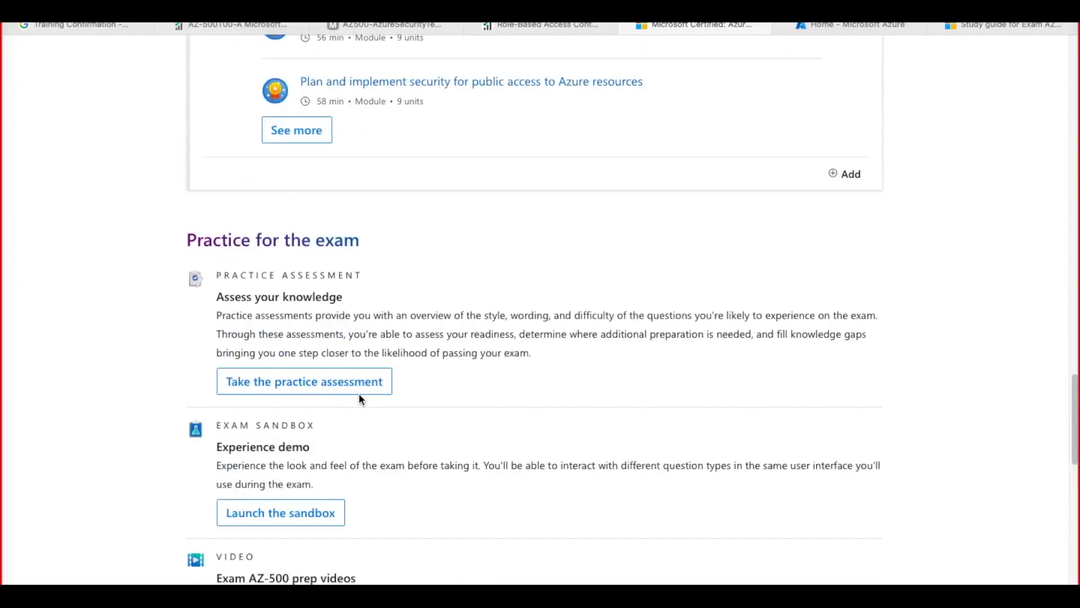
pyautogui.scroll(3)
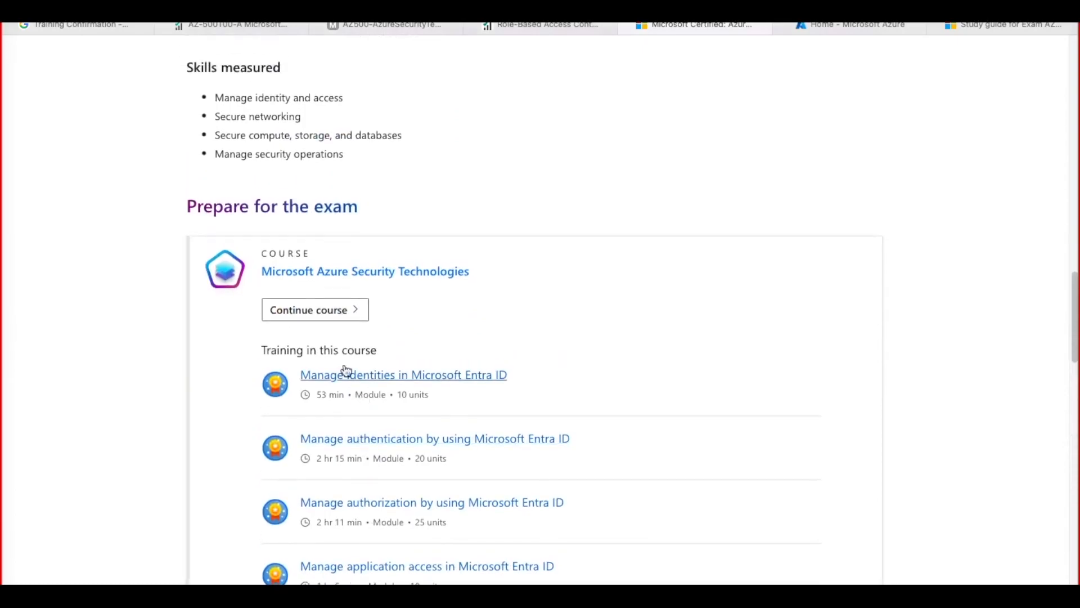
pyautogui.click(314, 310)
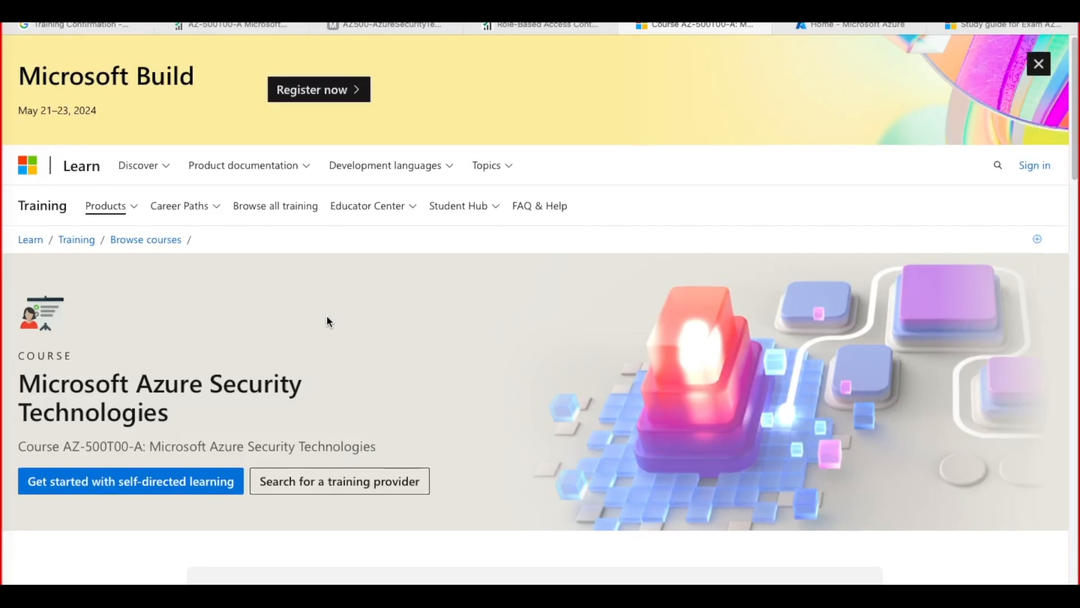
# From the Course Syllabus, open the Manage identities in Microsoft Entra ID module
pyautogui.scroll(-3)
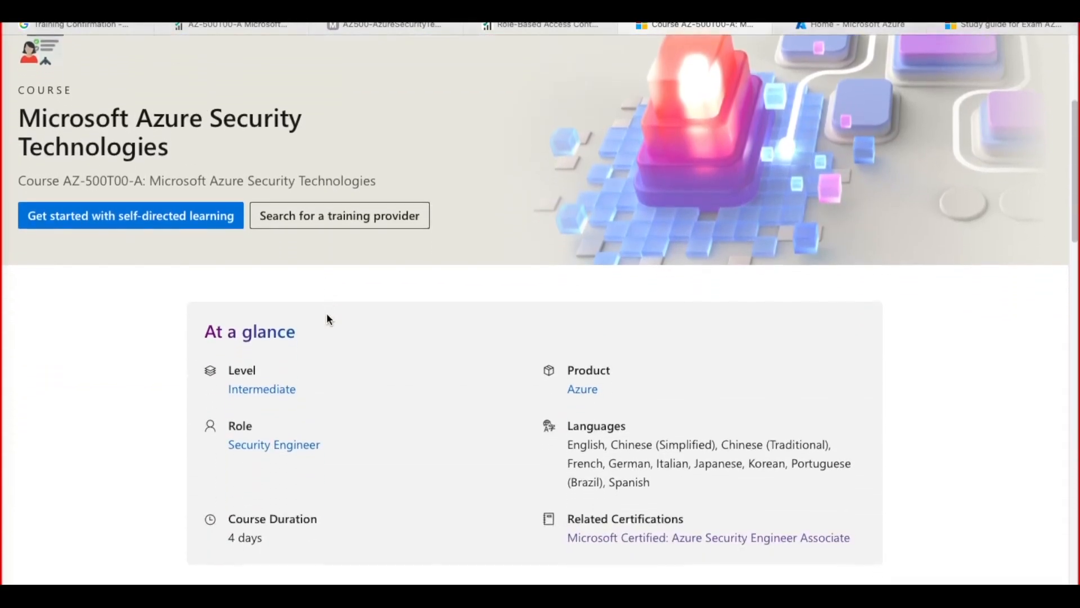
pyautogui.scroll(-3)
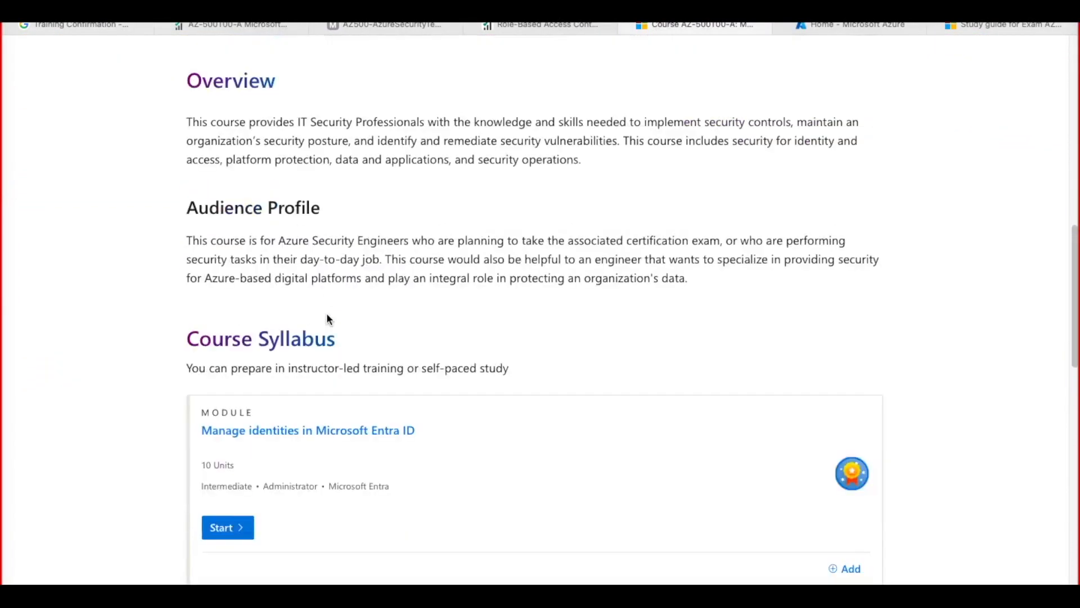
pyautogui.scroll(-3)
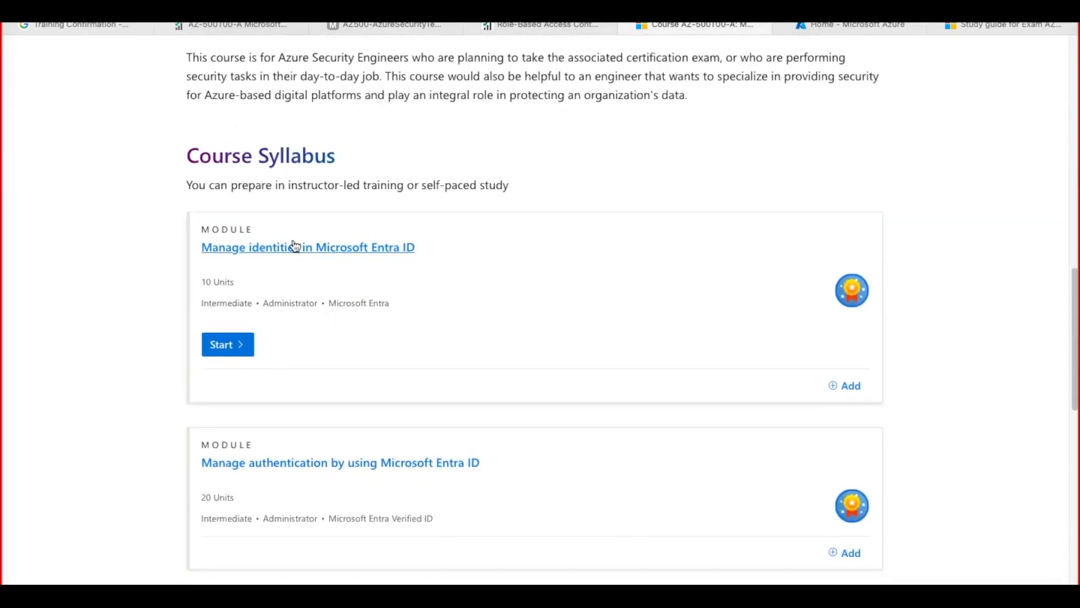
pyautogui.moveTo(371, 469)
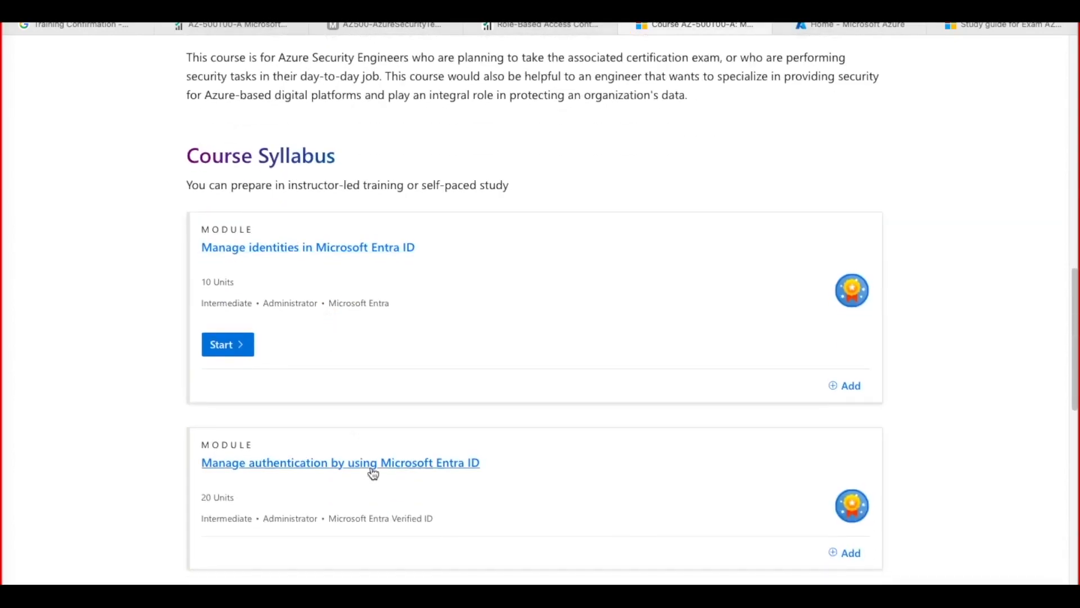
pyautogui.moveTo(308, 247)
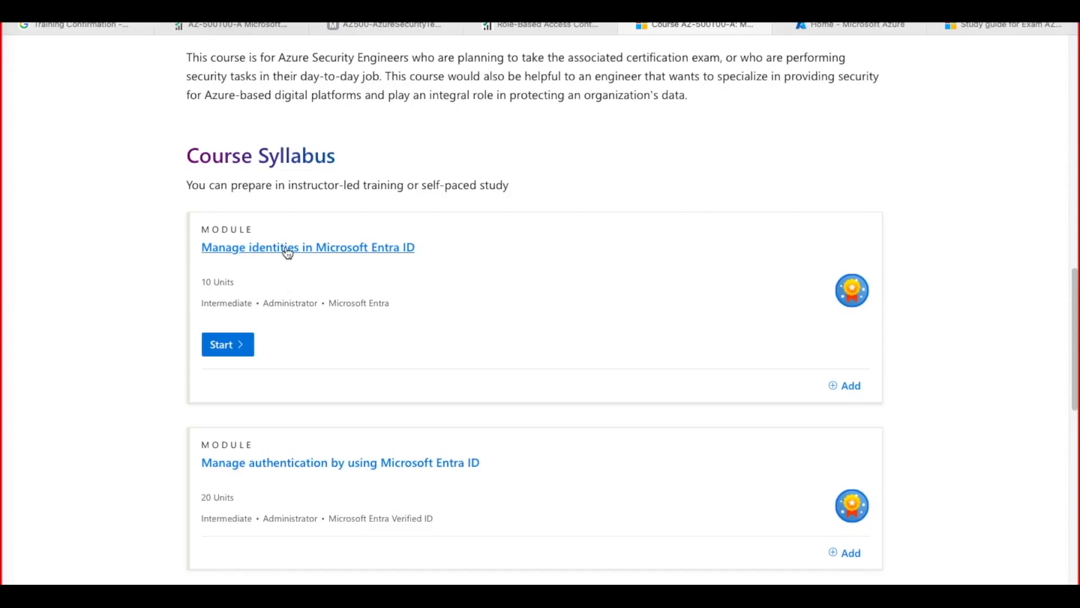
pyautogui.click(307, 247)
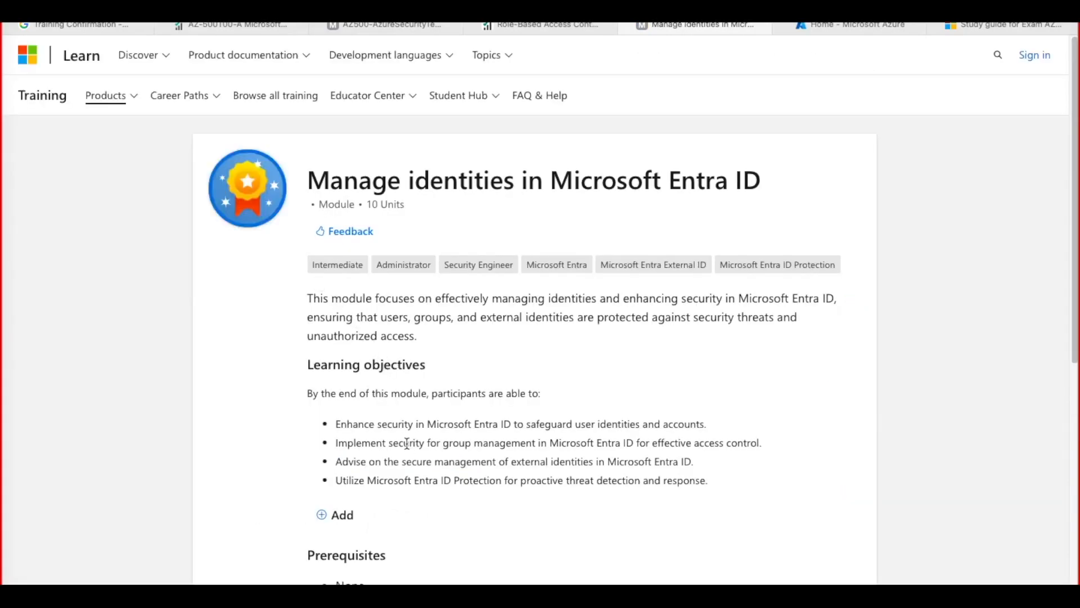
pyautogui.scroll(-3)
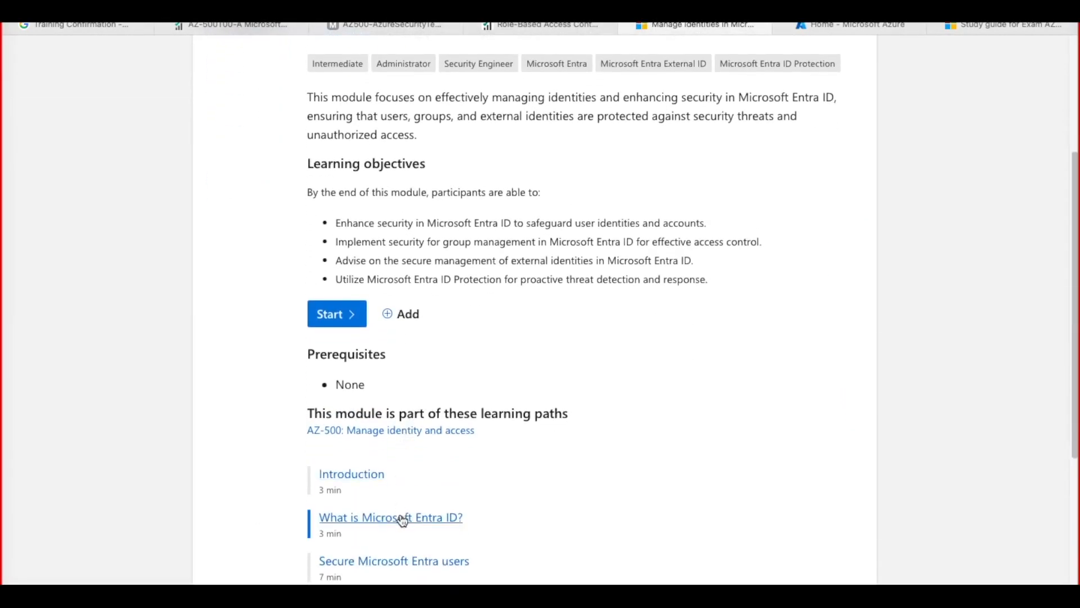
# Open and read the What is Microsoft Entra ID? unit
pyautogui.click(390, 516)
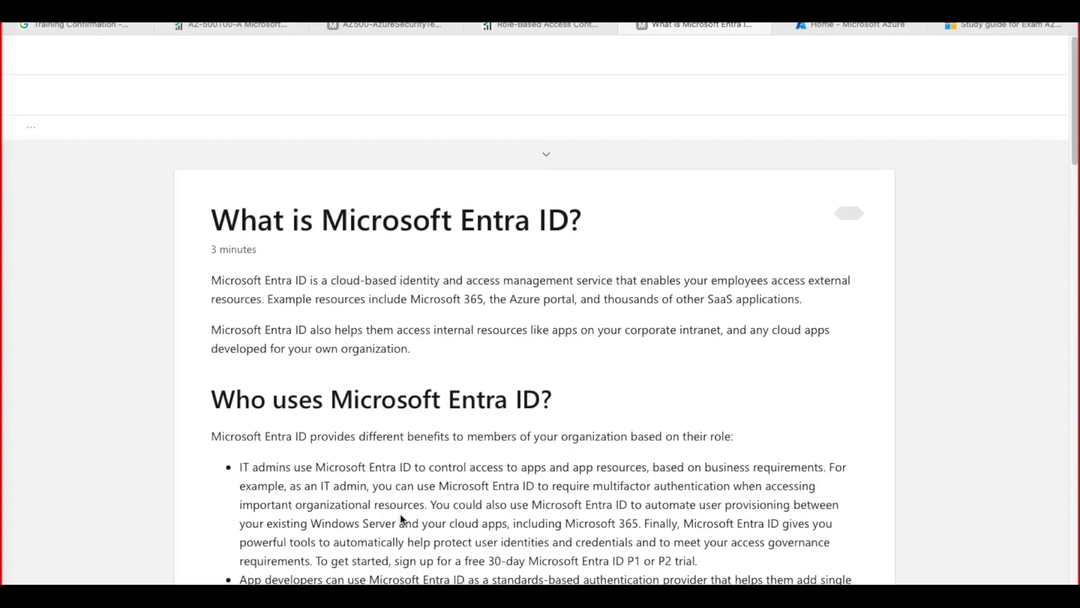
pyautogui.scroll(3)
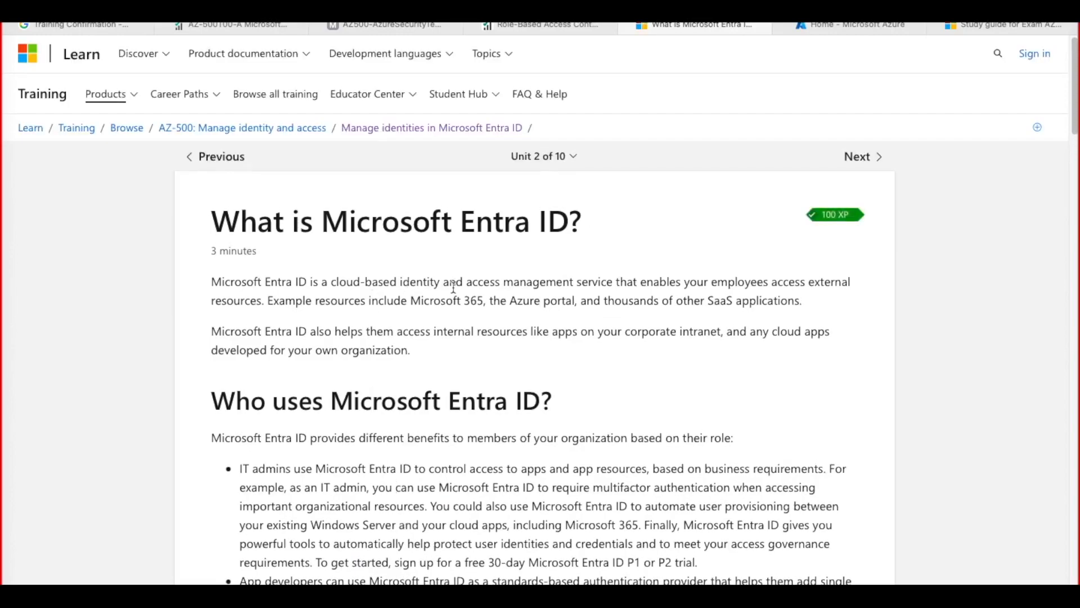
pyautogui.scroll(-3)
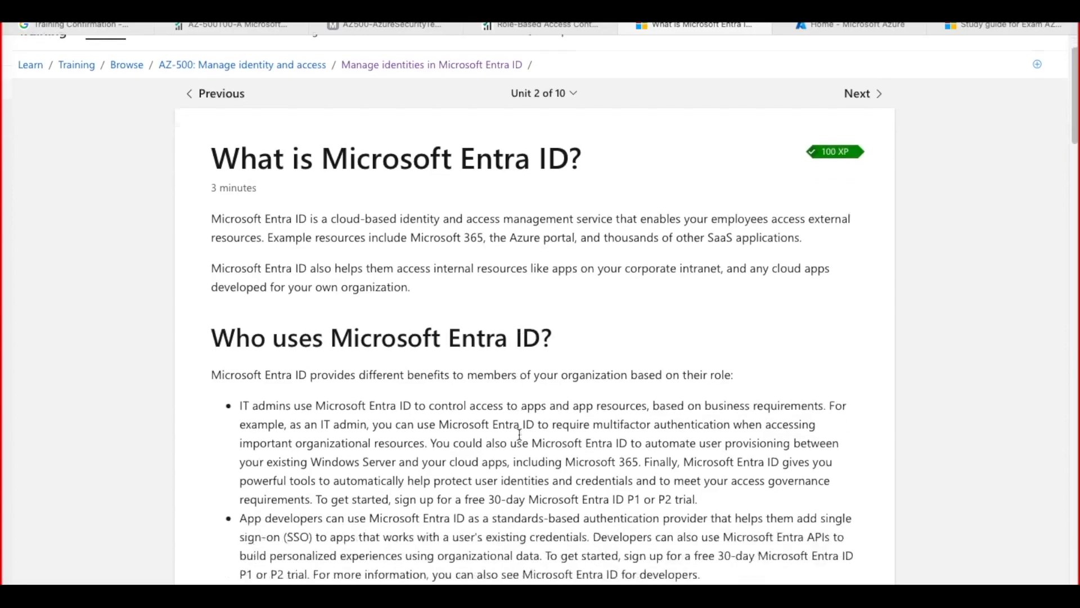
pyautogui.scroll(-3)
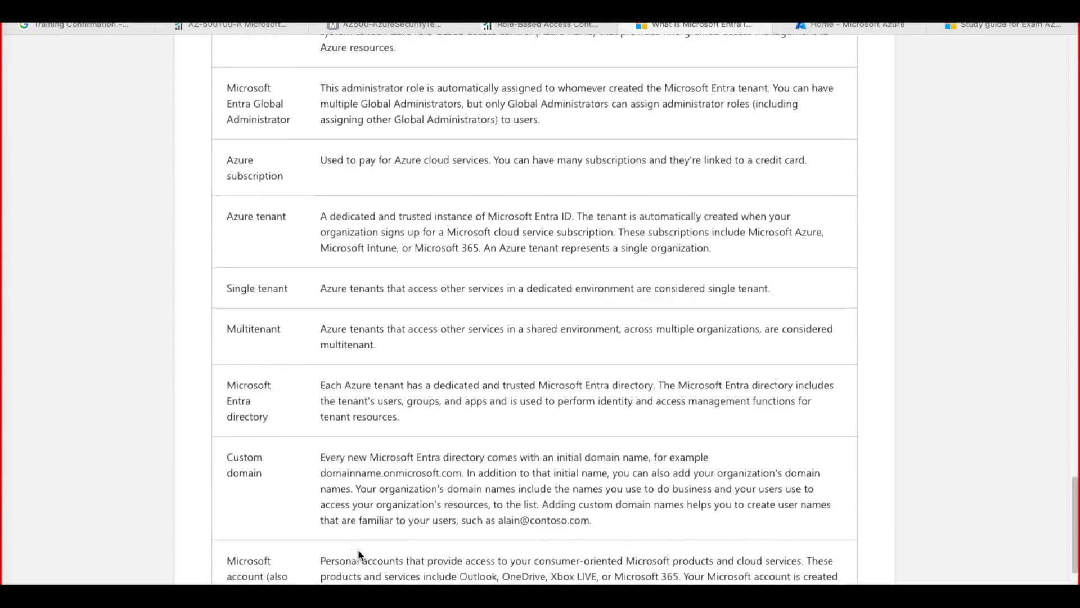
pyautogui.scroll(-3)
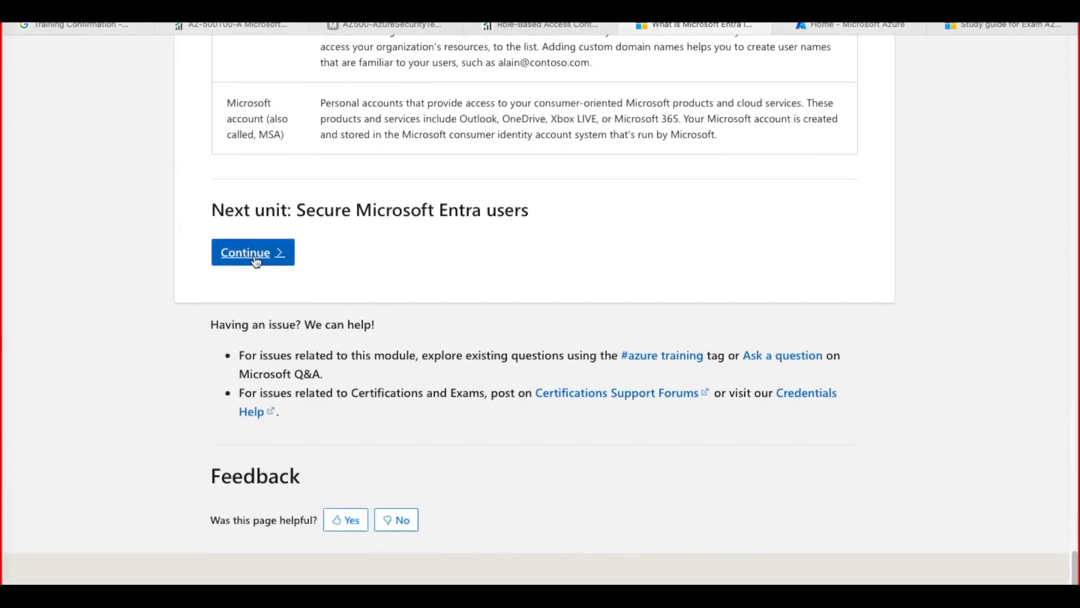
# Continue through the Secure Microsoft Entra users, Create a new user and Secure Microsoft Entra groups units
pyautogui.click(252, 252)
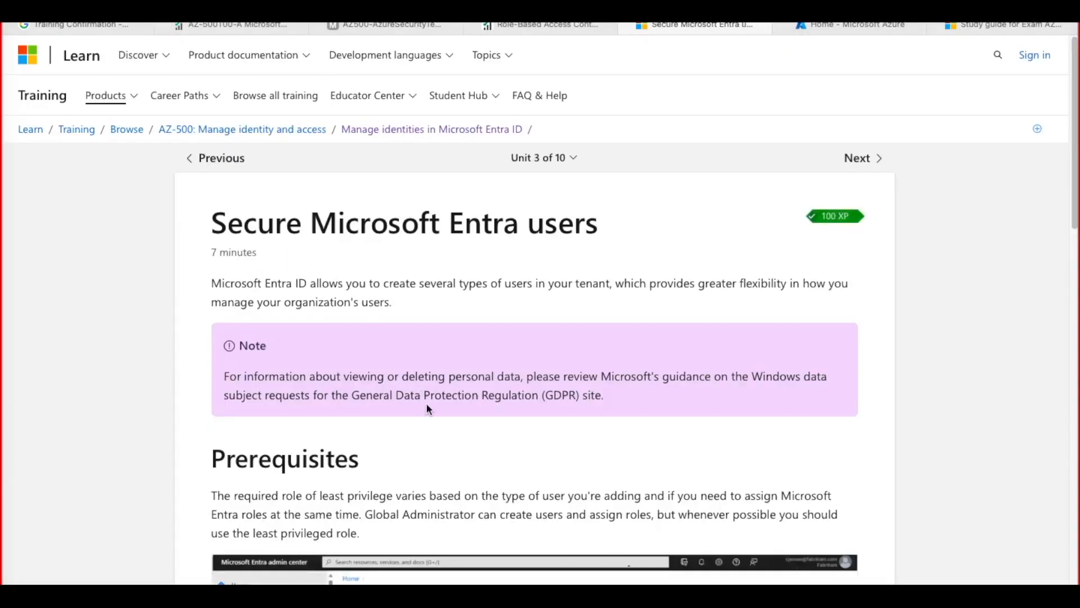
pyautogui.scroll(-3)
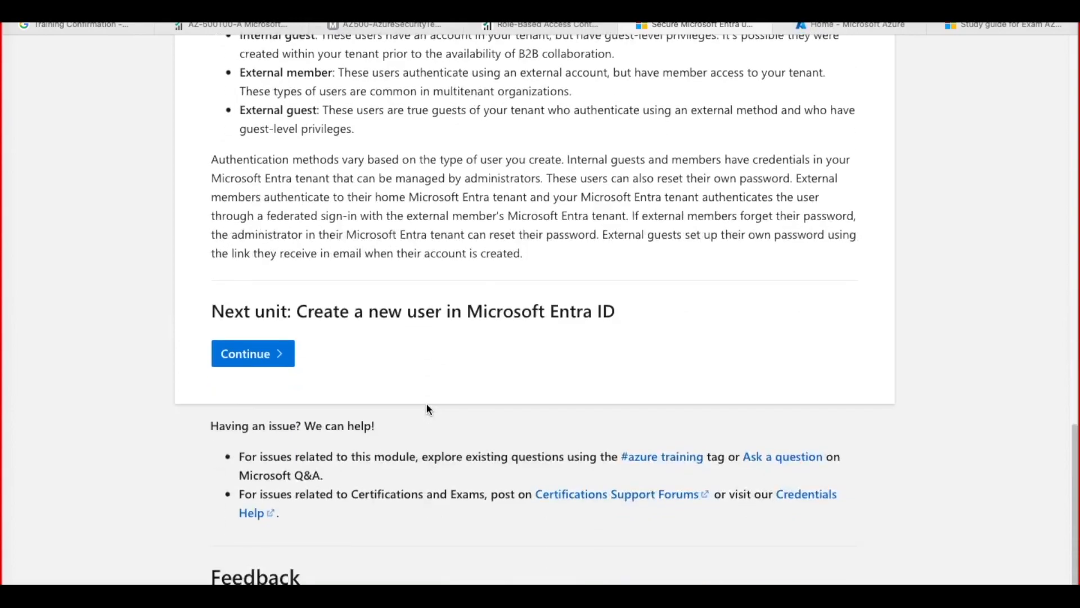
pyautogui.scroll(-3)
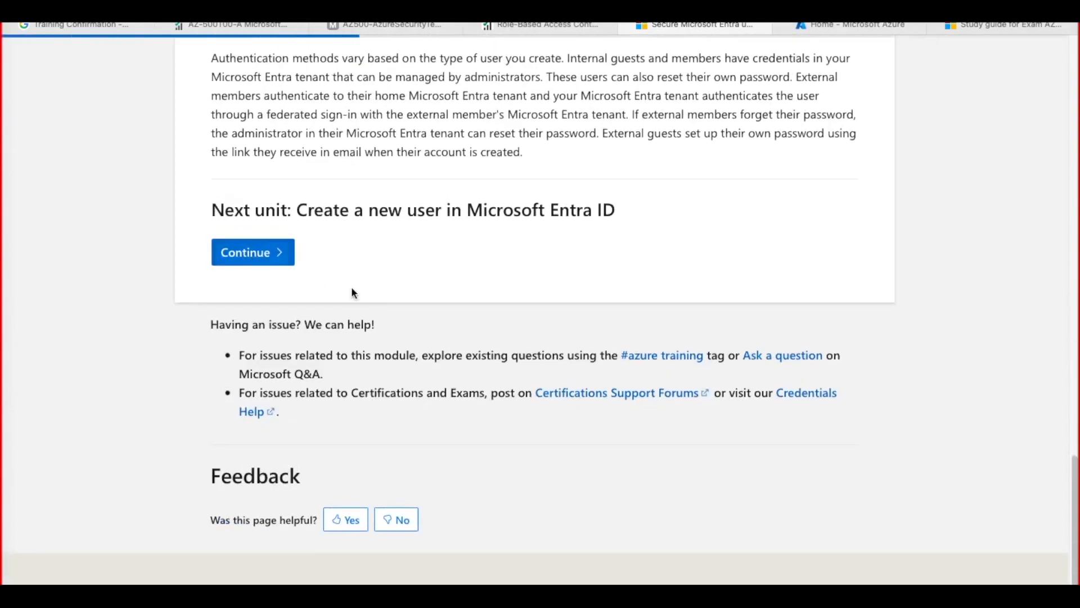
pyautogui.click(252, 252)
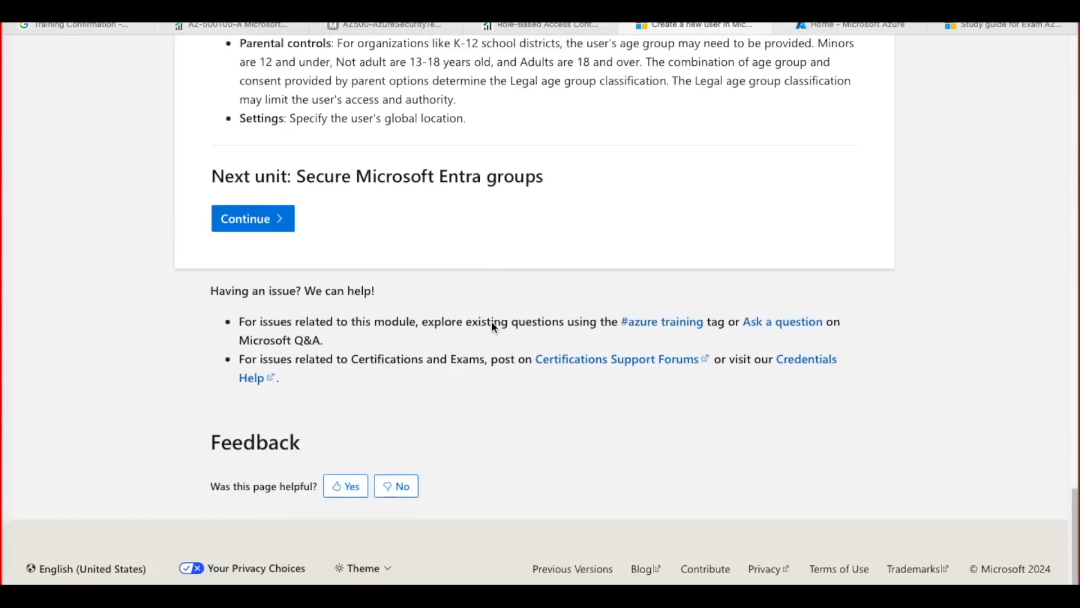
pyautogui.scroll(3)
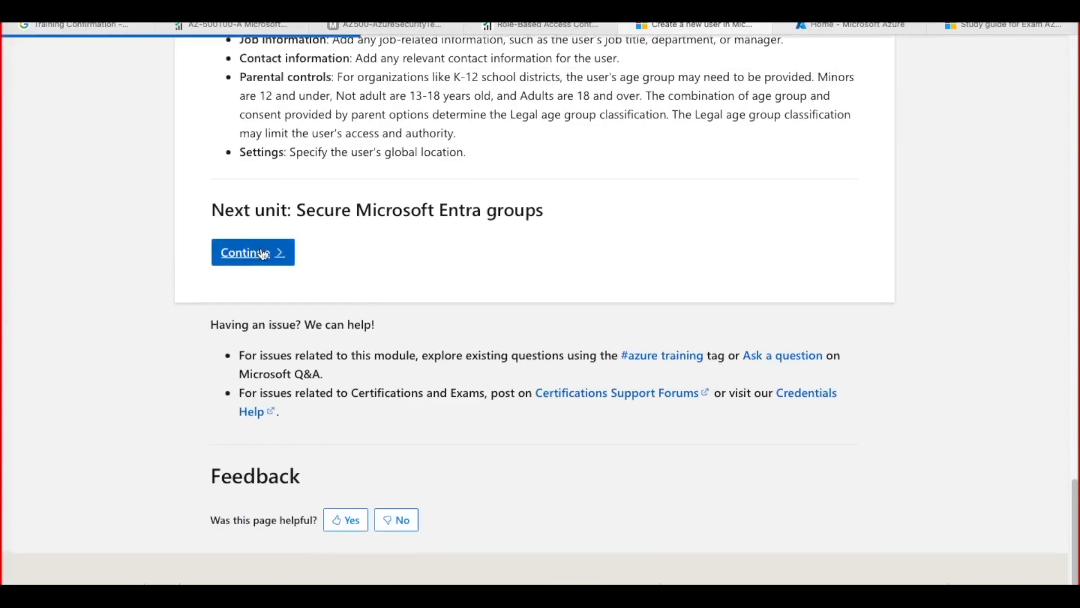
pyautogui.click(252, 252)
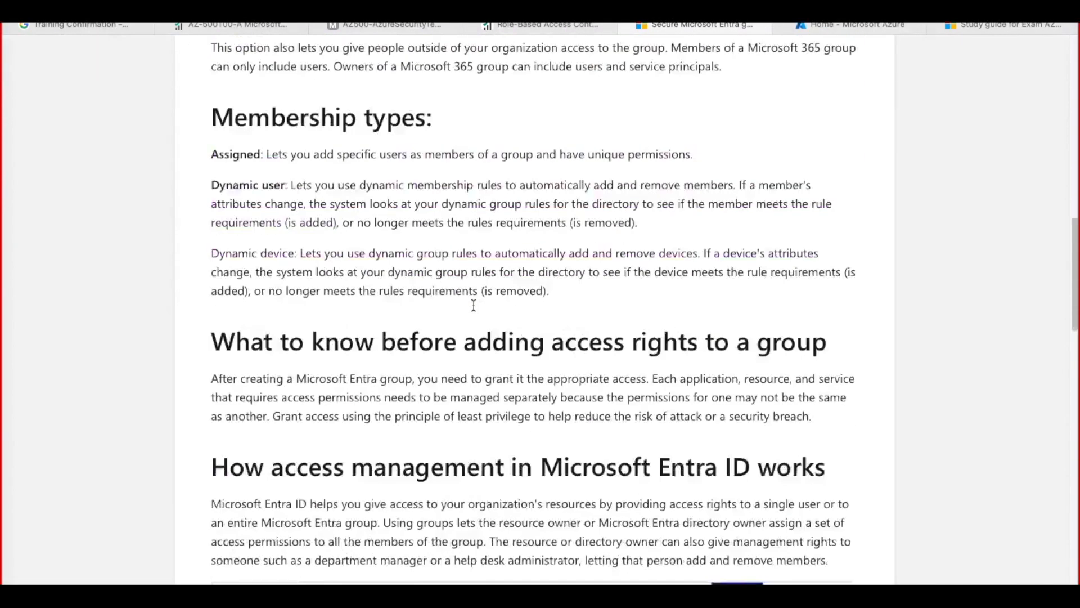
pyautogui.scroll(-3)
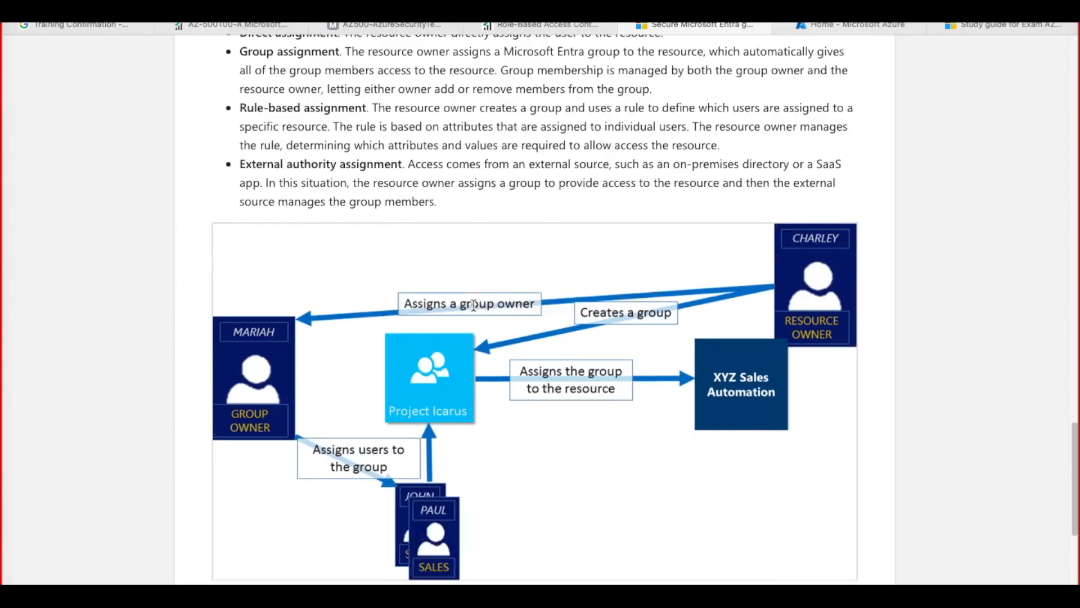
pyautogui.scroll(-3)
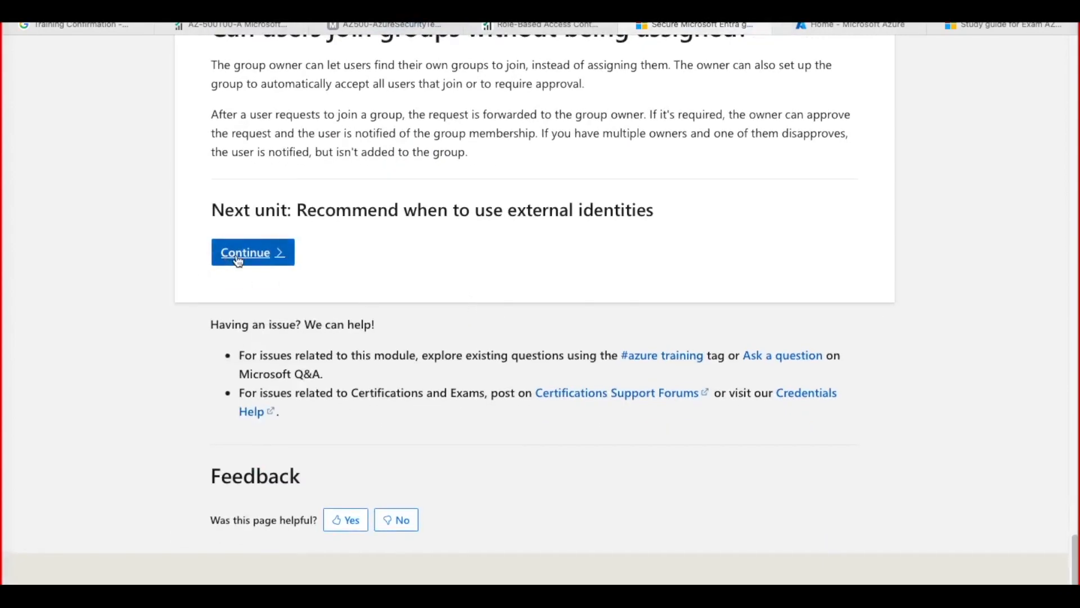
# Page through the external identities and Identity Protection units to reach Unit 9, Knowledge check
pyautogui.click(252, 252)
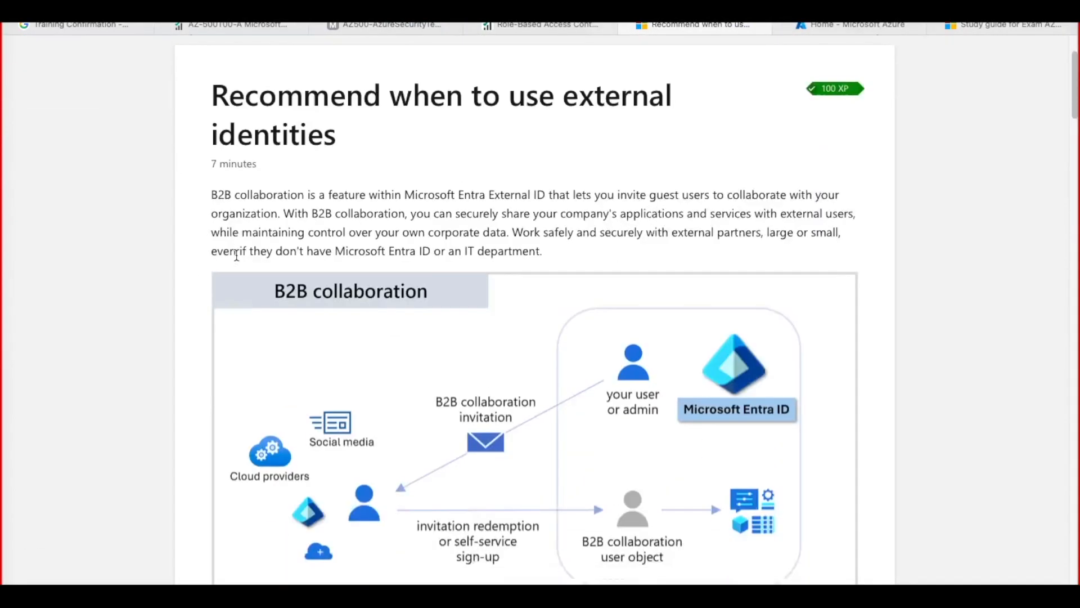
pyautogui.scroll(-3)
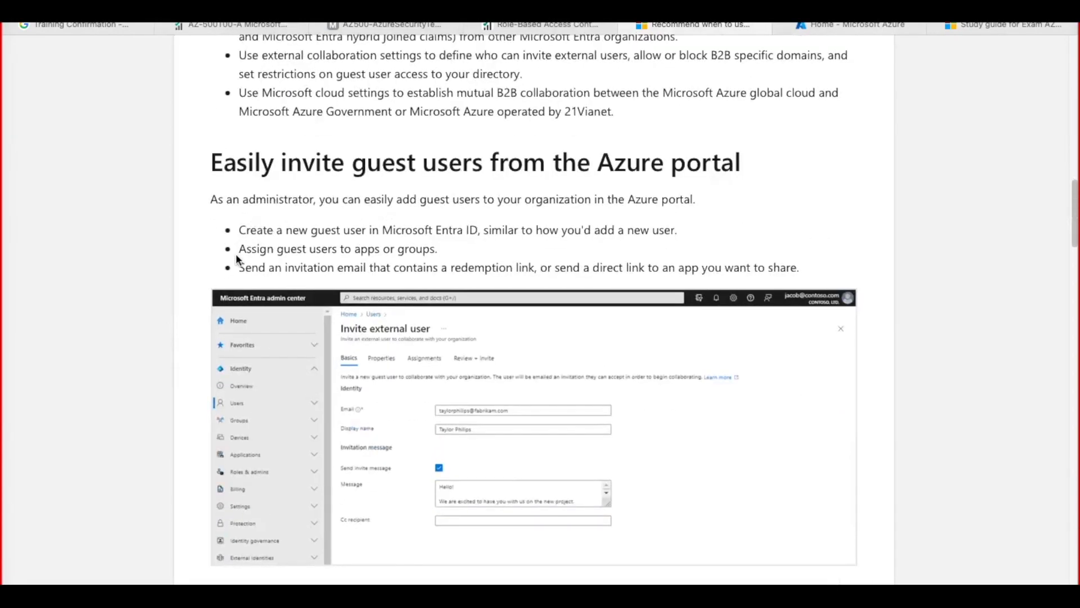
pyautogui.scroll(-3)
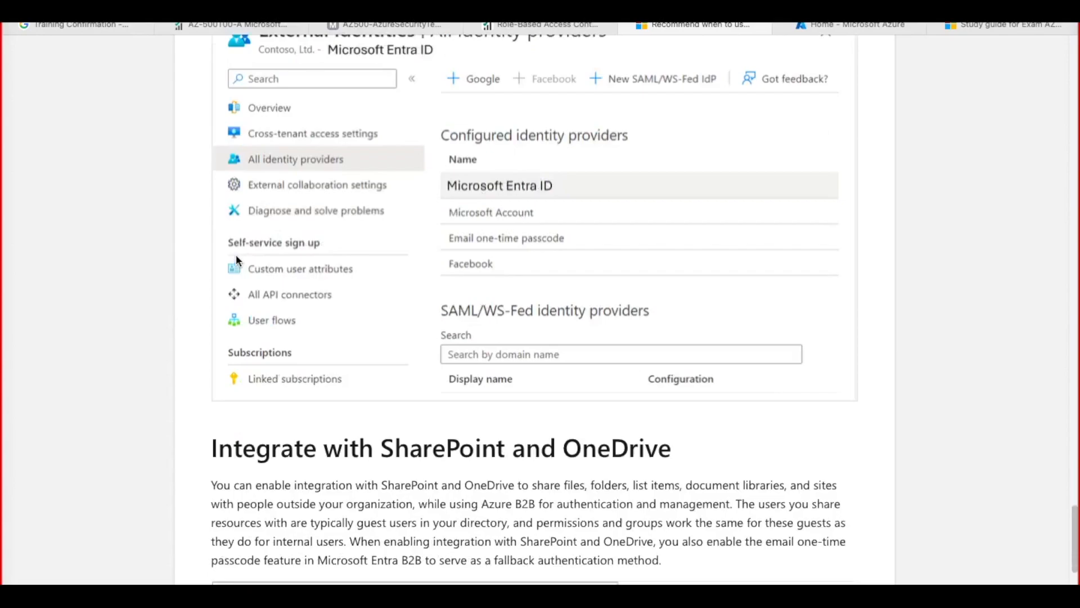
pyautogui.scroll(-3)
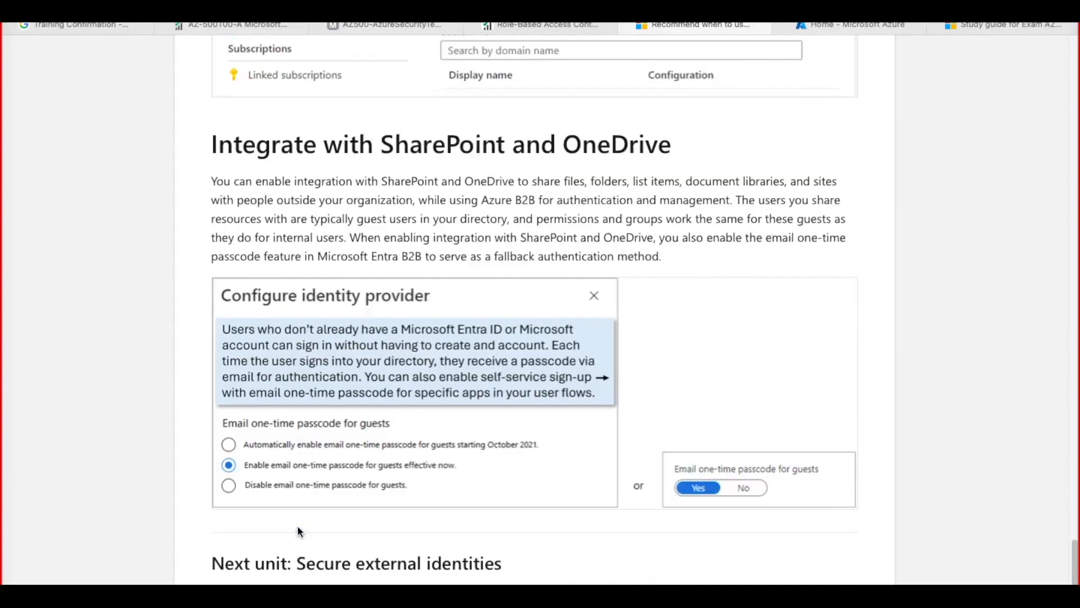
pyautogui.scroll(-3)
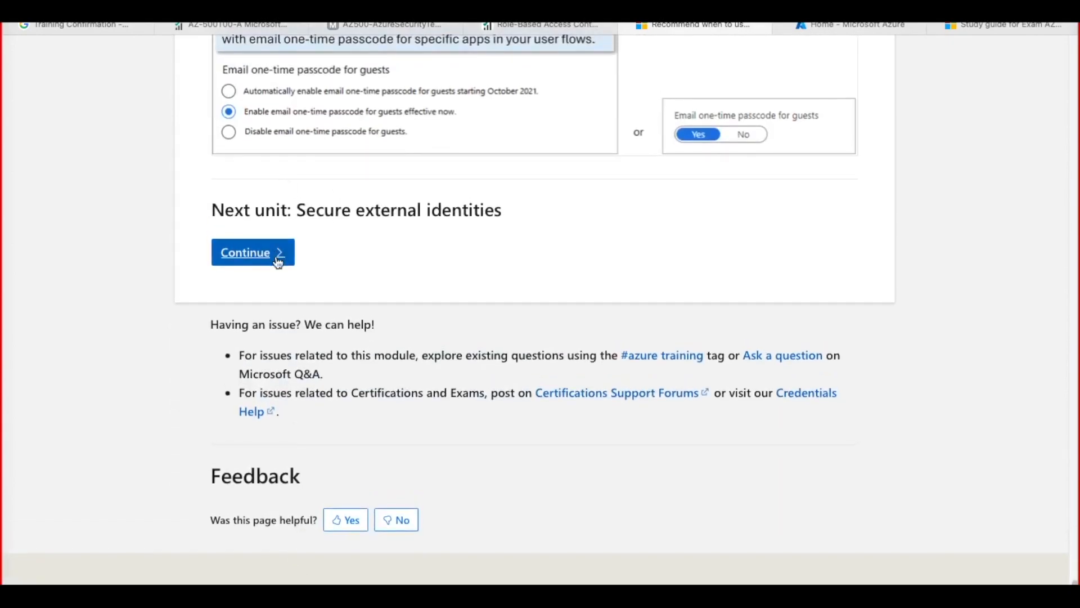
pyautogui.click(252, 251)
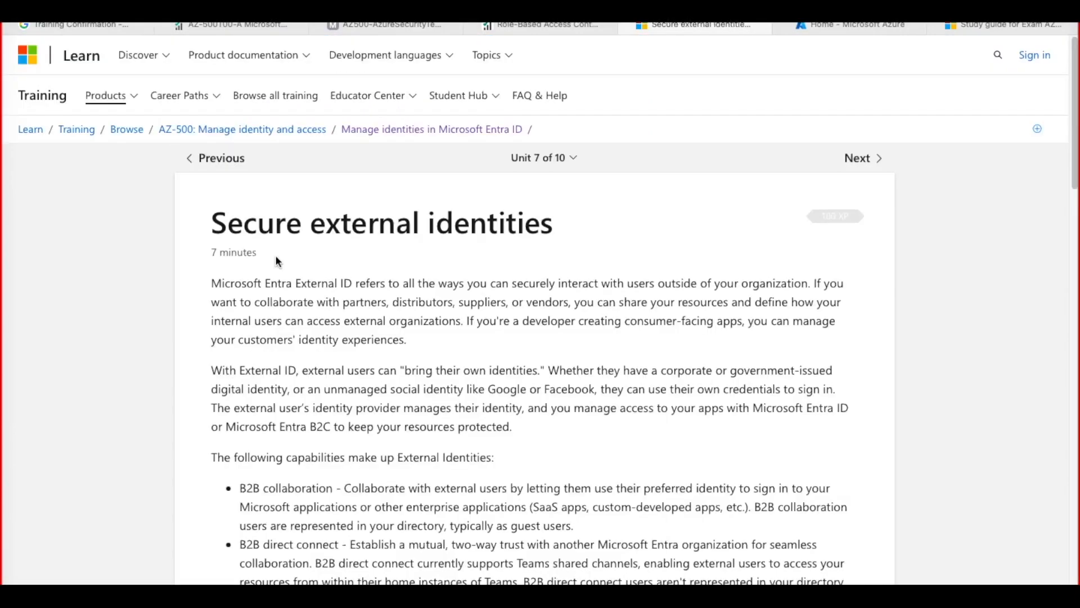
pyautogui.scroll(-3)
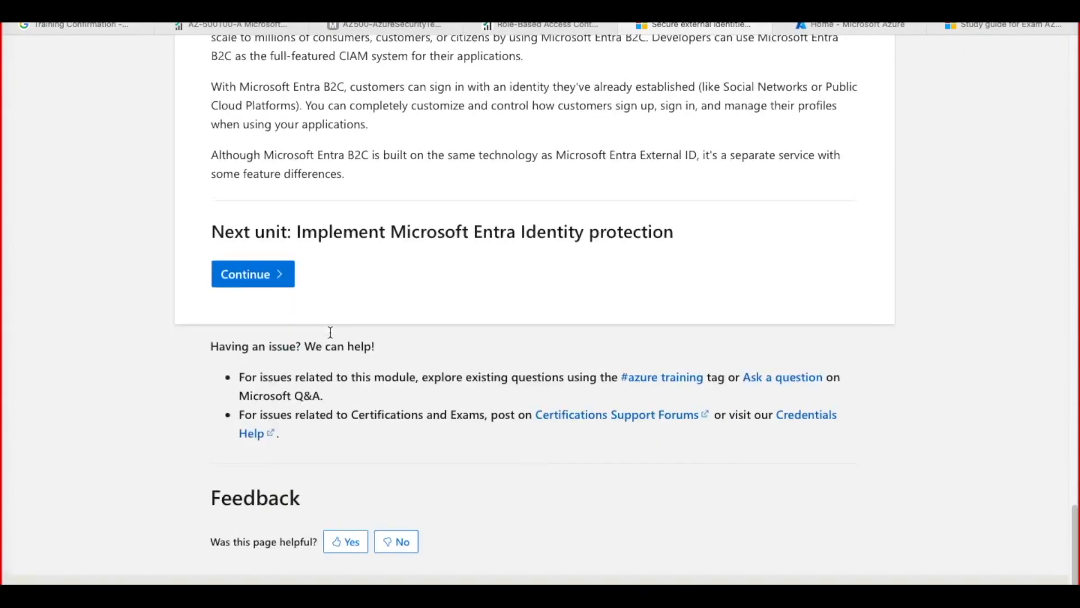
pyautogui.click(252, 273)
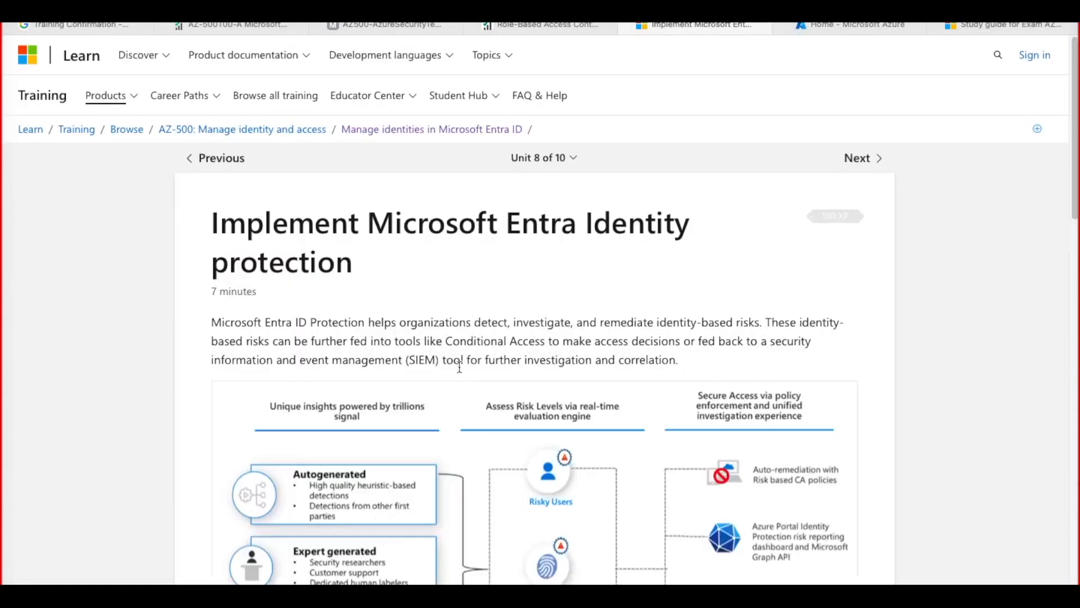
pyautogui.scroll(-3)
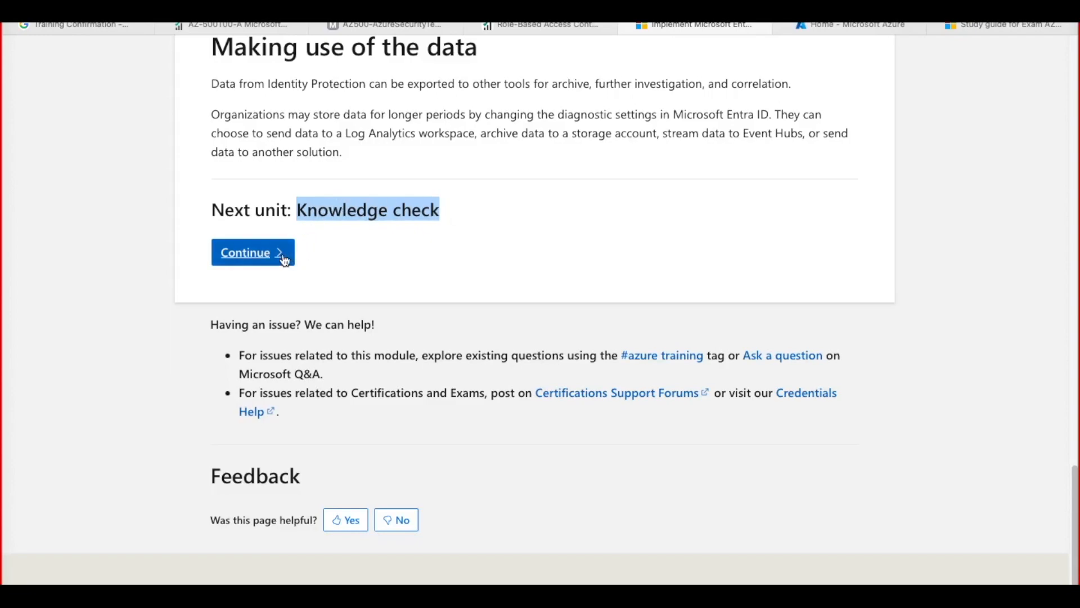
pyautogui.click(252, 252)
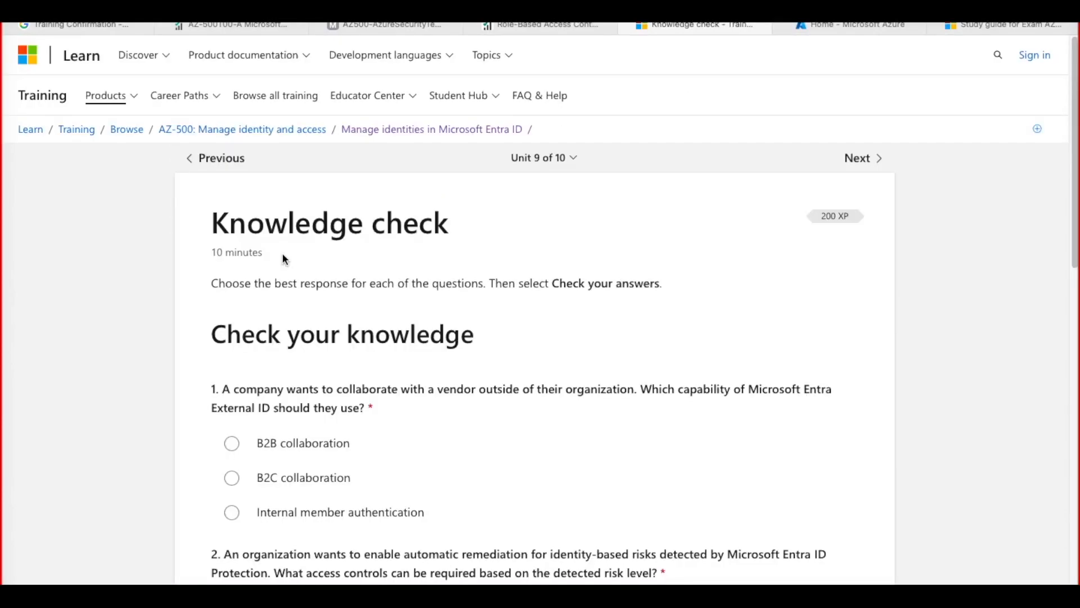
# Return via the breadcrumb to the AZ-500: Manage identity and access path, then start a new Google tab
pyautogui.scroll(-3)
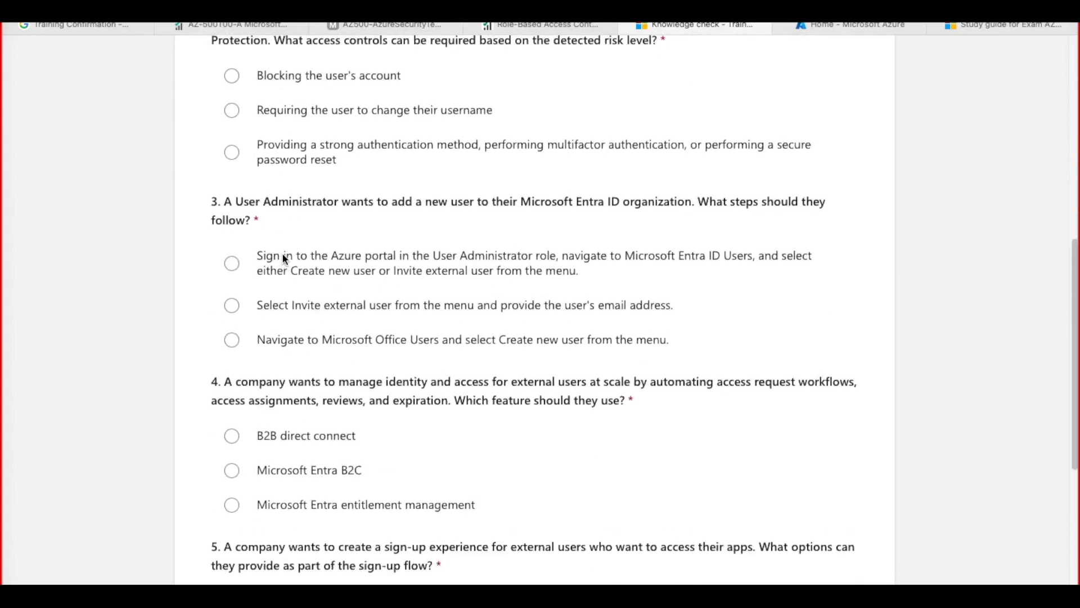
pyautogui.scroll(3)
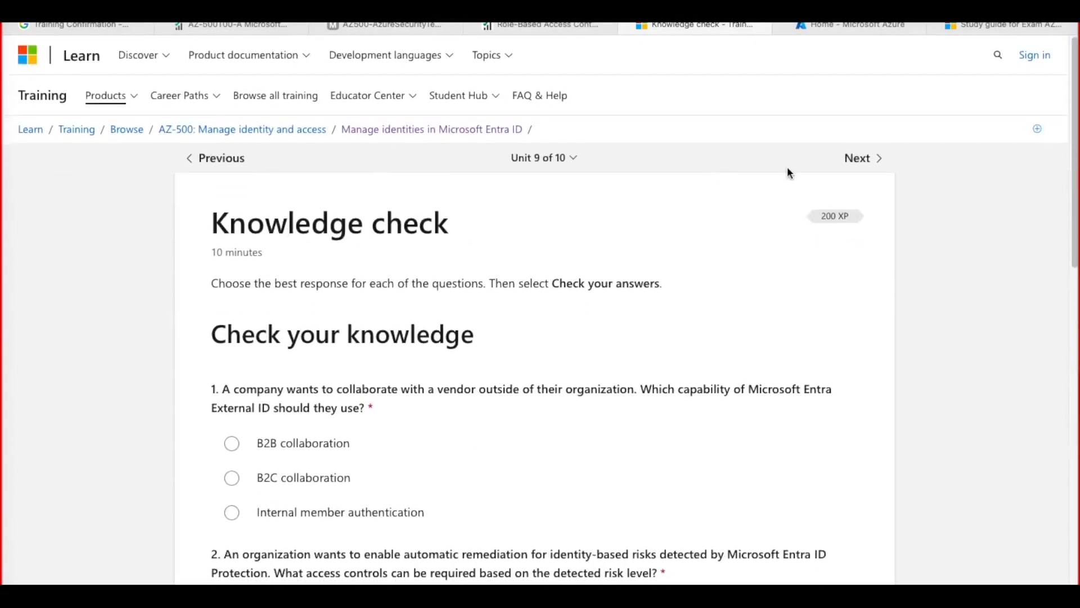
pyautogui.moveTo(821, 221)
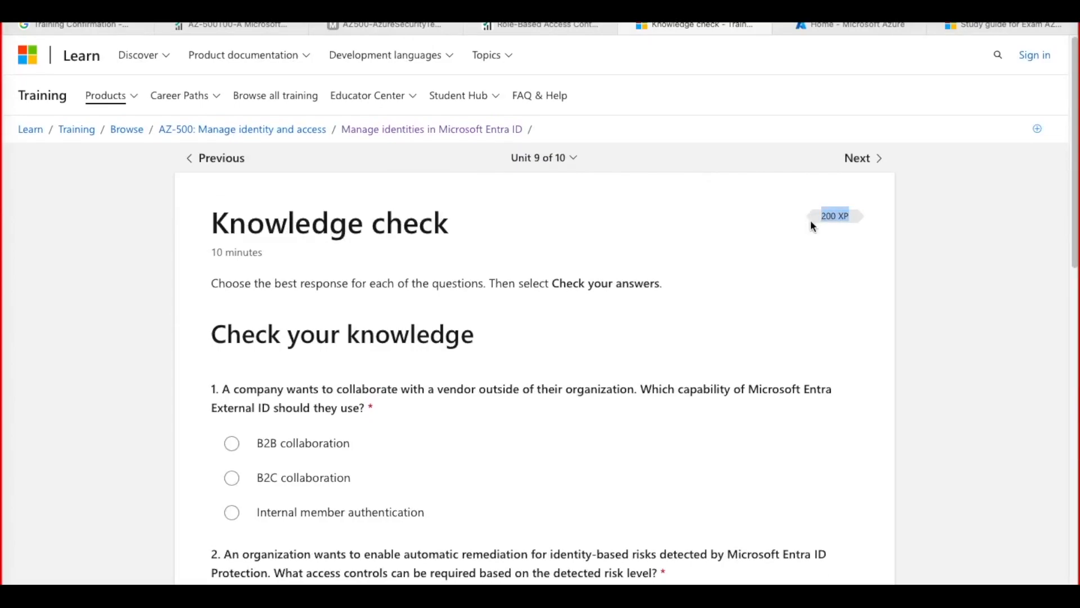
pyautogui.moveTo(1003, 41)
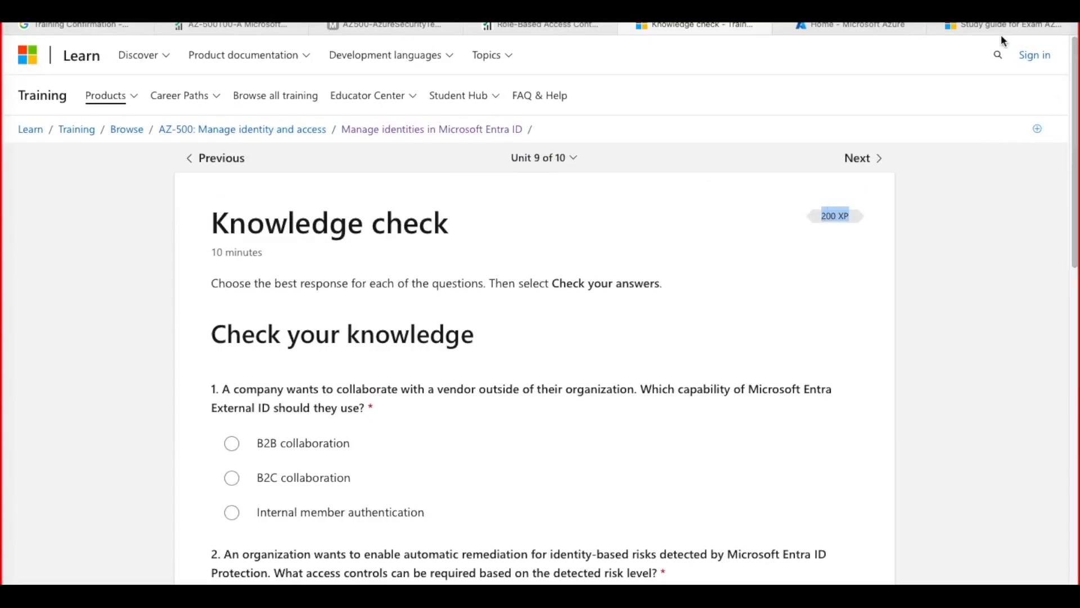
pyautogui.moveTo(695, 160)
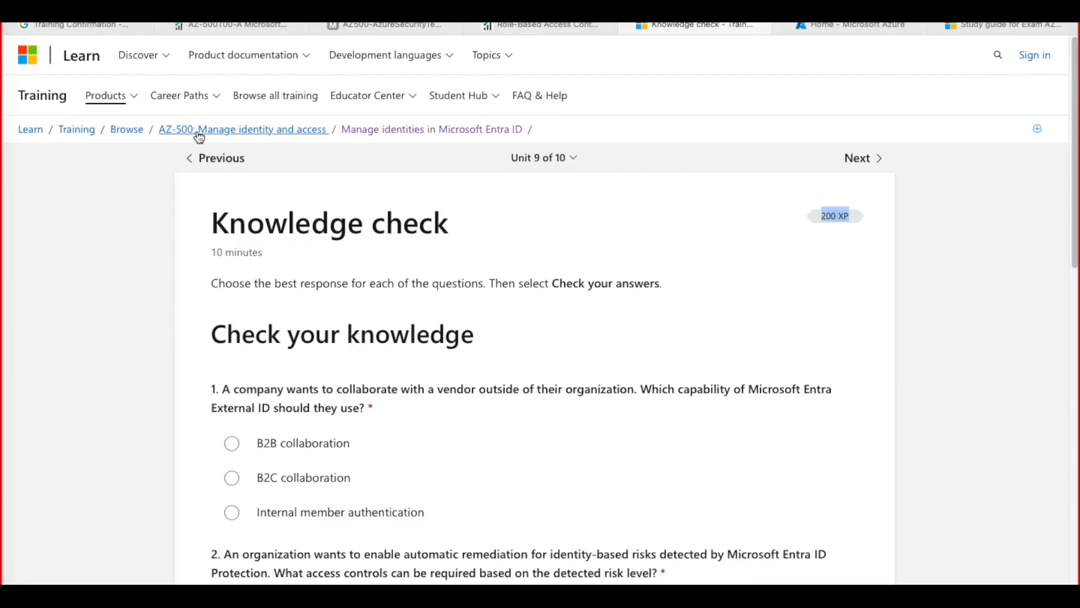
pyautogui.moveTo(473, 314)
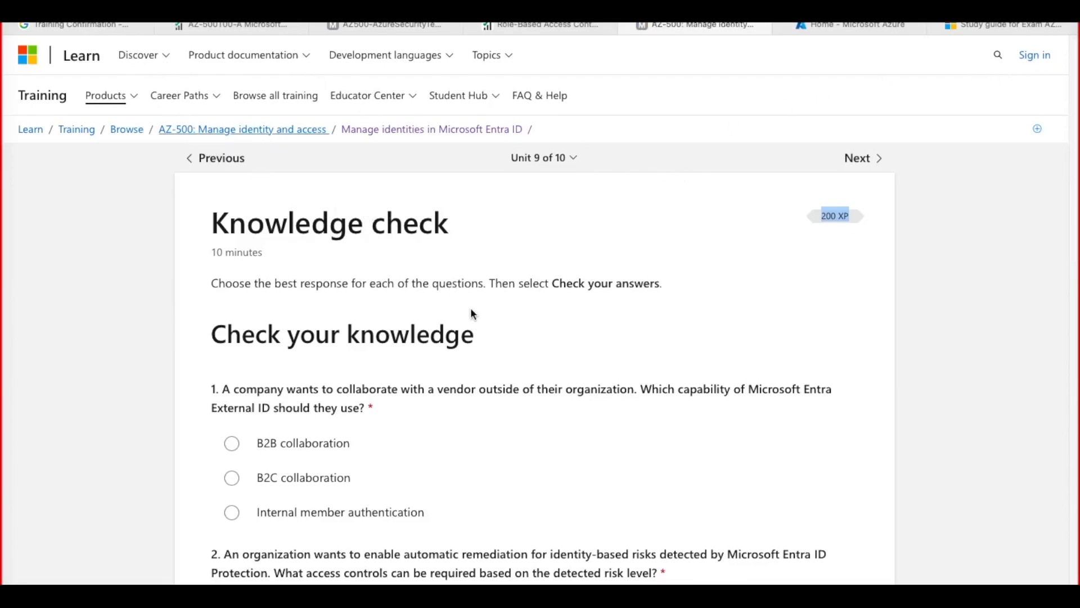
pyautogui.click(243, 129)
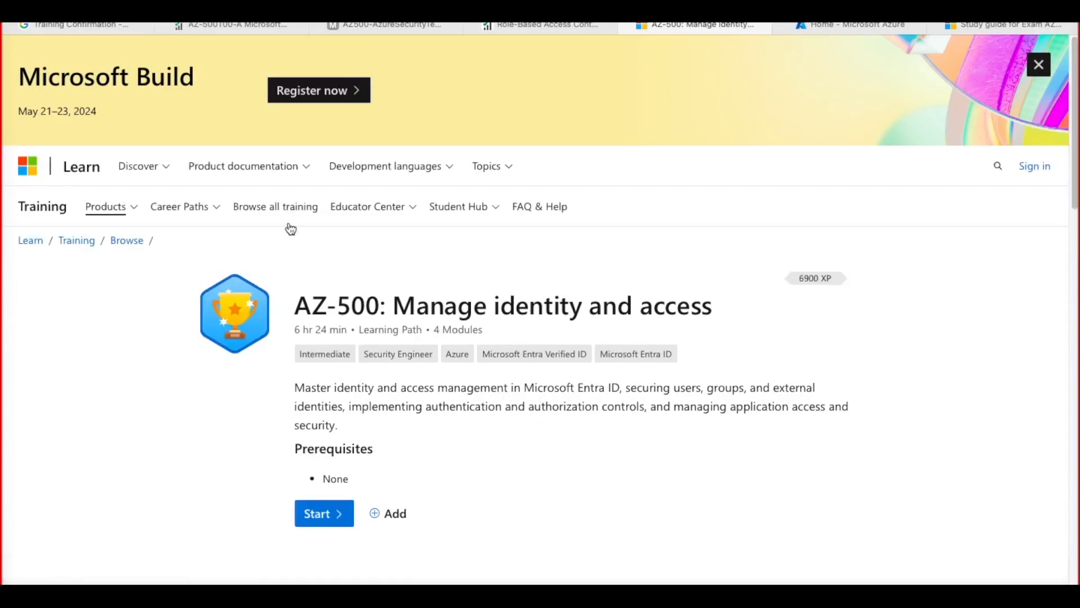
pyautogui.moveTo(286, 30)
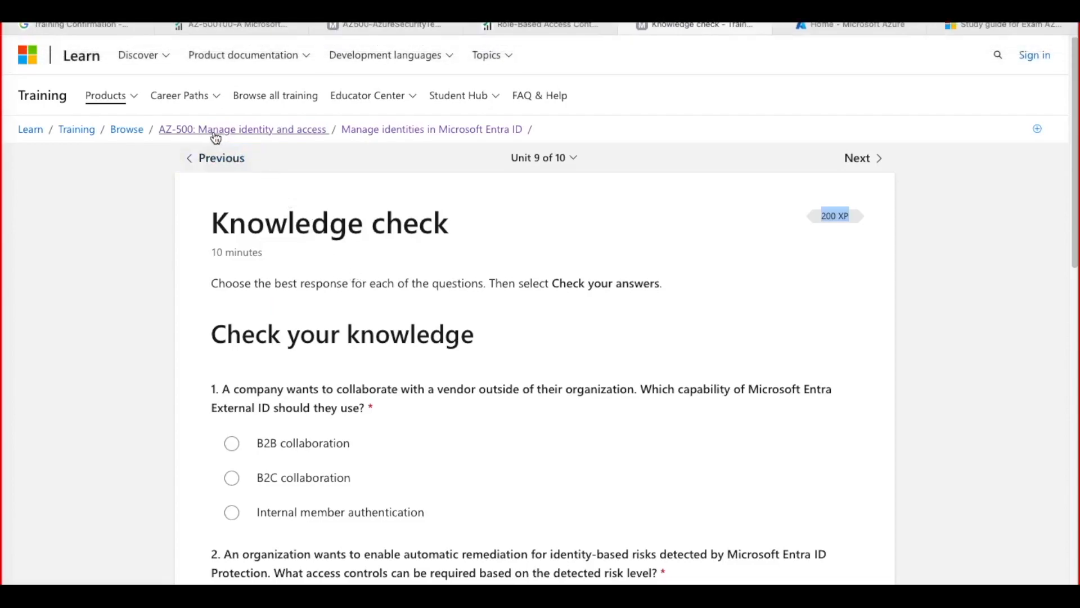
pyautogui.click(243, 129)
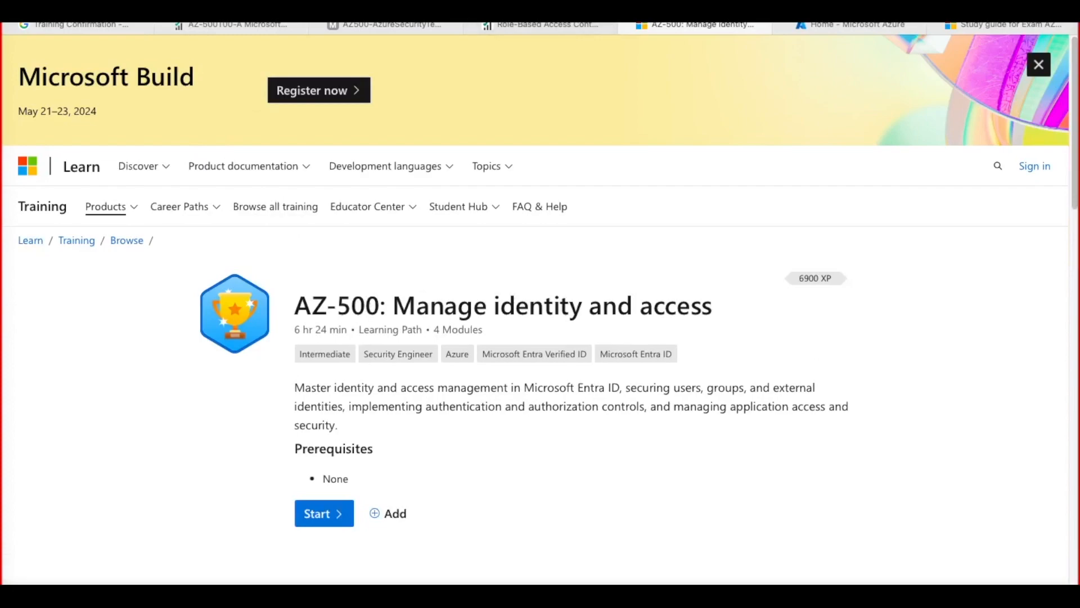
pyautogui.click(1015, 24)
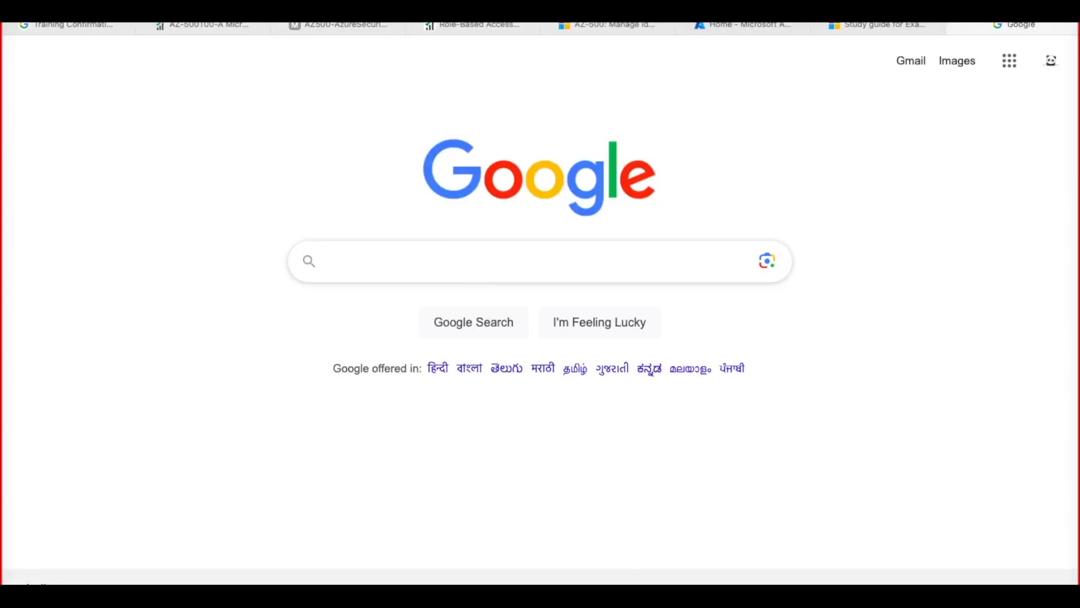
# Search Google for 'az 500' and open the Azure Security Engineer Associate certification result
pyautogui.write('az 500')
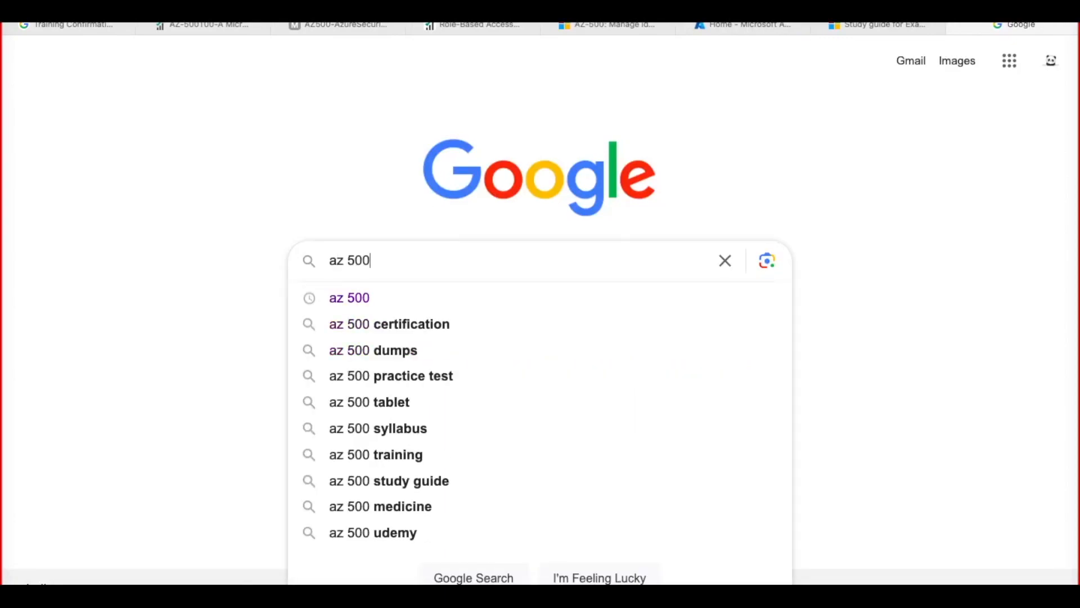
pyautogui.press('Return')
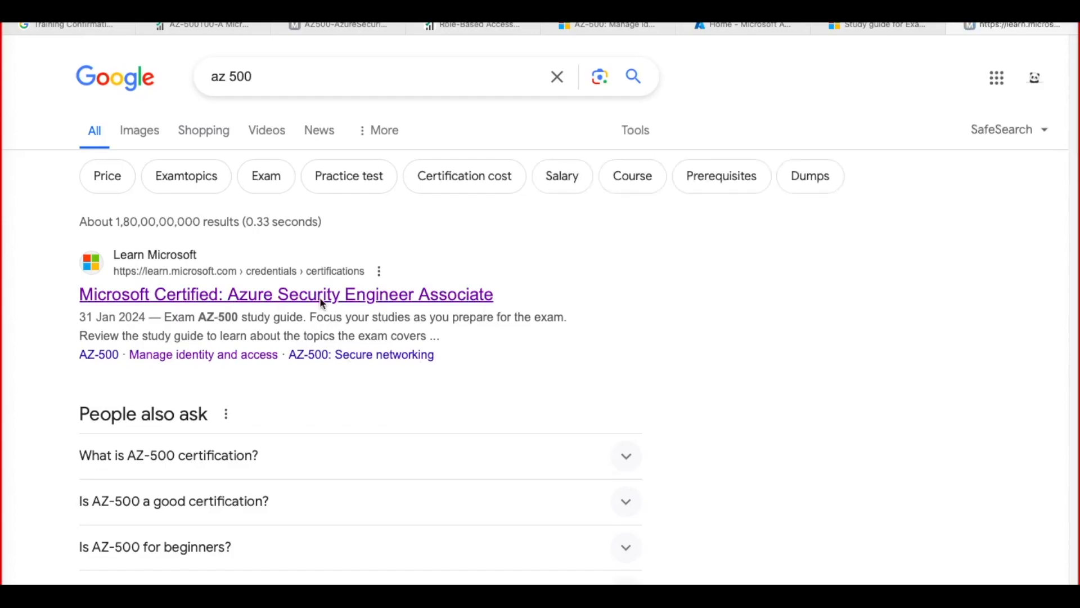
pyautogui.click(285, 294)
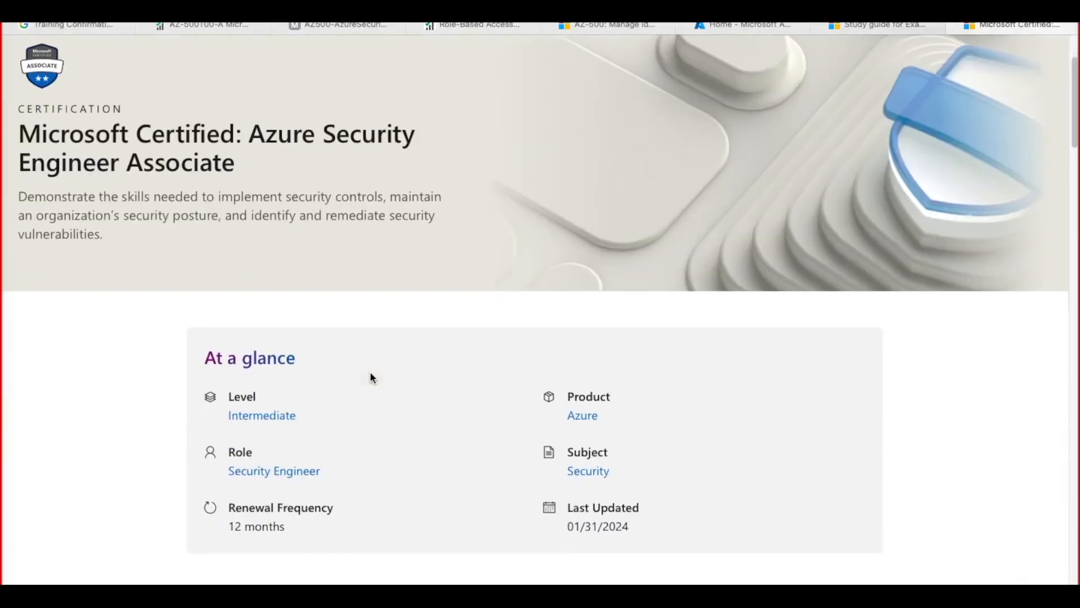
# Skim the certification page's overview, training modules and practice resources, then return to the Google results tab
pyautogui.scroll(-3)
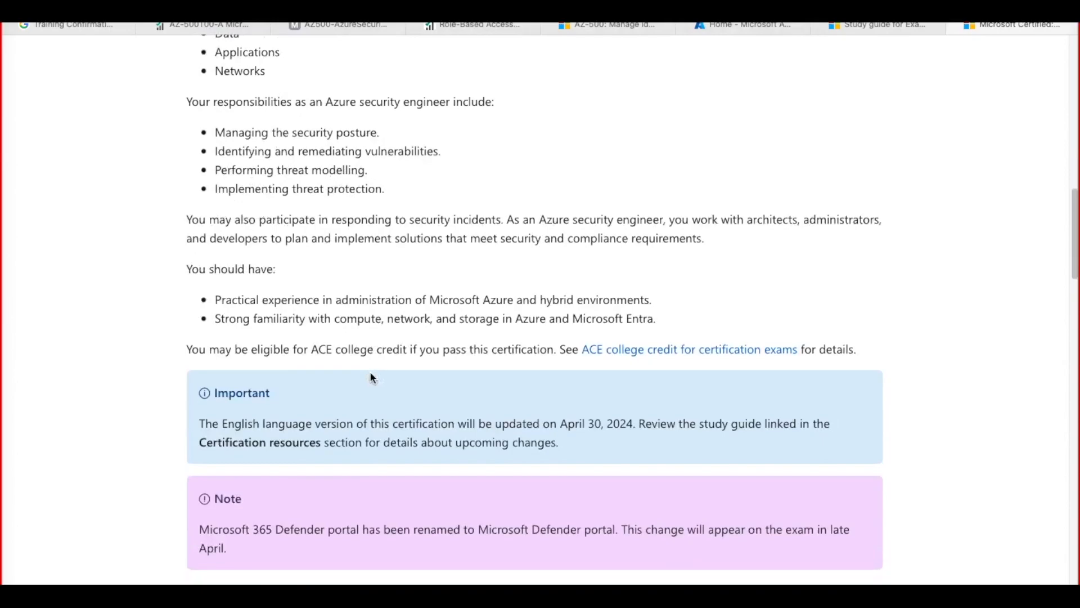
pyautogui.scroll(-3)
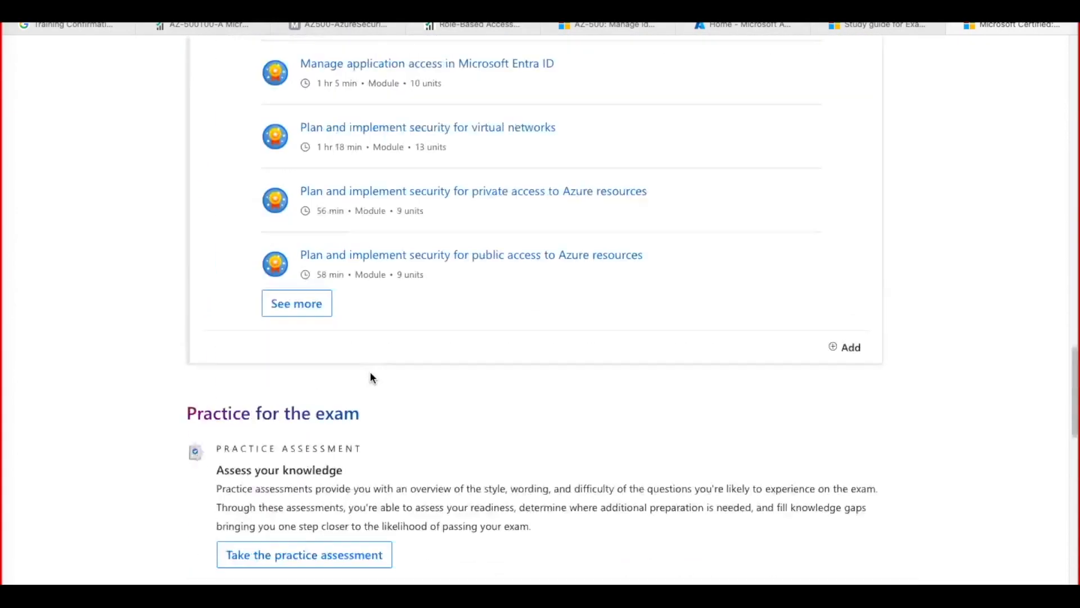
pyautogui.scroll(3)
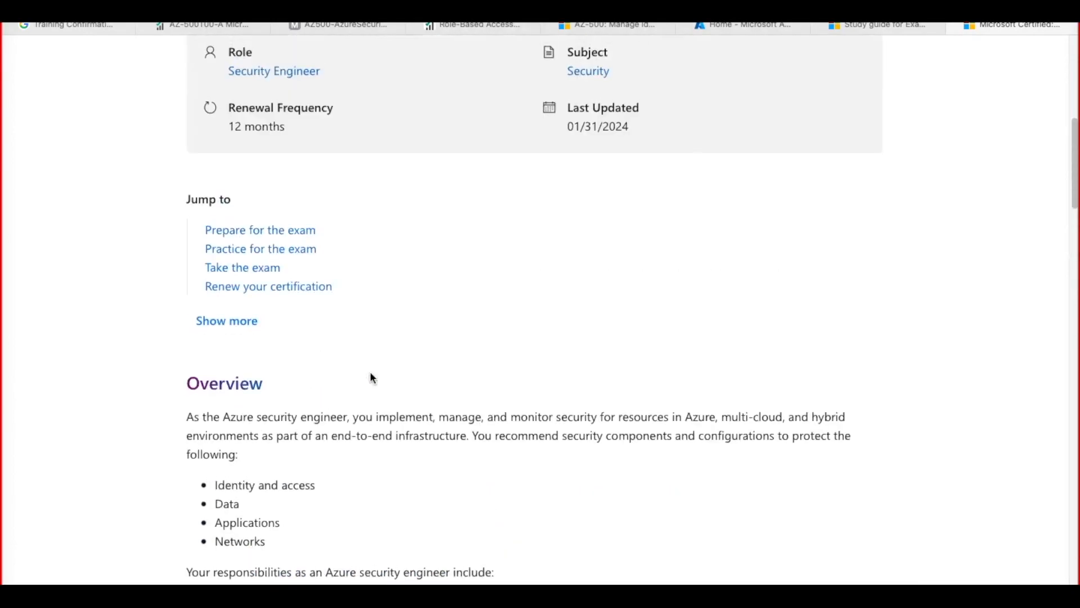
pyautogui.scroll(-3)
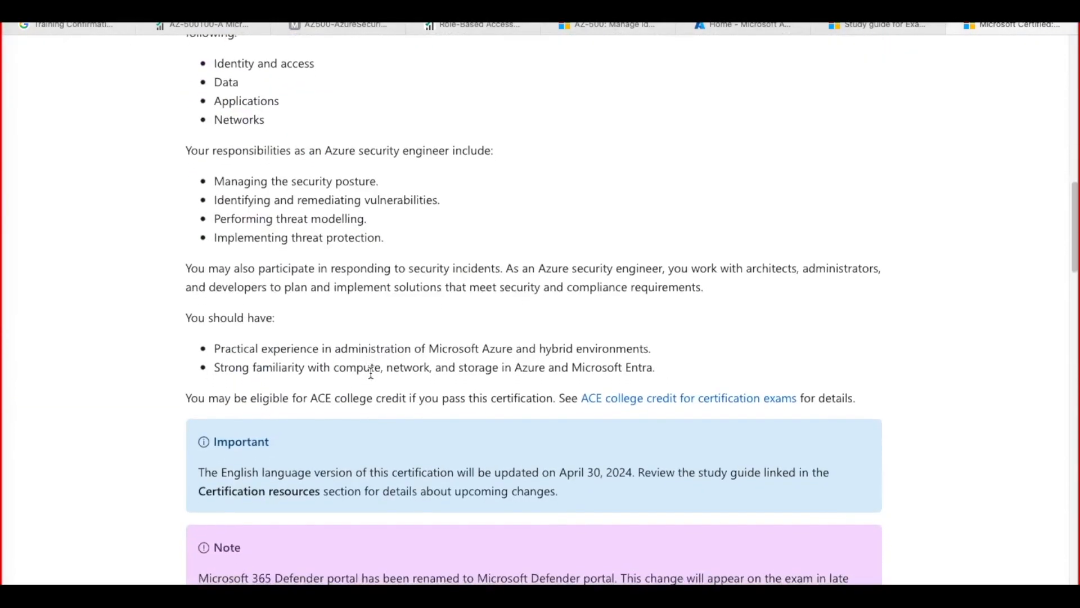
pyautogui.scroll(-3)
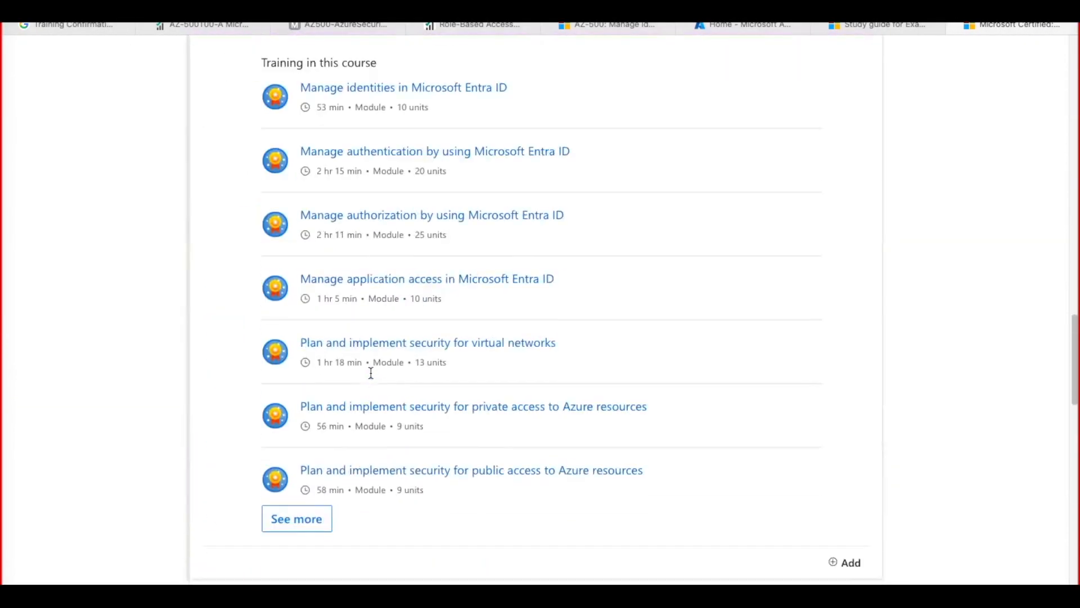
pyautogui.scroll(-3)
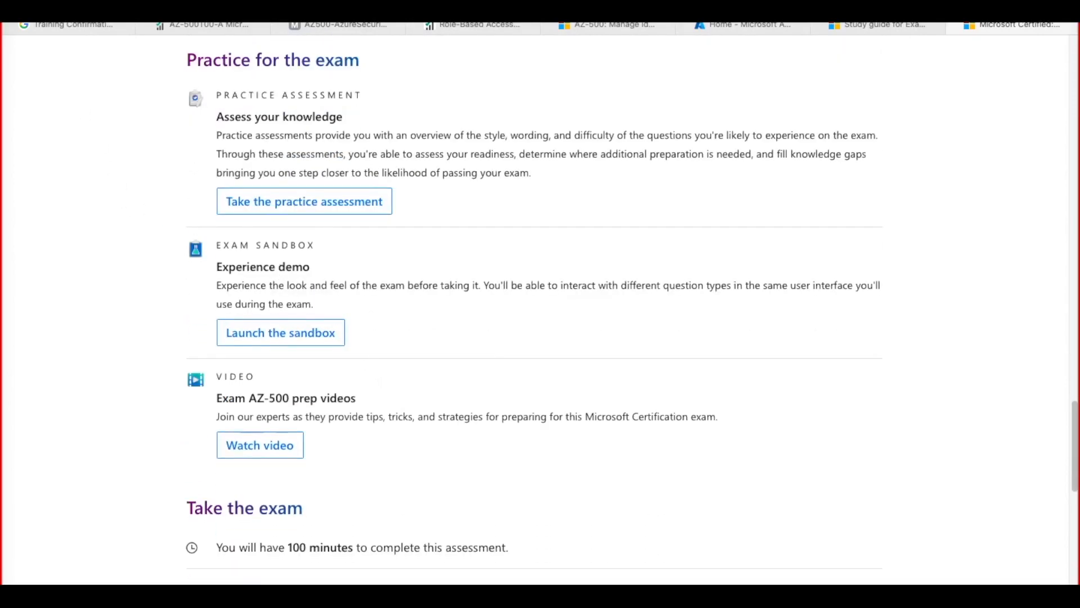
pyautogui.click(1013, 25)
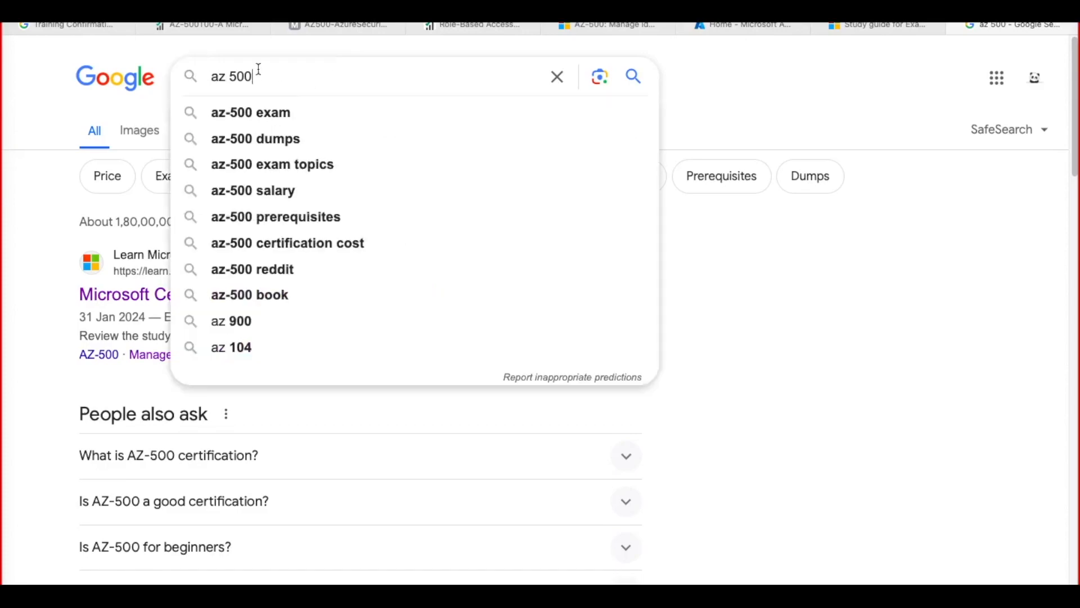
# Change the query to 'az 500 exam booking' and run the search
pyautogui.press('Backspace')
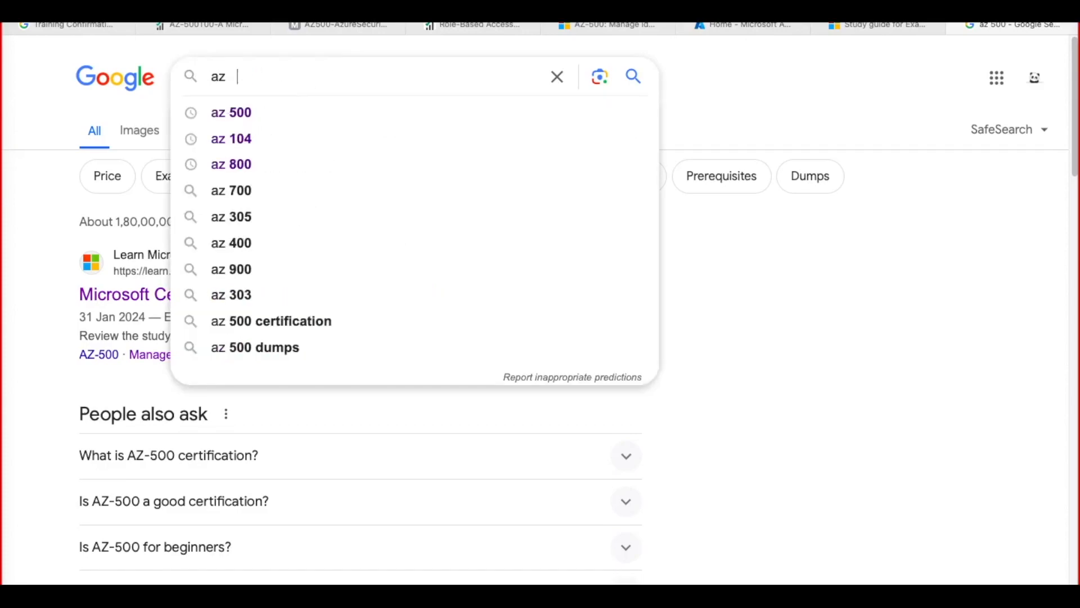
pyautogui.write('500')
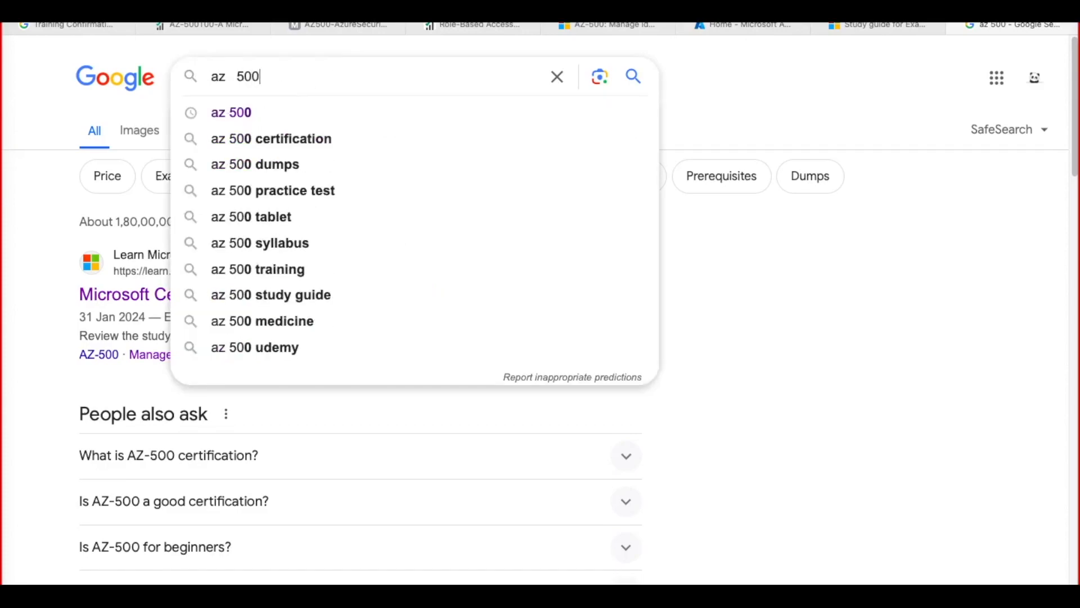
pyautogui.write('e')
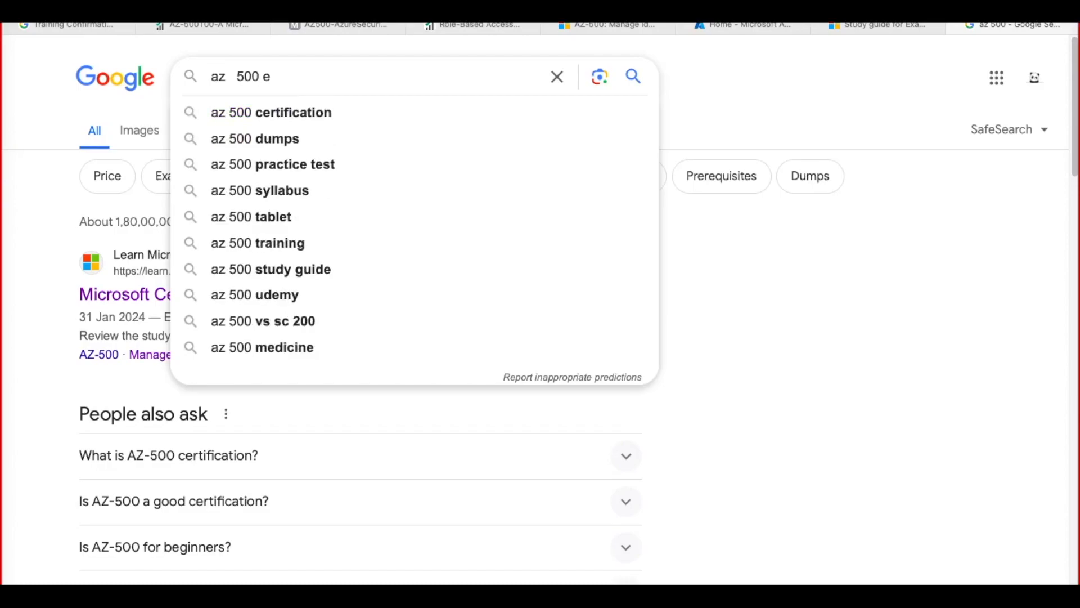
pyautogui.write('xam b')
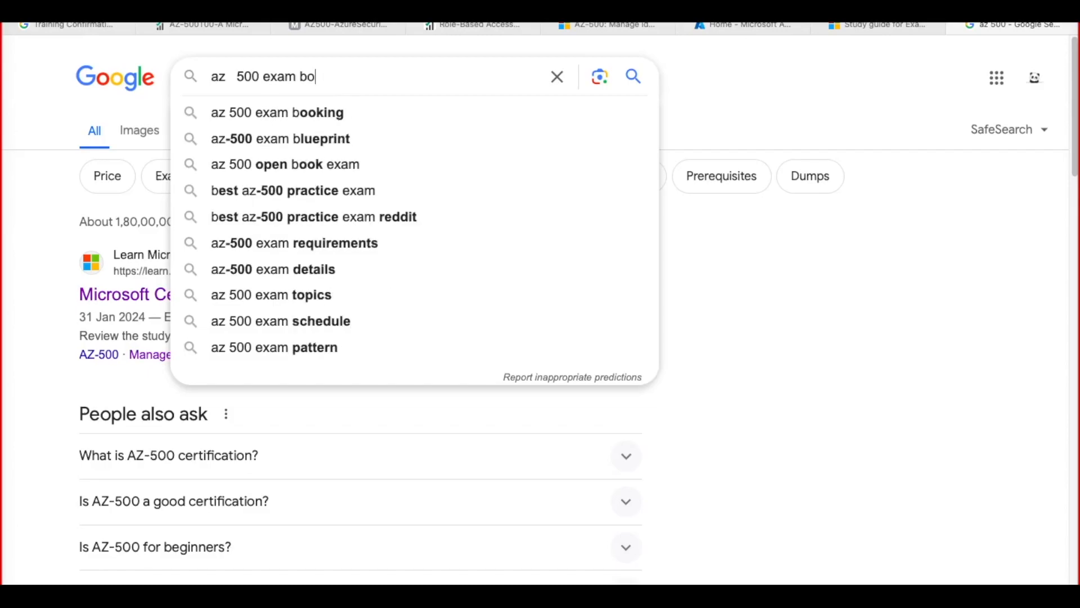
pyautogui.write('oking')
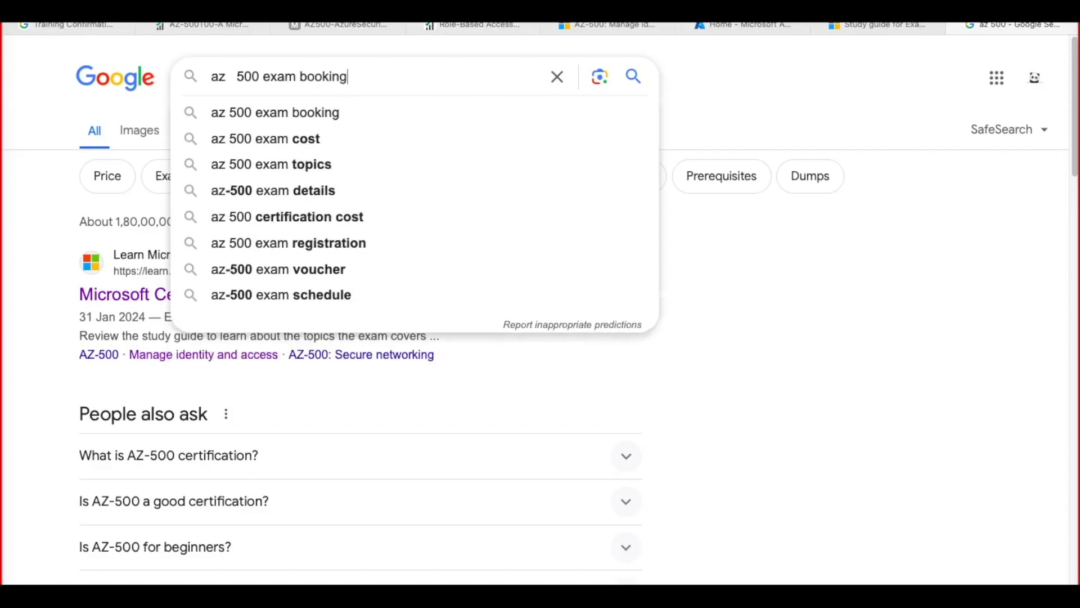
pyautogui.press('Return')
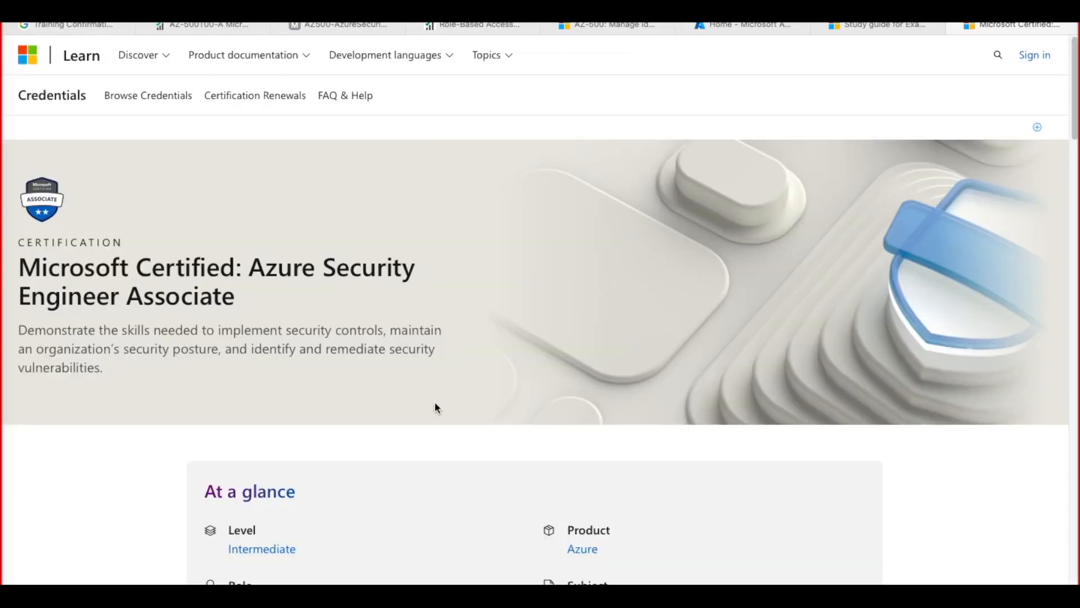
# Jump to the Take the exam section and begin scheduling the AZ-500 exam via Pearson Vue
pyautogui.scroll(-3)
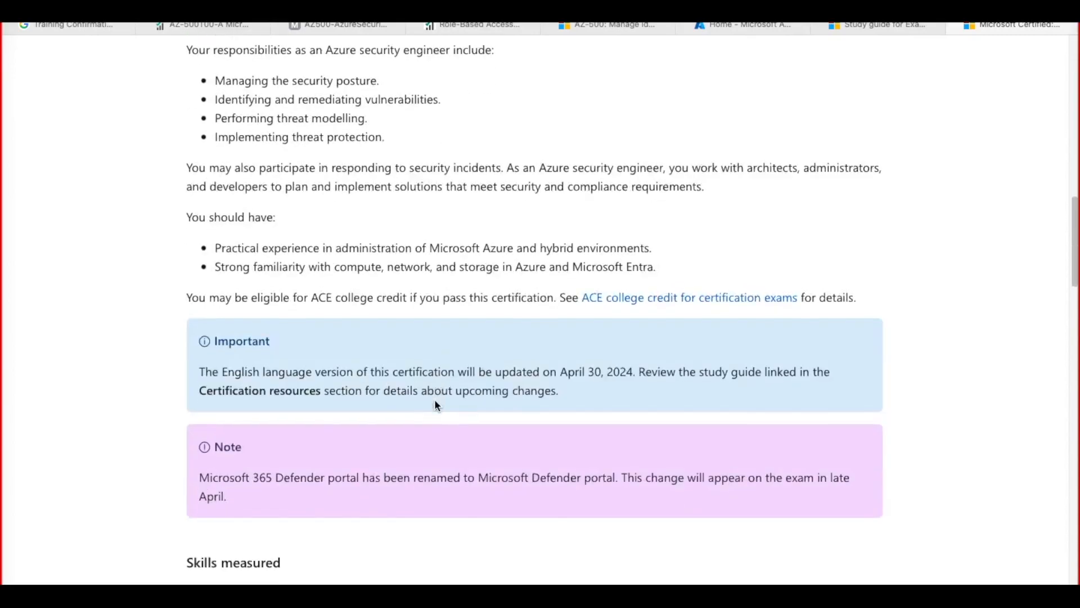
pyautogui.scroll(-3)
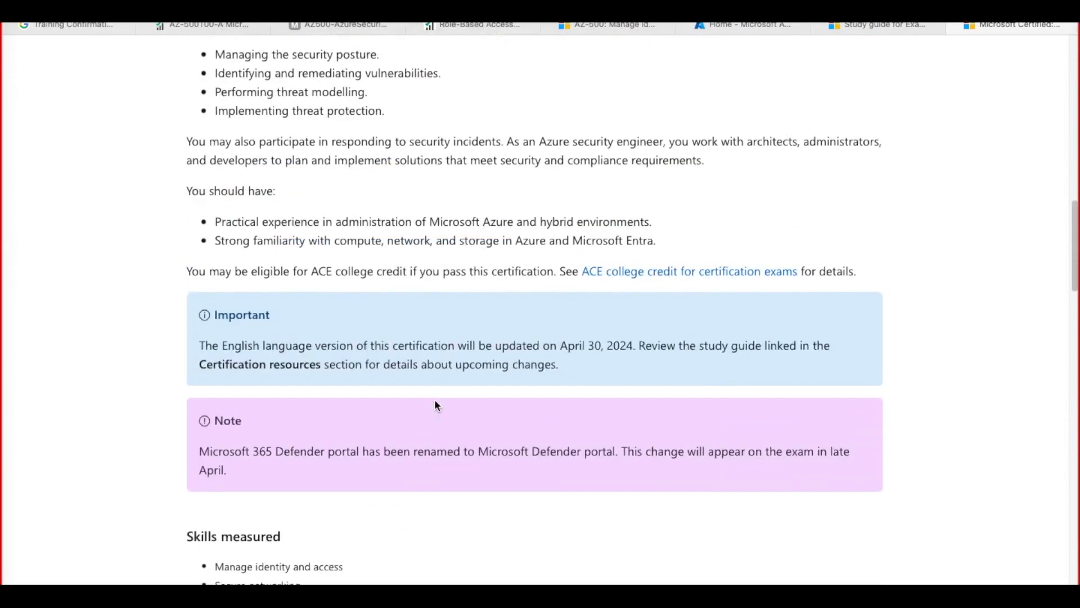
pyautogui.scroll(3)
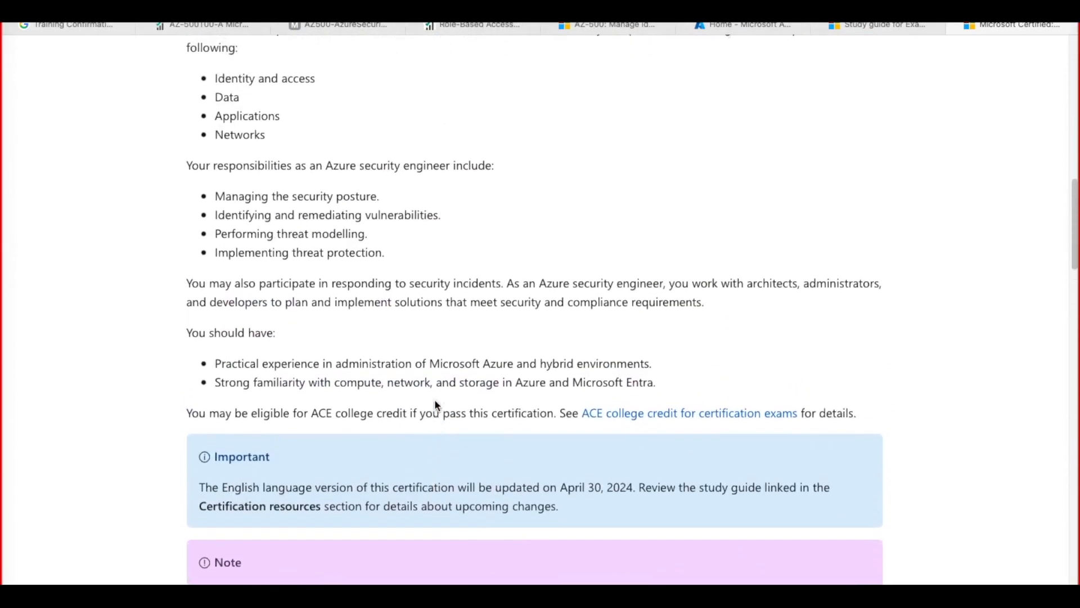
pyautogui.scroll(3)
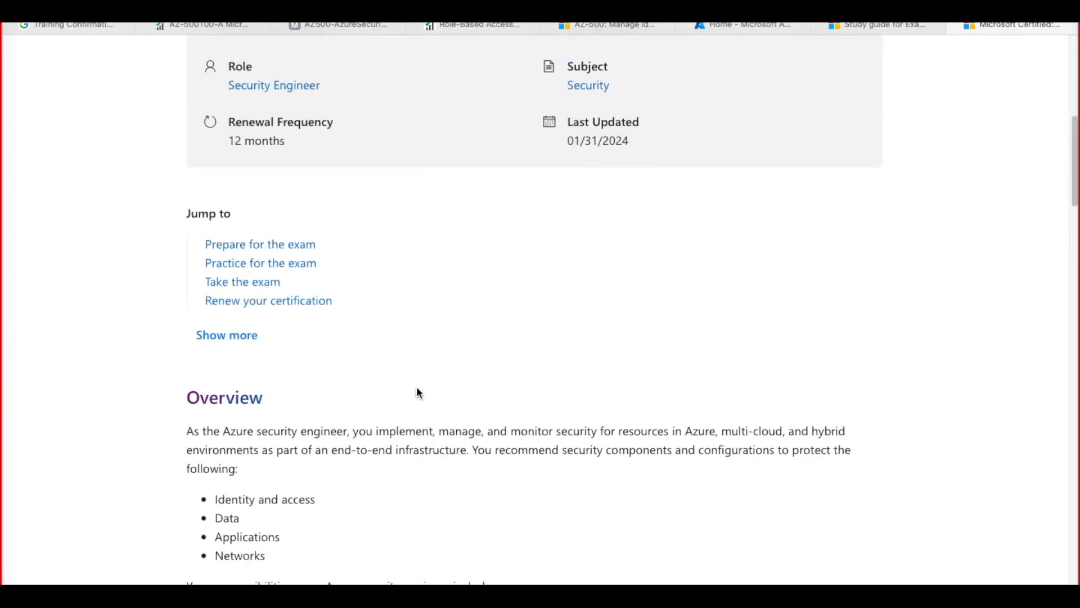
pyautogui.moveTo(242, 282)
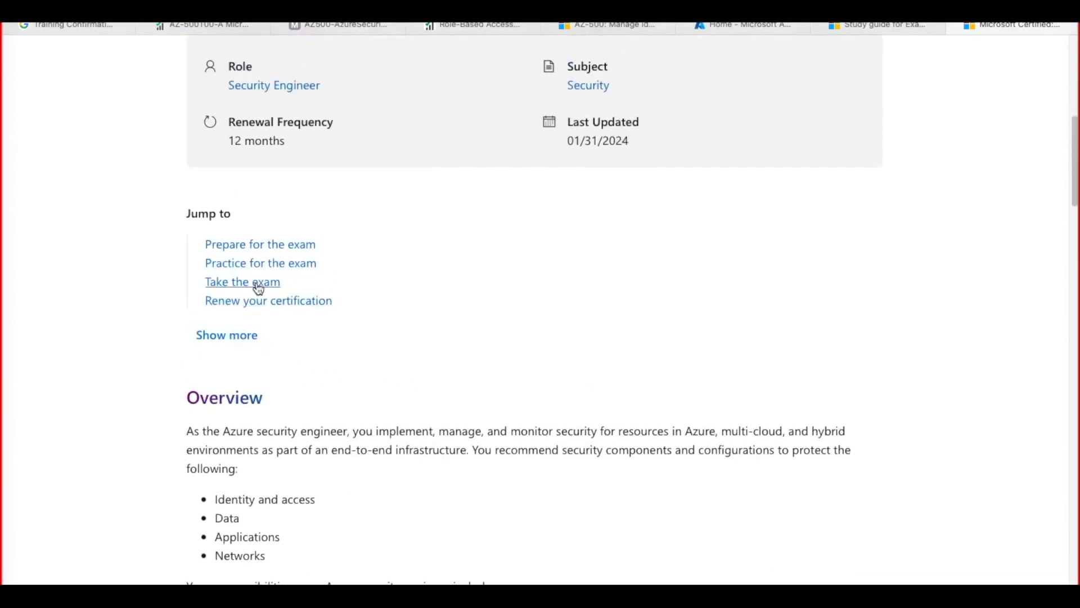
pyautogui.click(242, 281)
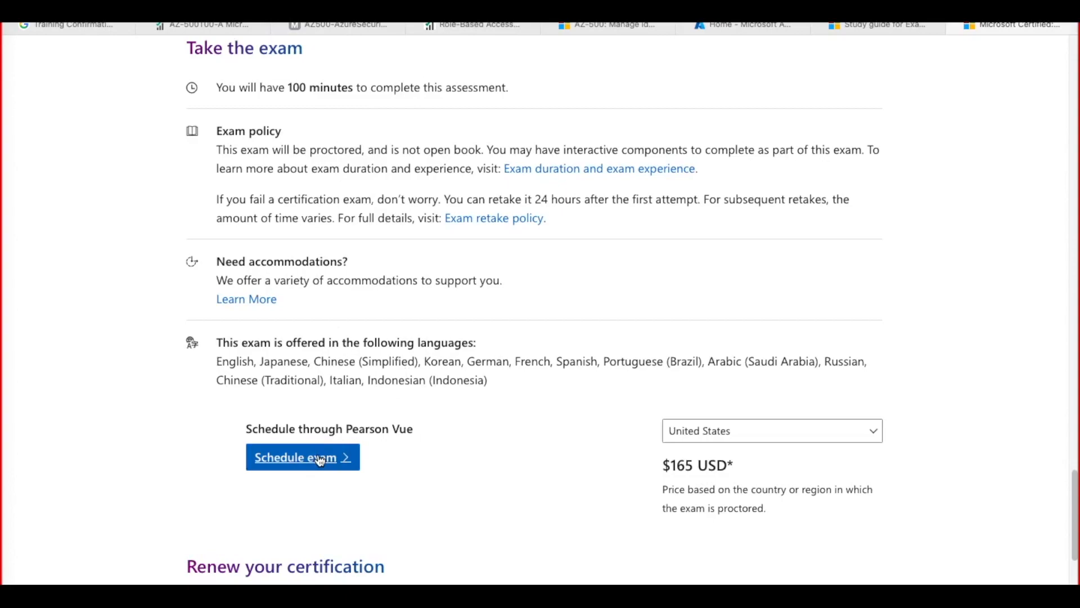
pyautogui.click(301, 456)
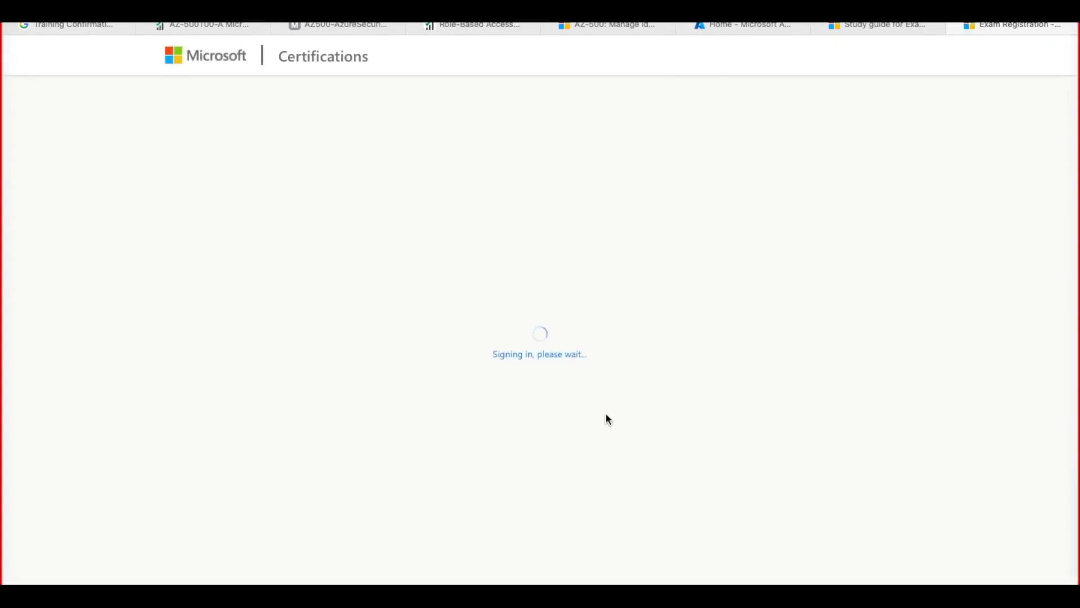
pyautogui.moveTo(665, 231)
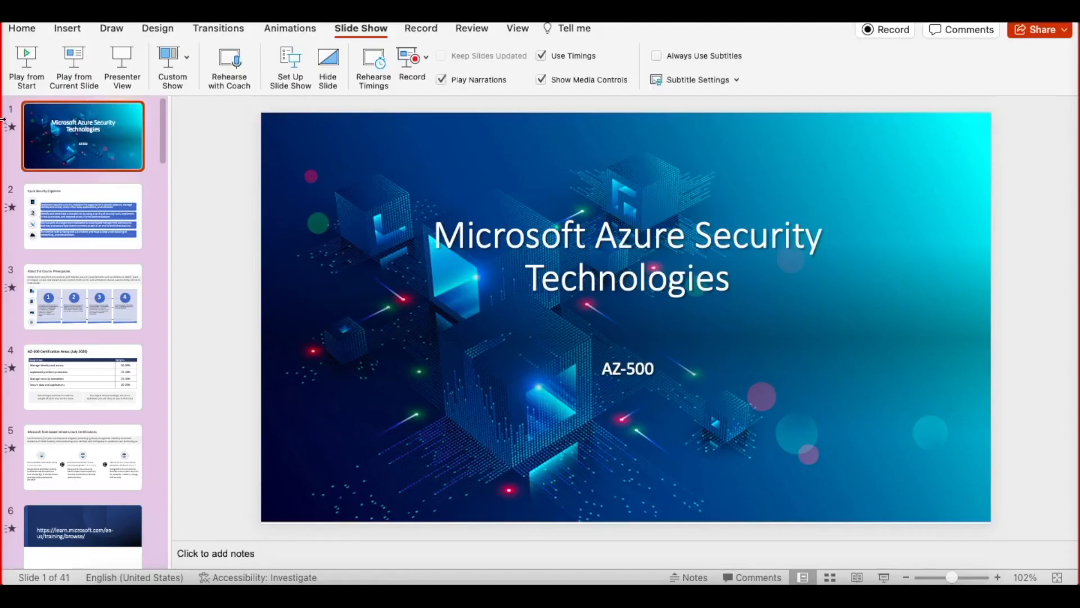
# Play the AZ-500 course slideshow from the start through to the Thank you slide
pyautogui.click(26, 65)
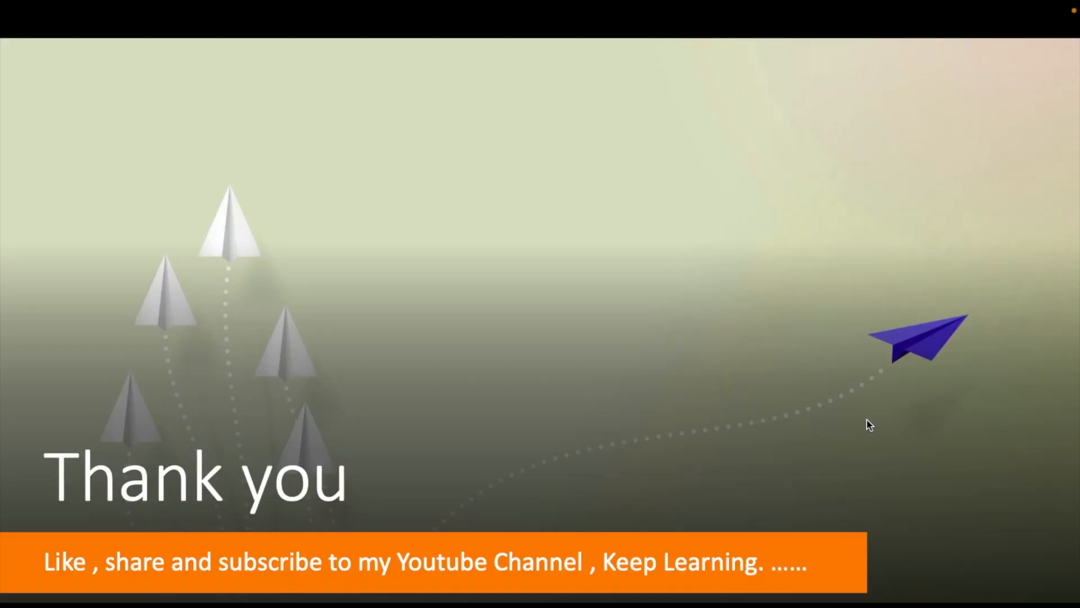